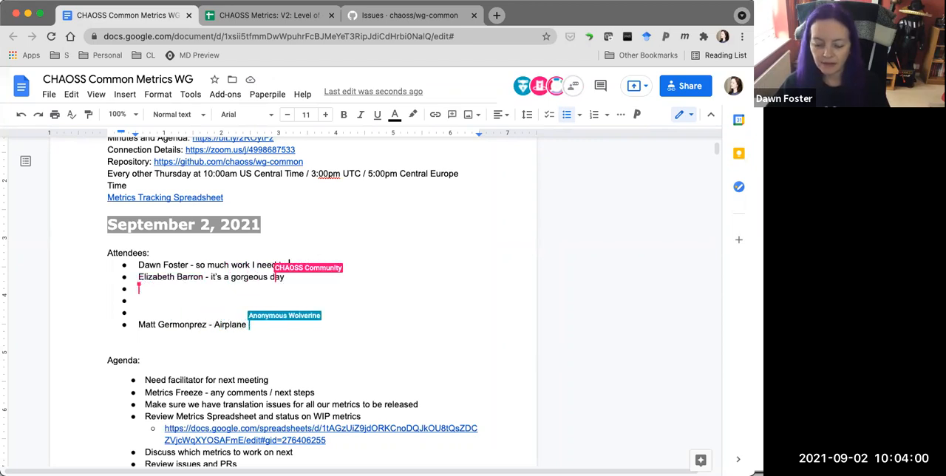
Add attendee notes: 'it's a gorgeous day today, finally the humidity has left' and 'so much work…before vacation.'
text(today)
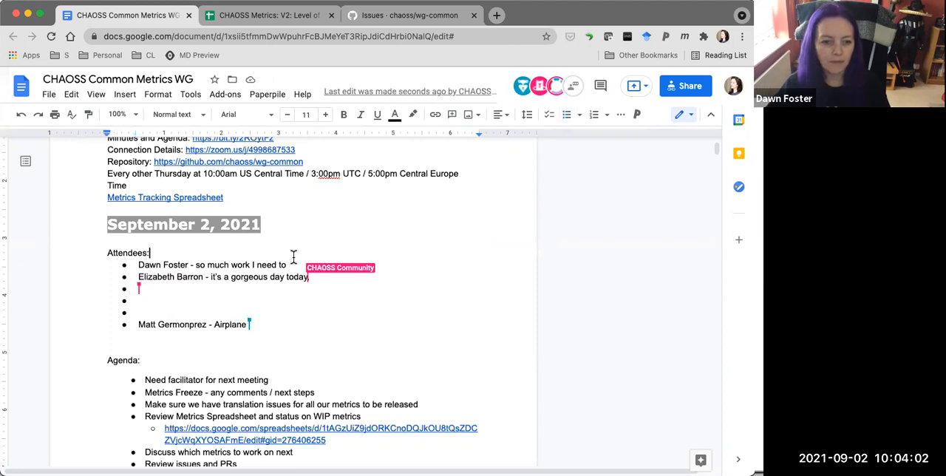
text(finally the humidity has left)
click(213, 265)
text( do before )
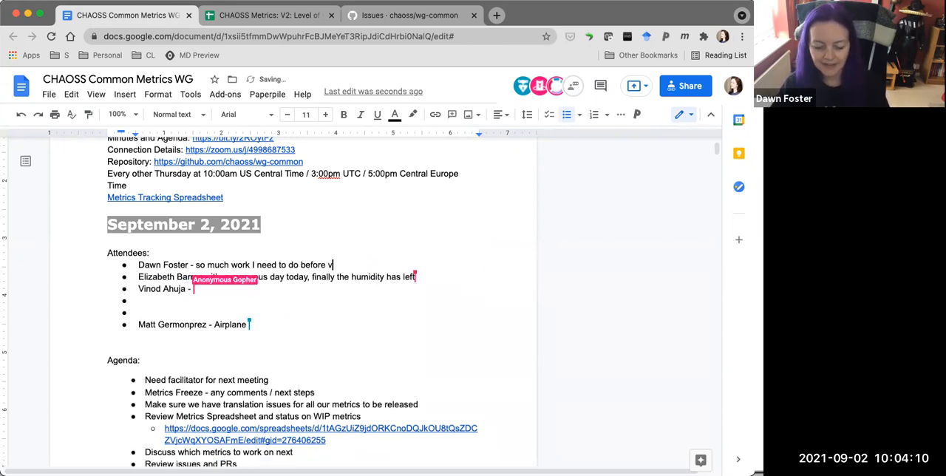
text(vacation.)
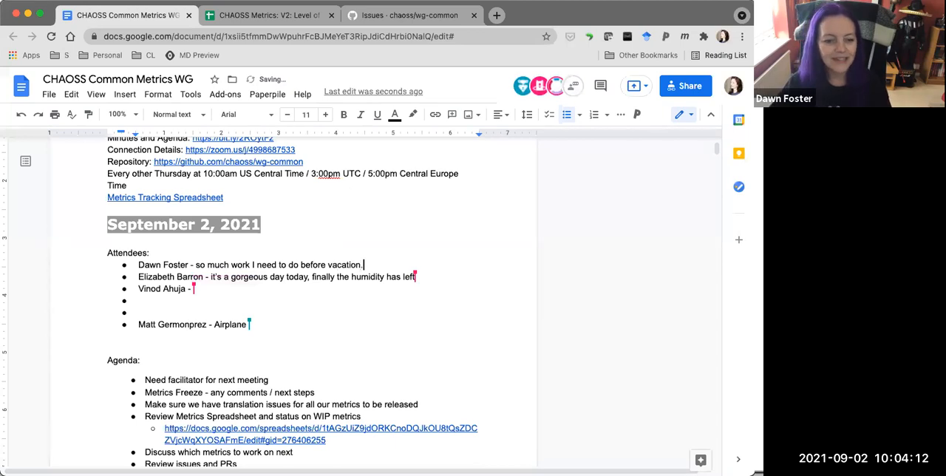
mouse_move(516, 91)
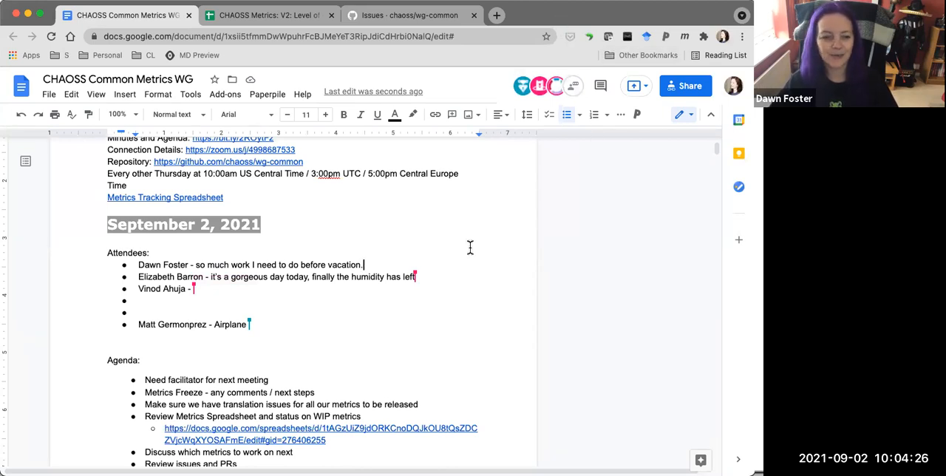
mouse_move(359, 321)
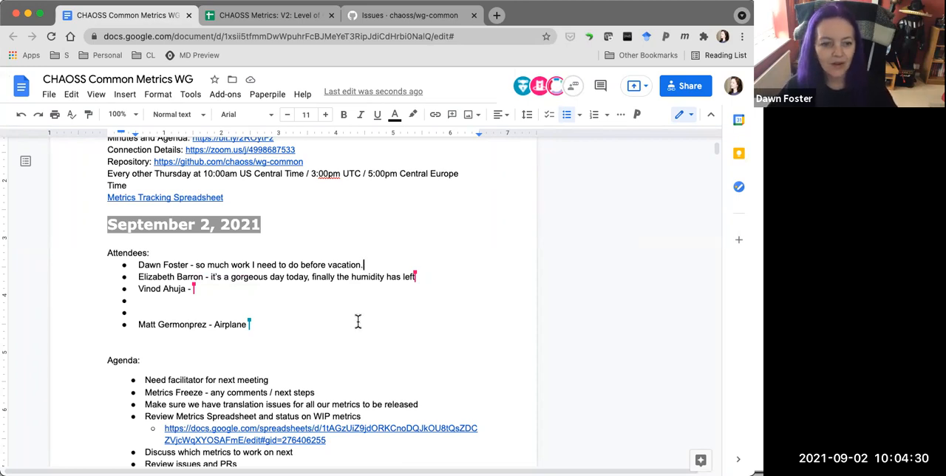
scroll(down, 3)
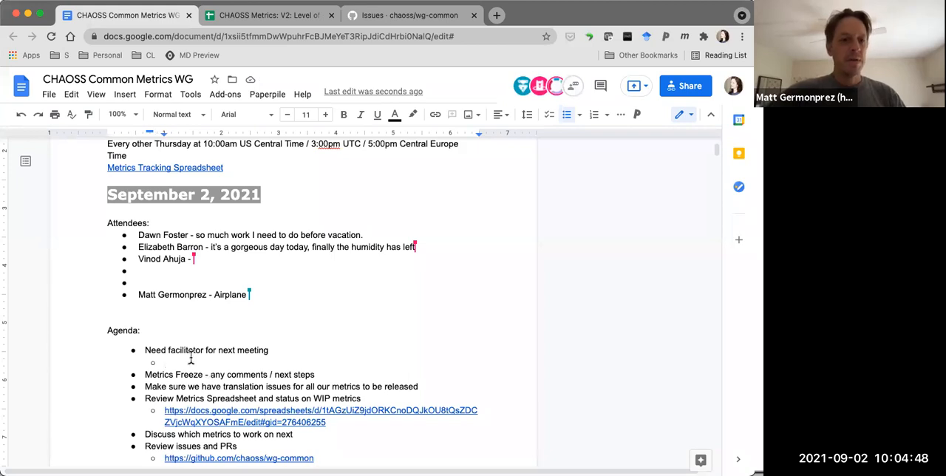
text(Matt G.)
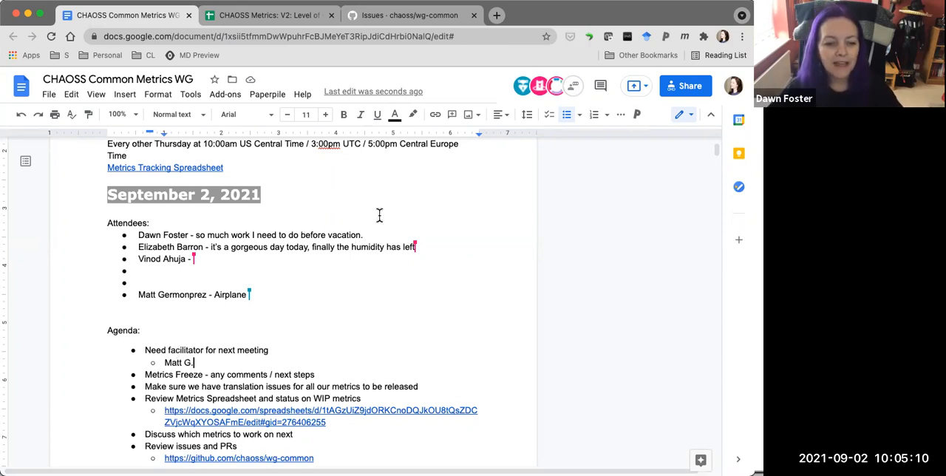
mouse_move(409, 15)
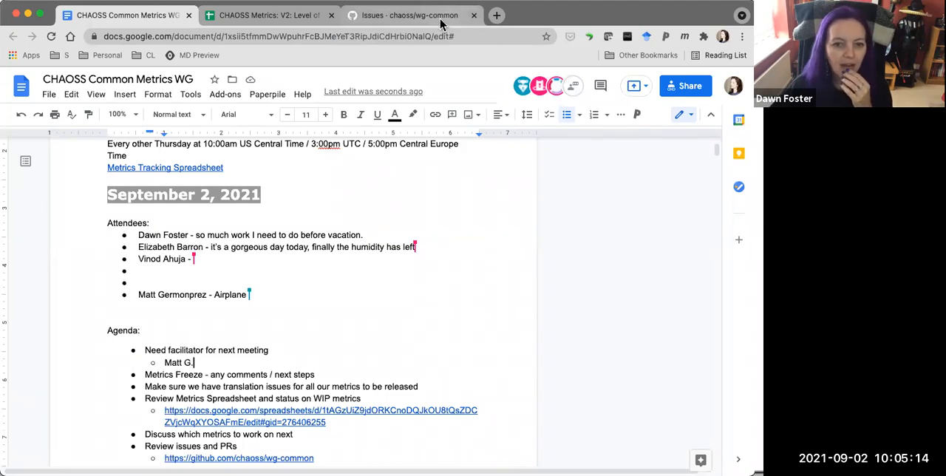
Open issue #132 'Collaboration Platform Activity' from the wg-common open issues list
click(409, 15)
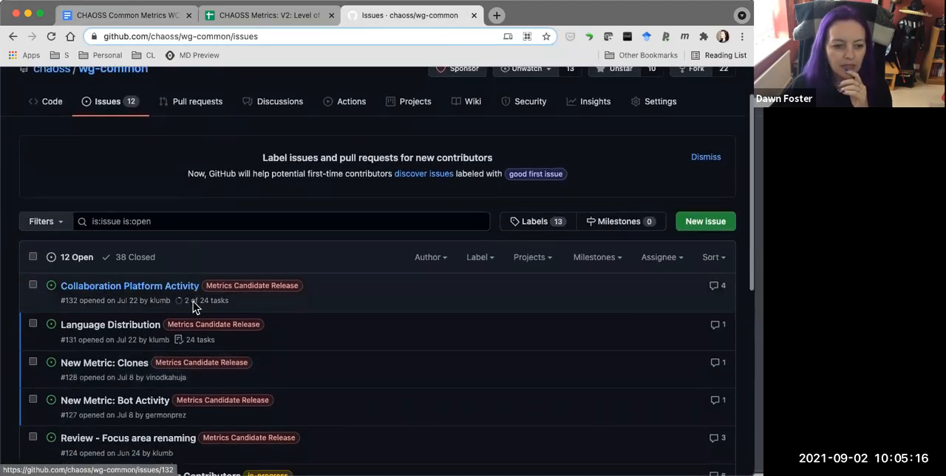
scroll(down, 3)
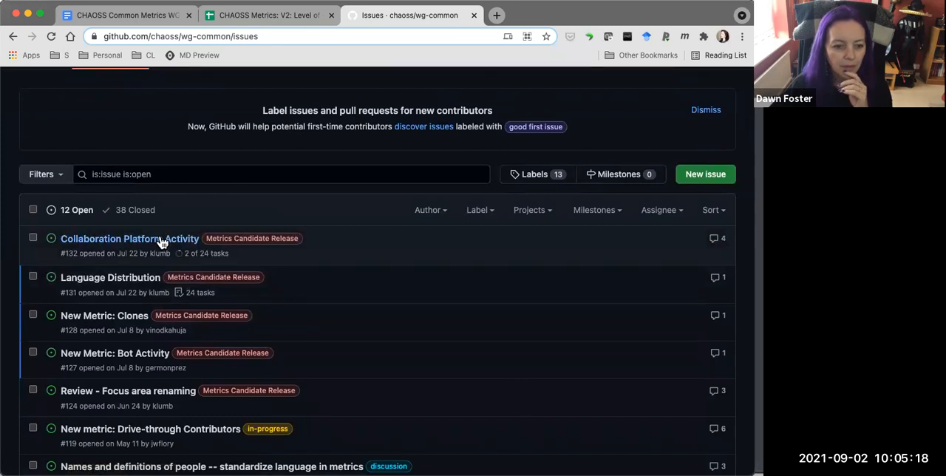
click(129, 238)
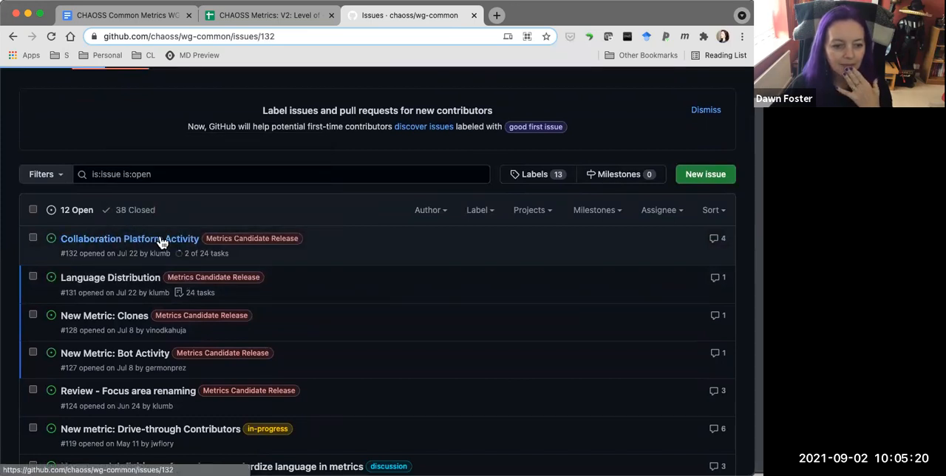
click(130, 238)
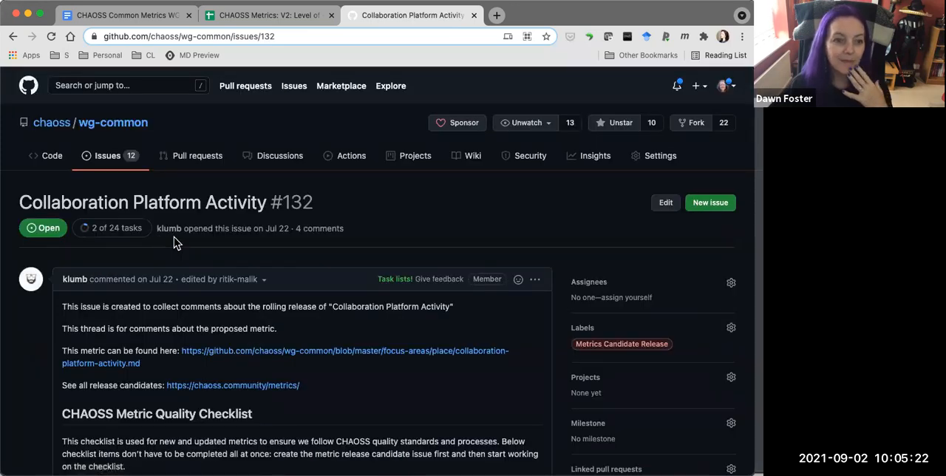
mouse_move(170, 296)
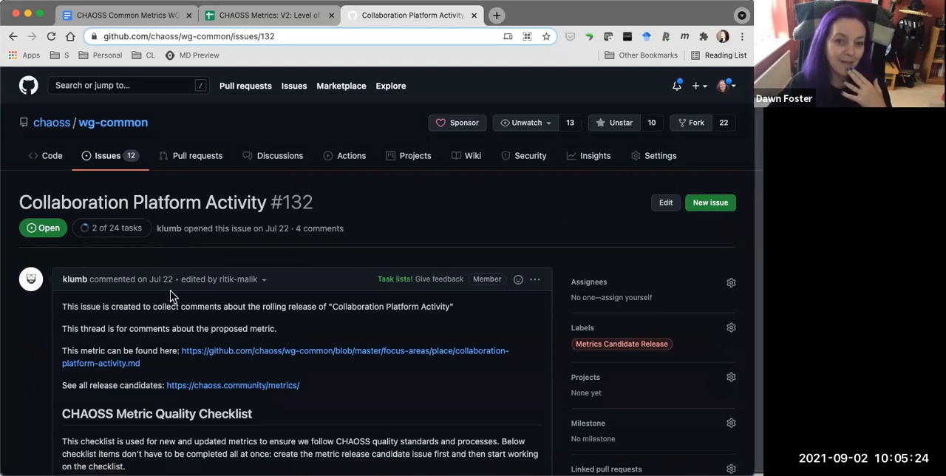
Scroll through issue #132's checklist and comments from rpaik, eyehwan and ElizabethN
scroll(down, 3)
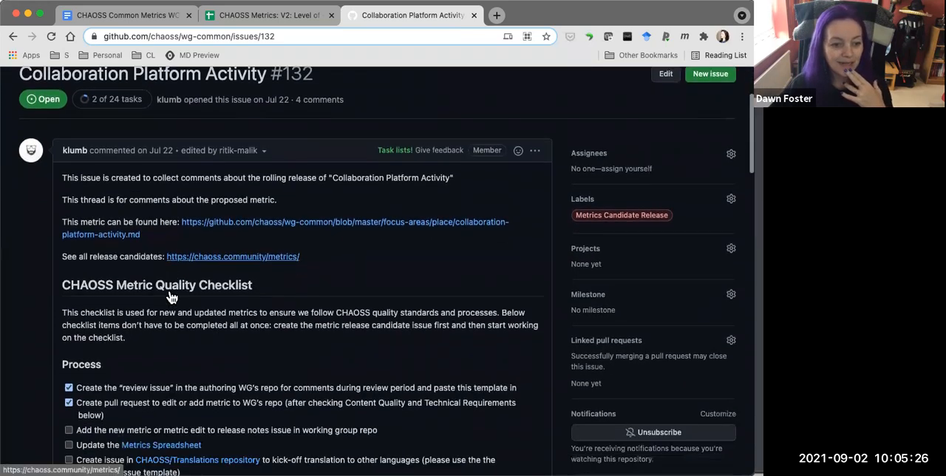
scroll(down, 3)
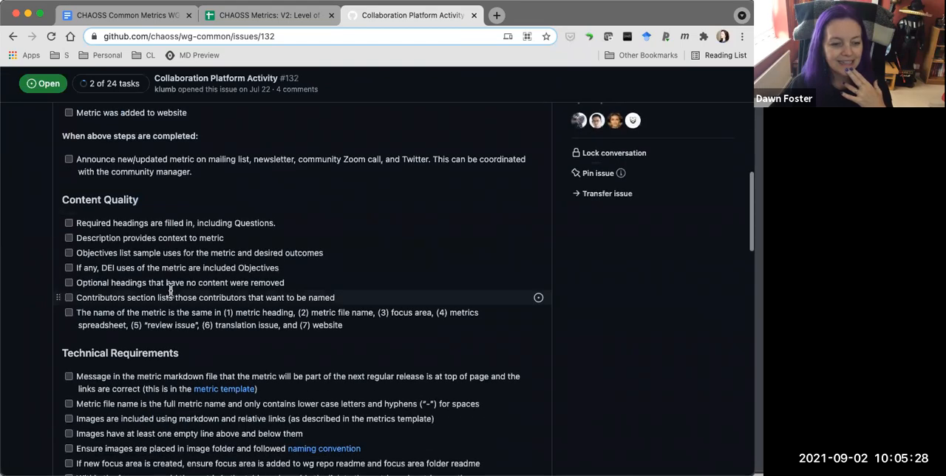
scroll(down, 3)
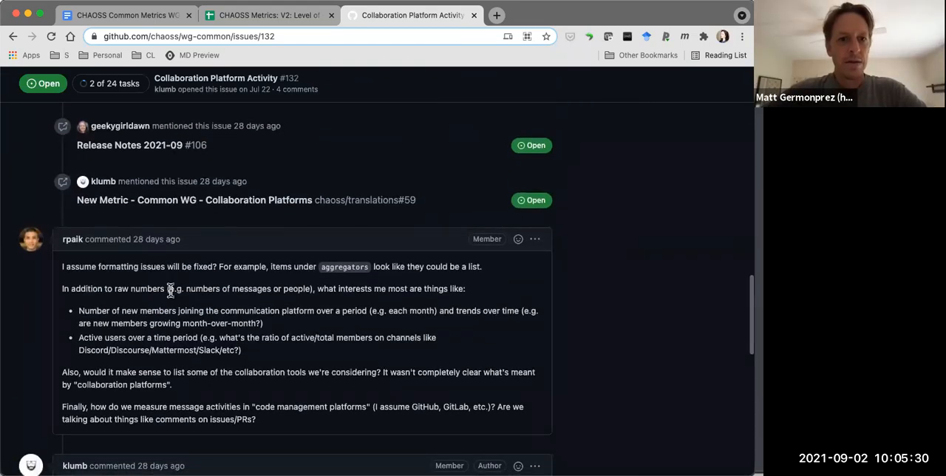
scroll(down, 3)
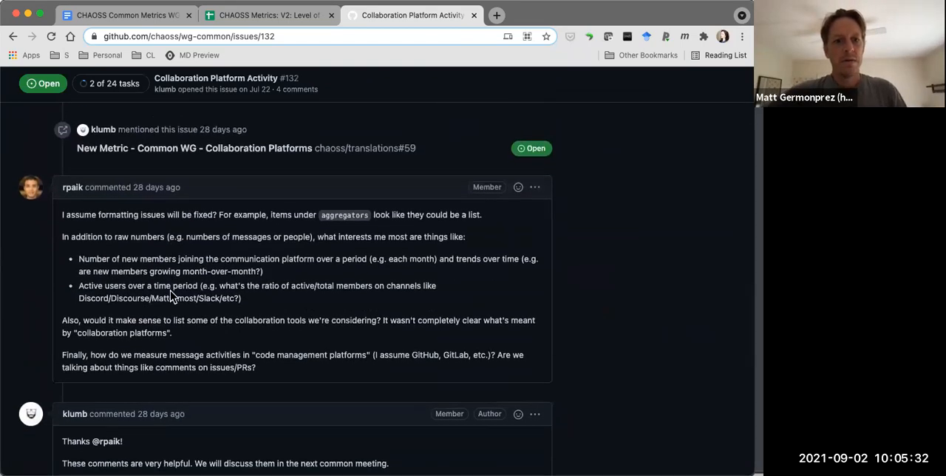
scroll(down, 3)
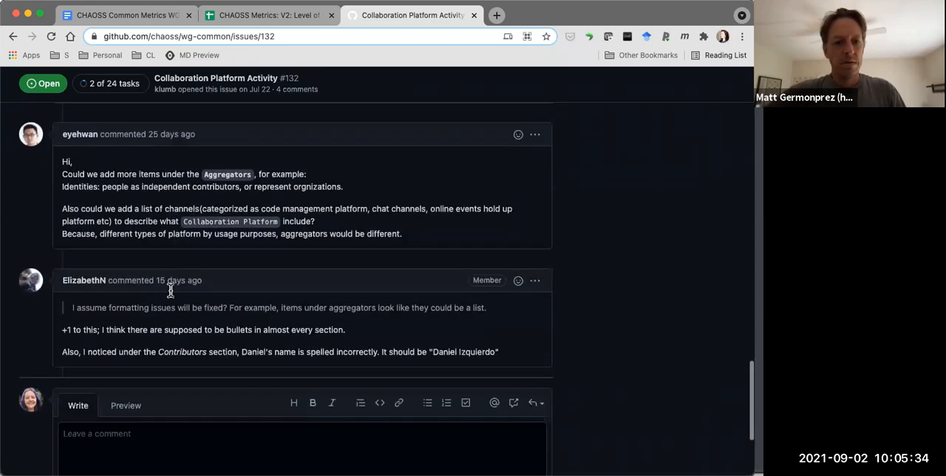
scroll(down, 3)
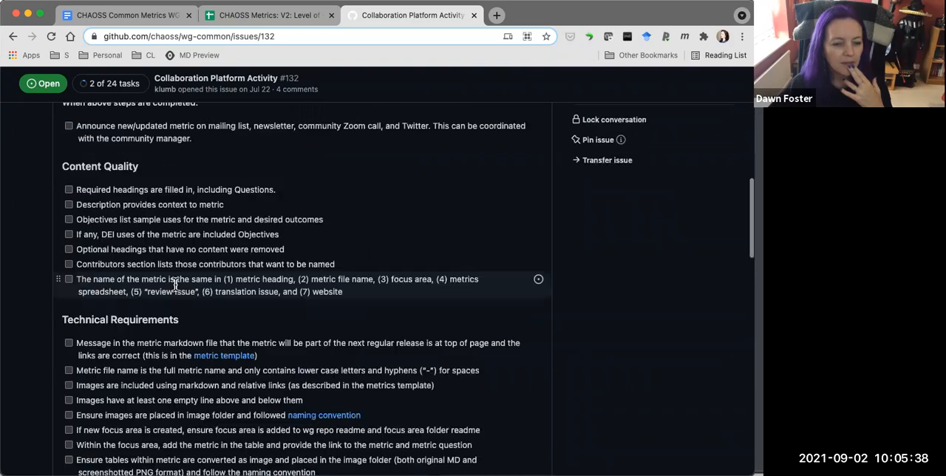
scroll(down, 3)
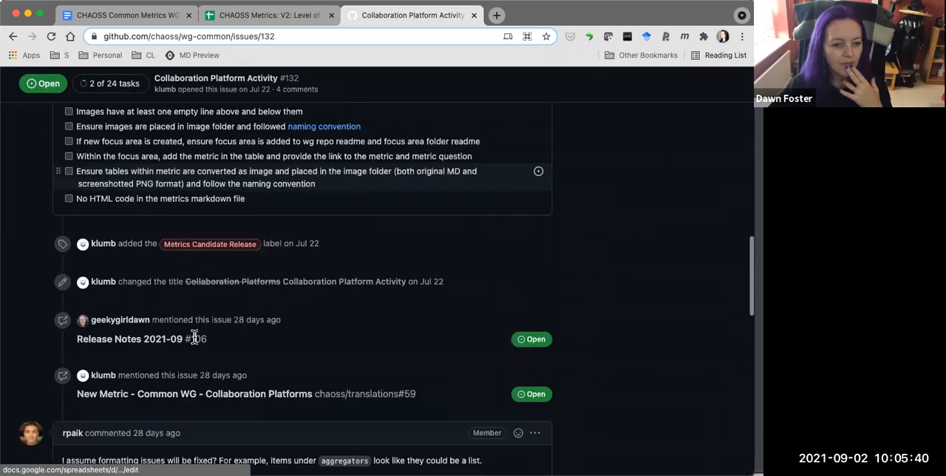
scroll(down, 3)
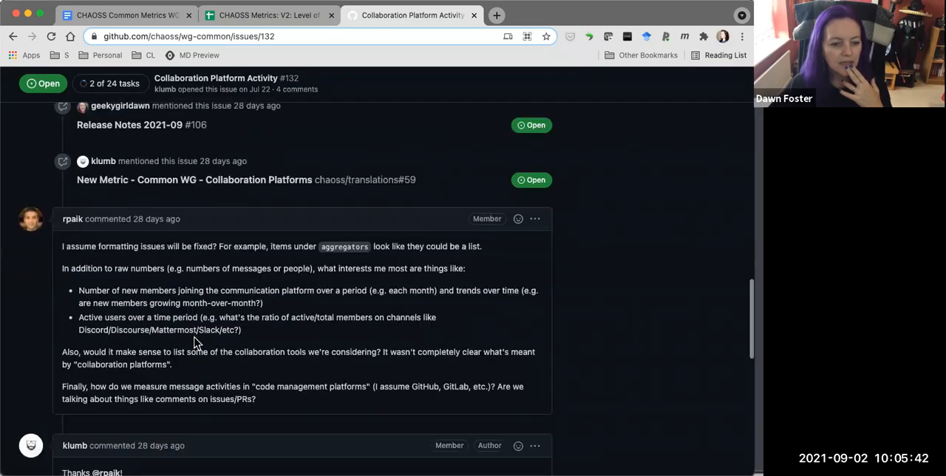
scroll(down, 3)
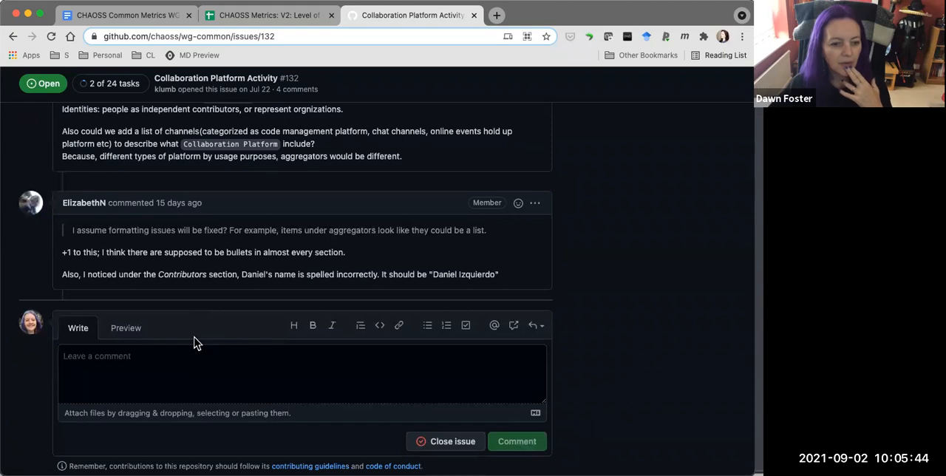
scroll(down, 3)
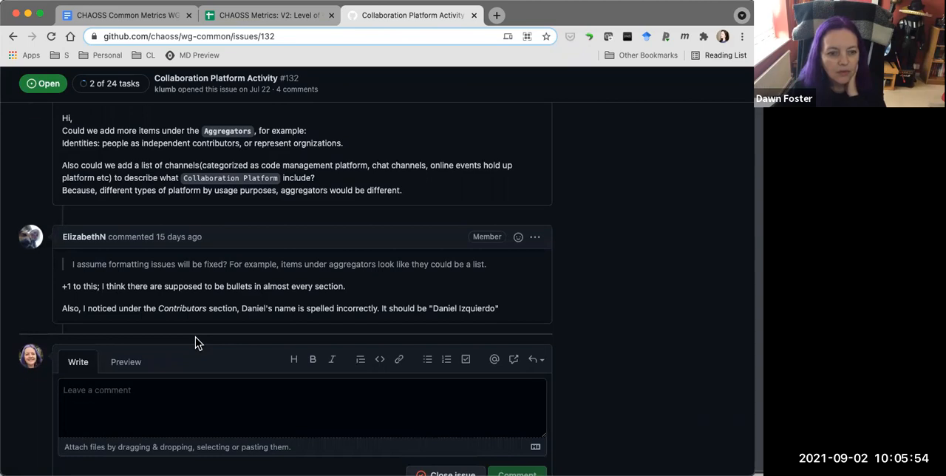
scroll(up, 3)
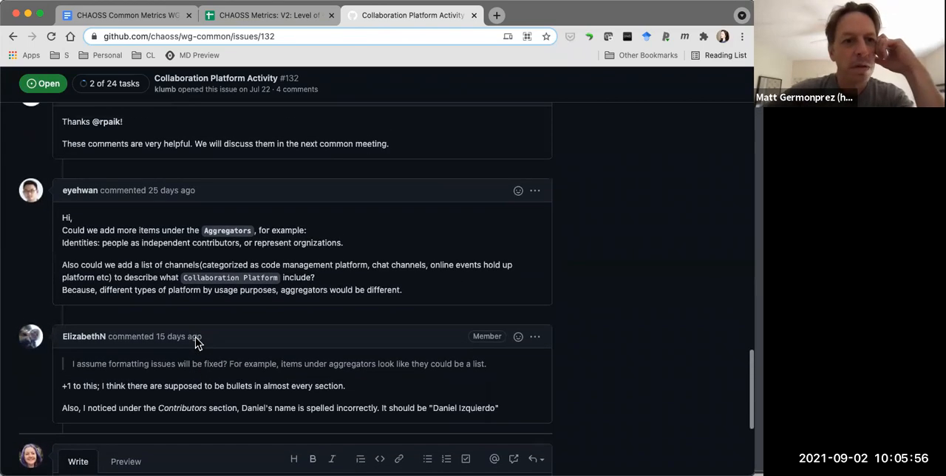
mouse_move(179, 336)
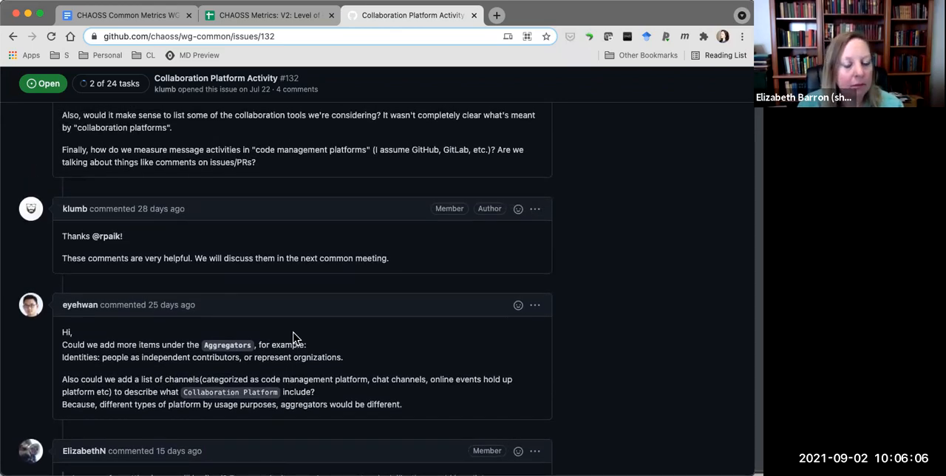
Read the remaining issue #132 comments and activate the empty new-comment box
scroll(down, 3)
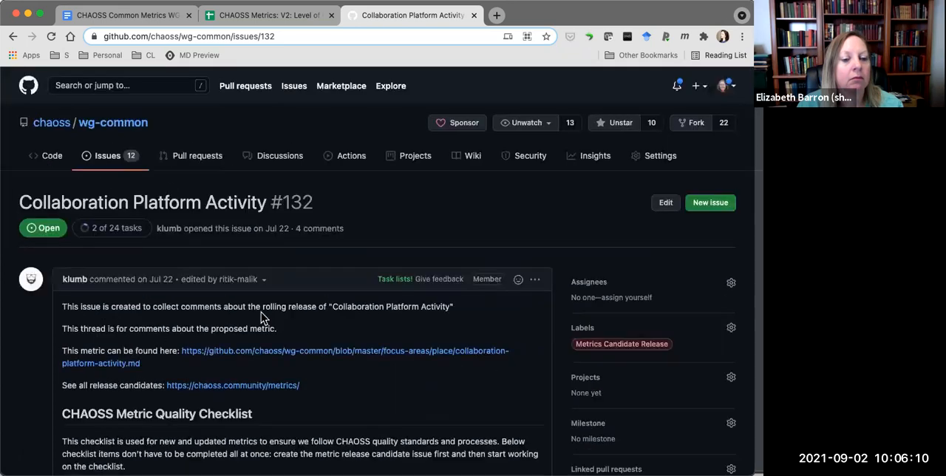
mouse_move(166, 288)
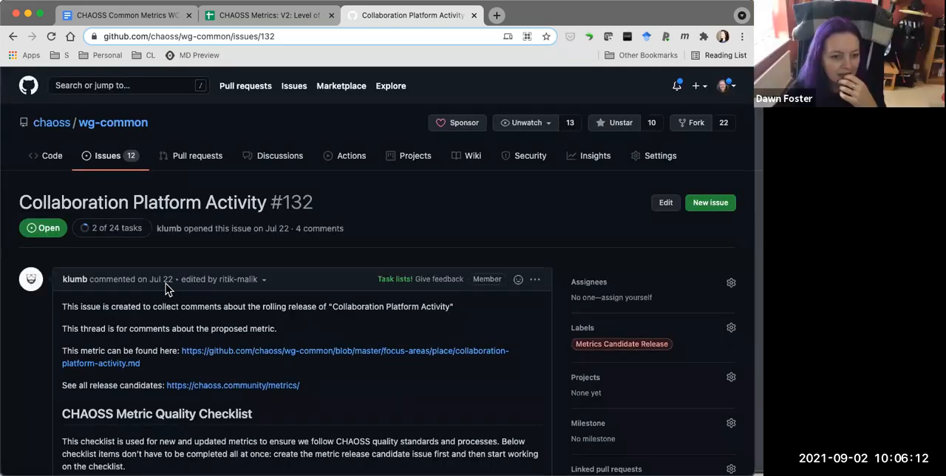
scroll(down, 3)
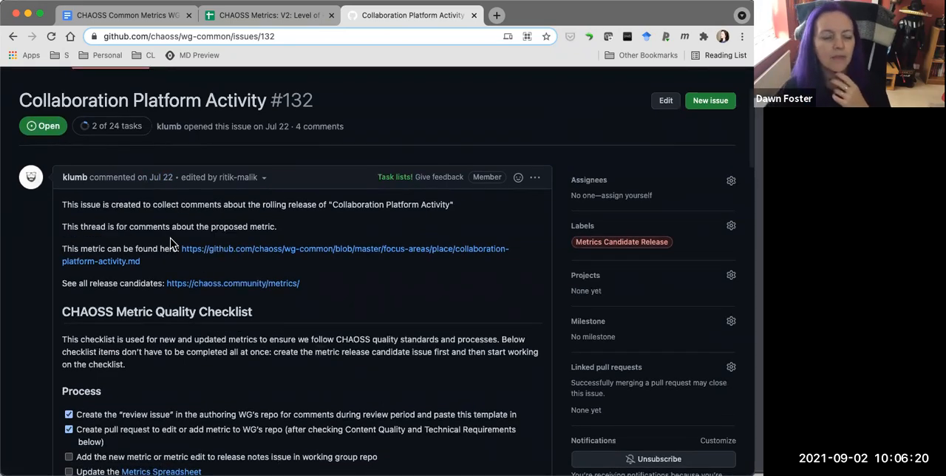
scroll(down, 3)
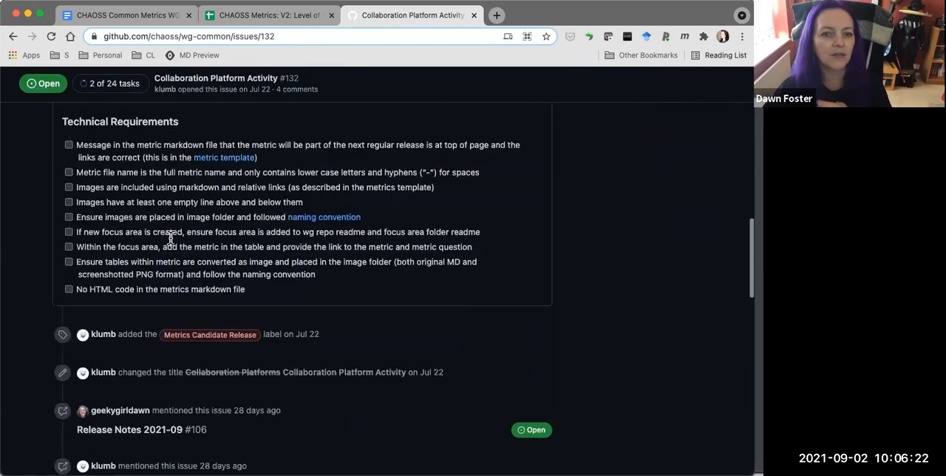
scroll(down, 3)
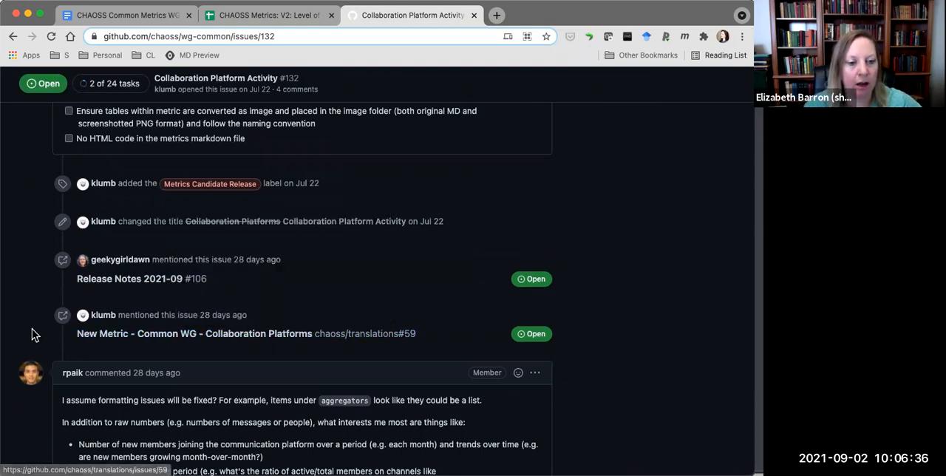
scroll(down, 3)
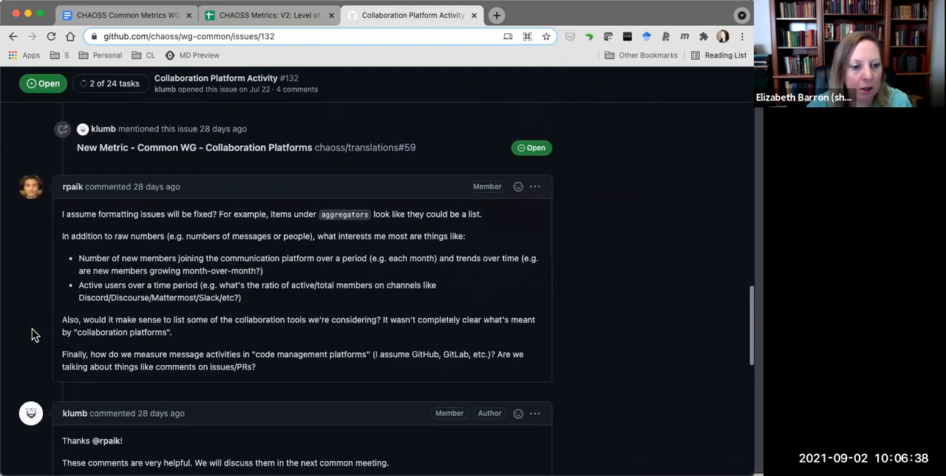
scroll(down, 3)
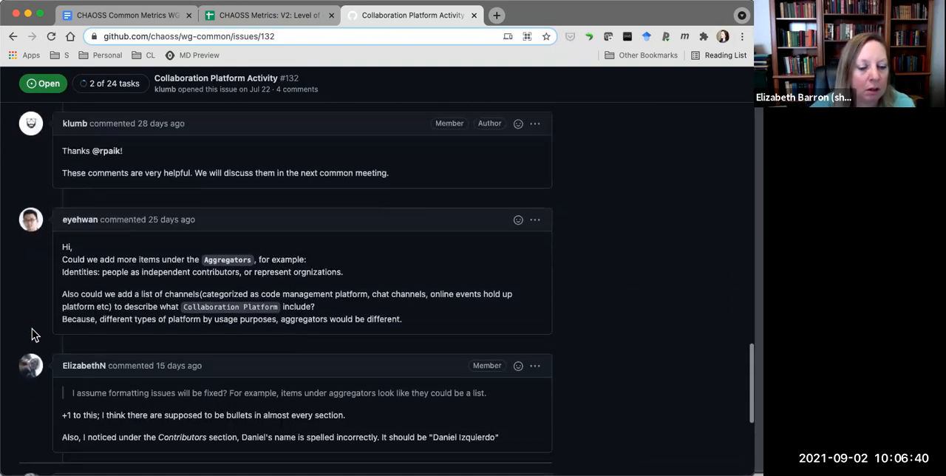
scroll(down, 3)
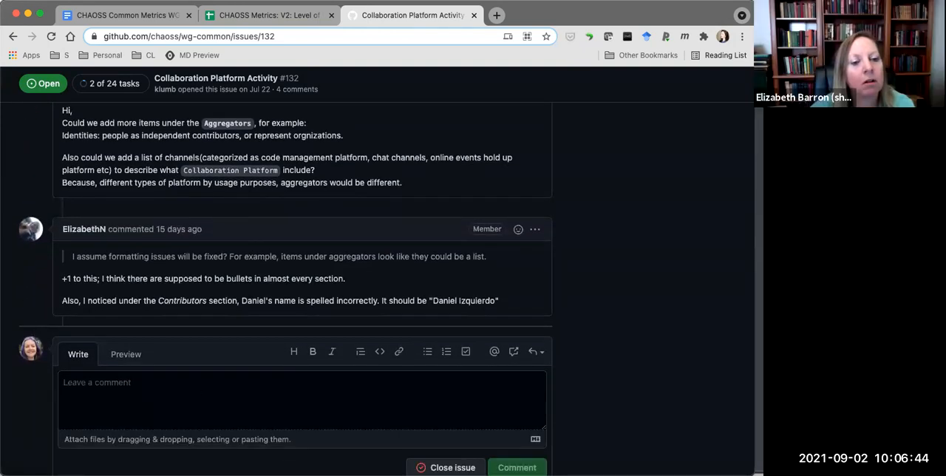
click(302, 399)
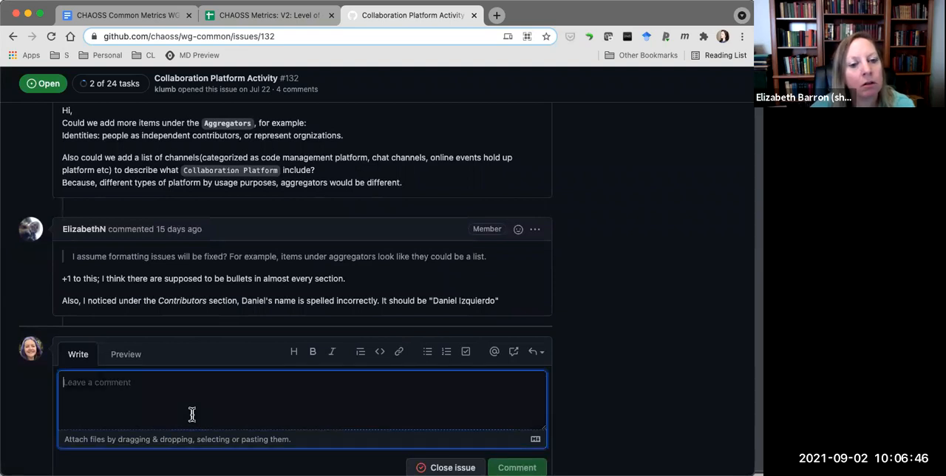
mouse_move(281, 183)
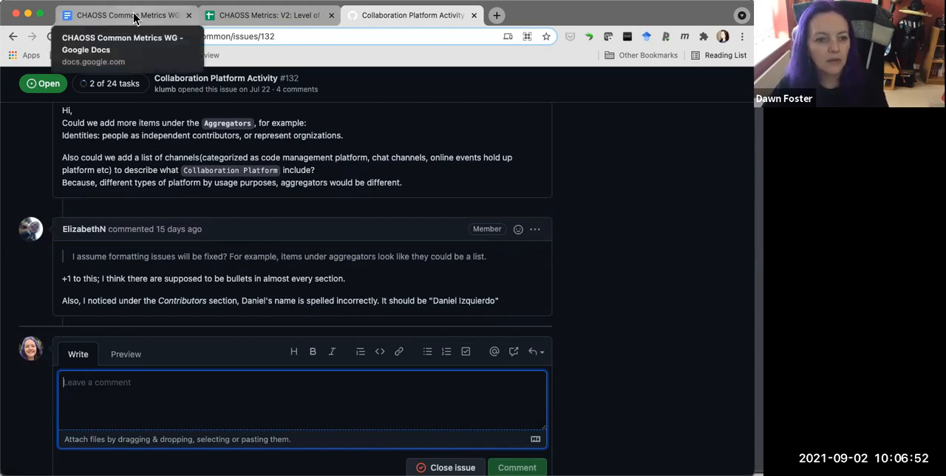
Return to the meeting notes and add a blank sub-bullet under Metrics Freeze
click(125, 14)
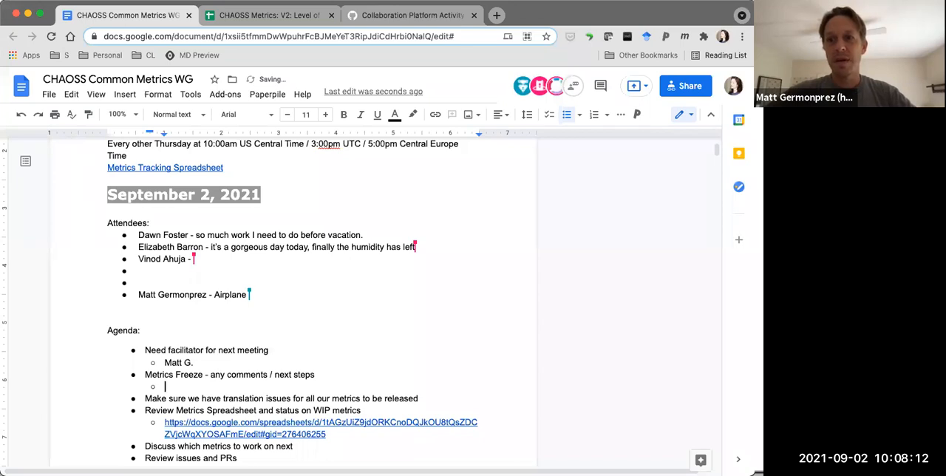
Add an AI for Matt to talk with Kevin about updating and pushing to the web
text(AI: Matt to talk to)
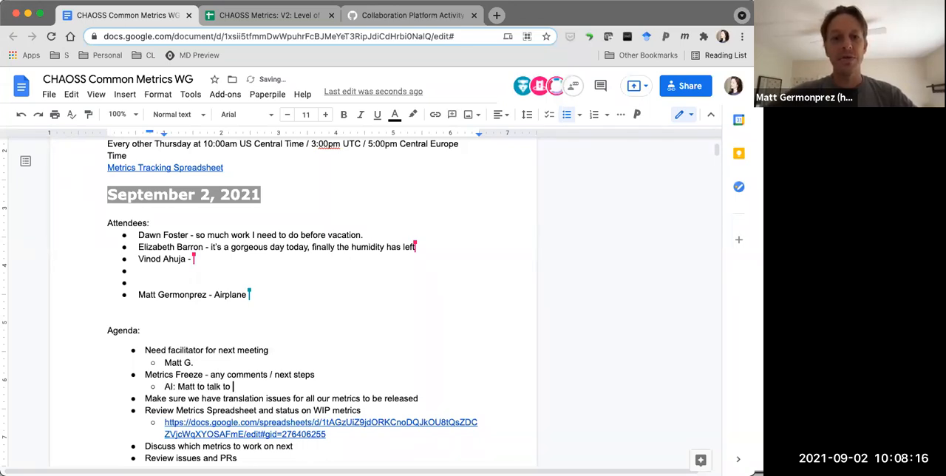
text(Kevin to)
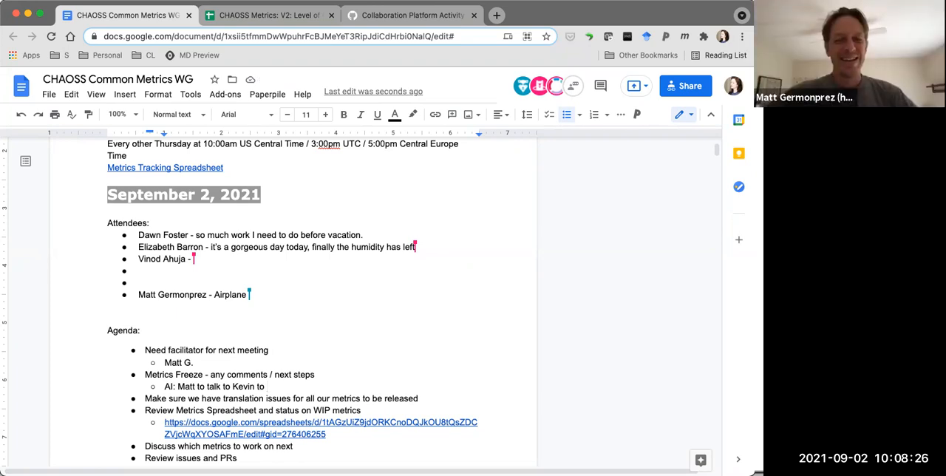
text(about the process for)
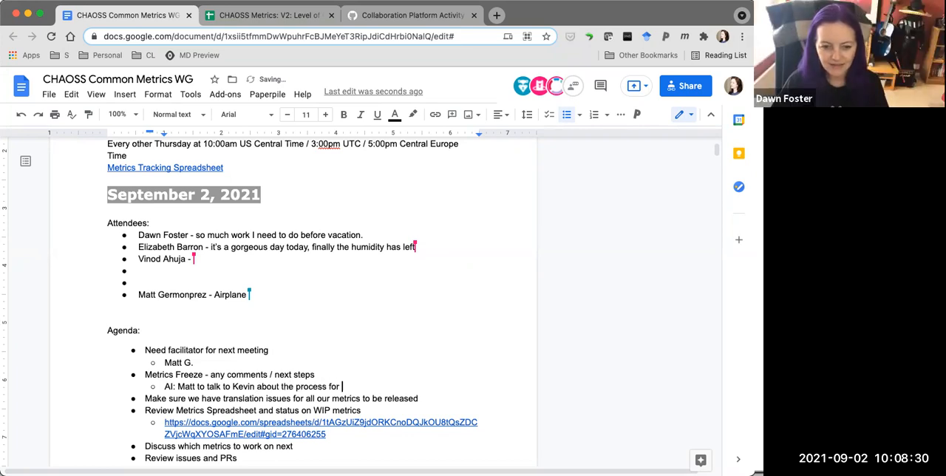
text(updating)
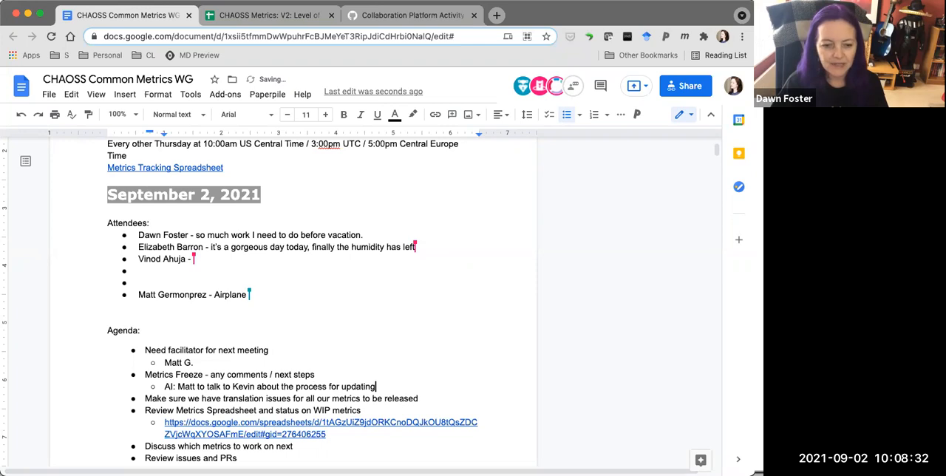
text(based on comments - do it as we)
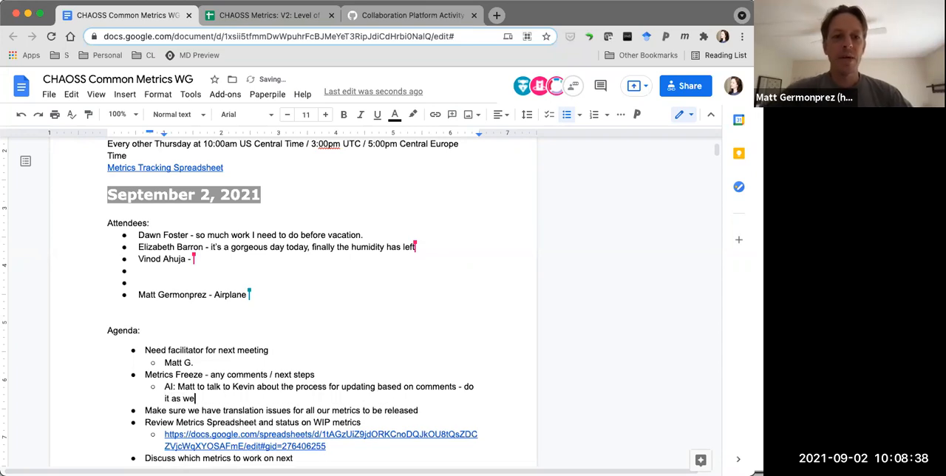
text(go and p)
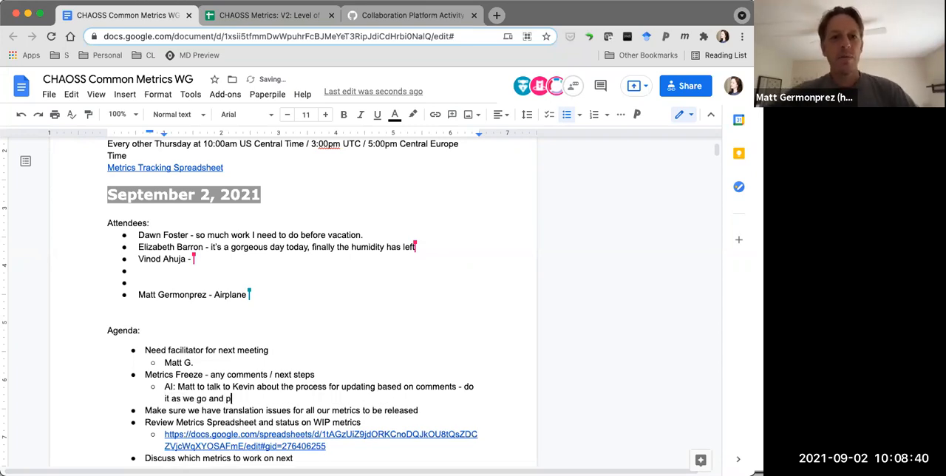
text(ush to the website?)
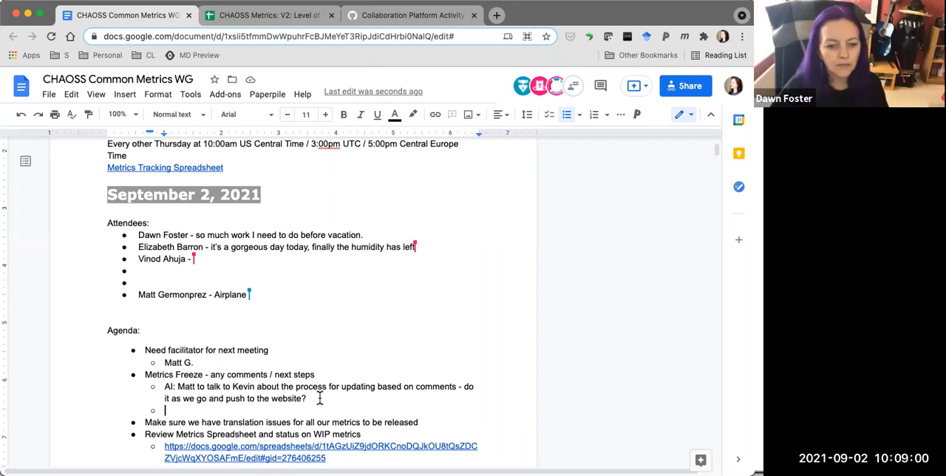
text(Or)
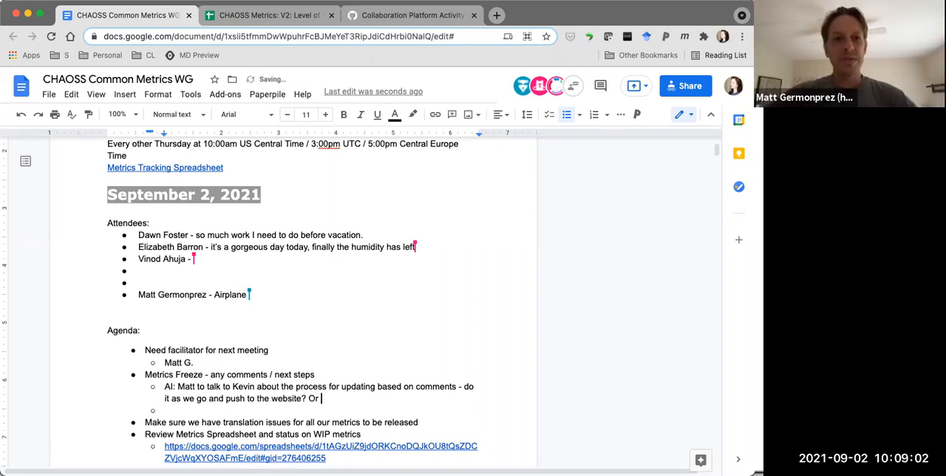
text(wait until we have more fee)
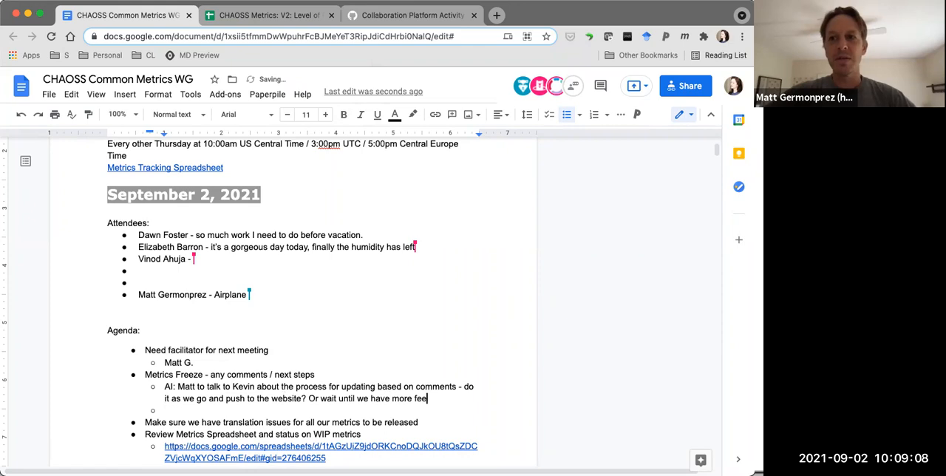
text(dbac)
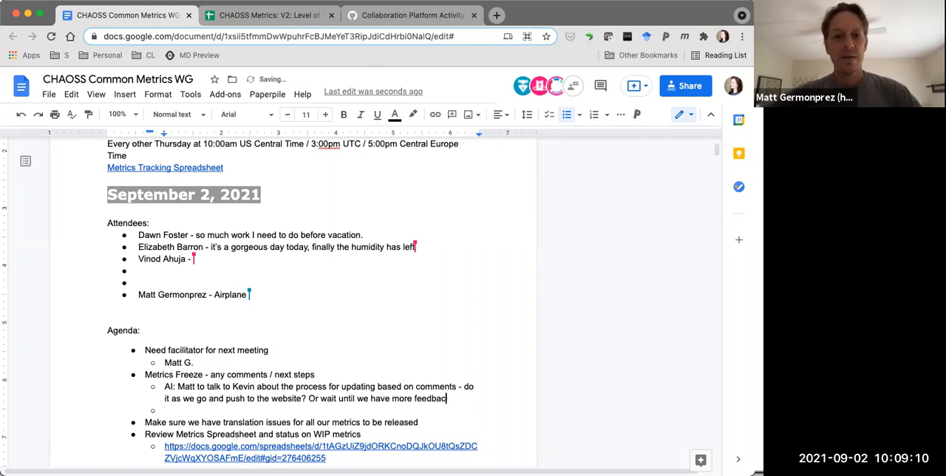
text(k?)
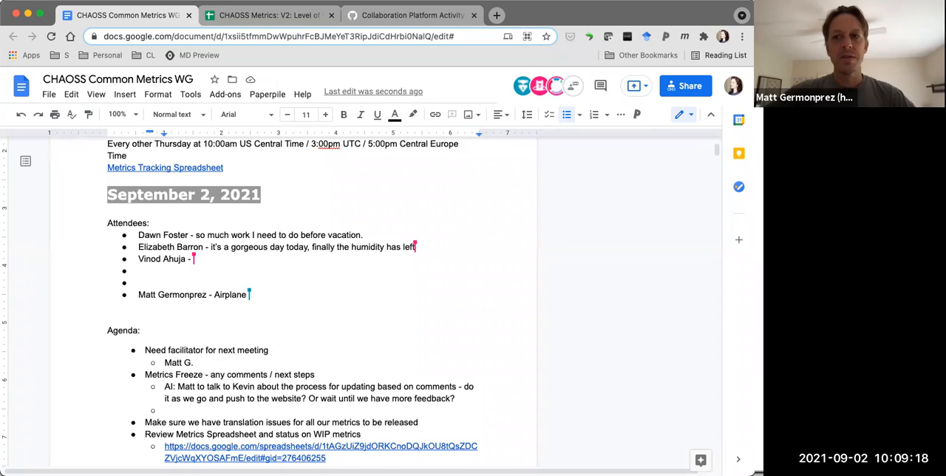
Start a second AI: Matt to summarize feedback so far
text(AI:)
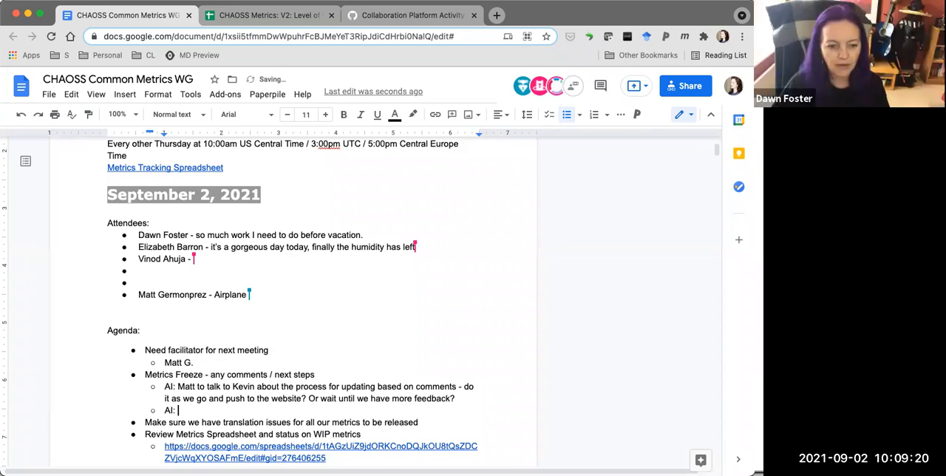
text(Matt to summar)
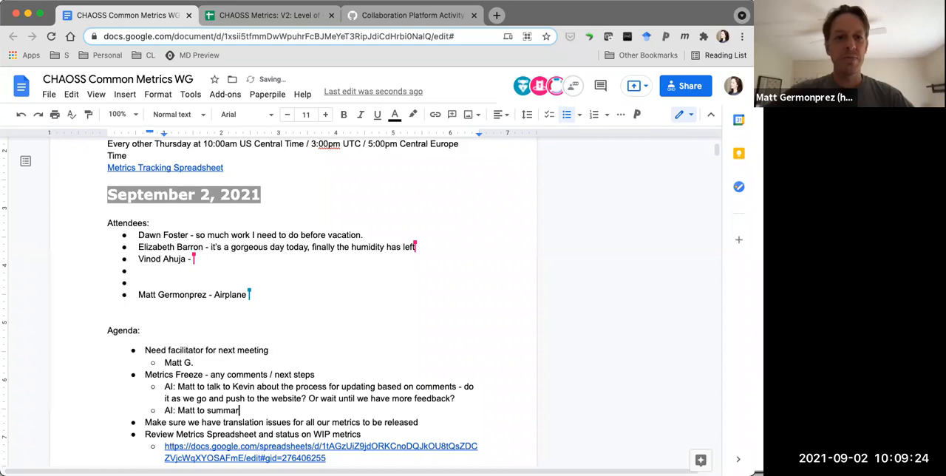
text(ze)
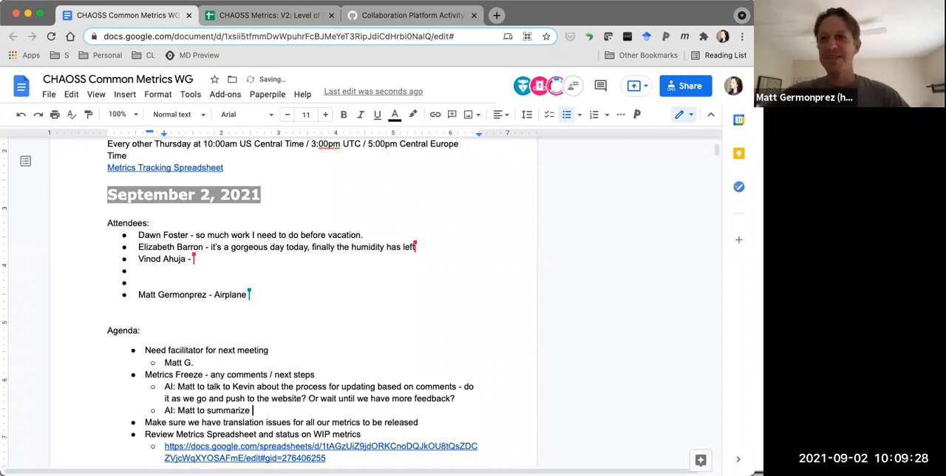
text(feedback so far on)
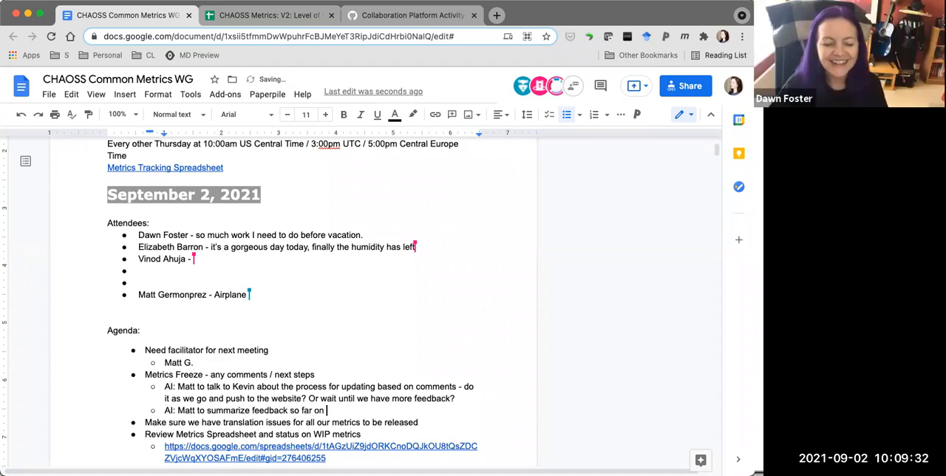
Link issue #132 in the summarize-feedback AI, ending 'in an issue comment for now.'
click(411, 15)
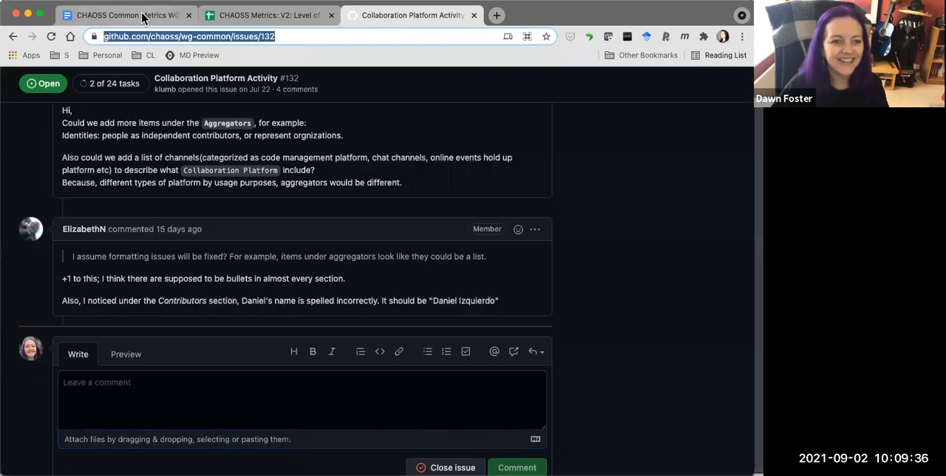
click(118, 14)
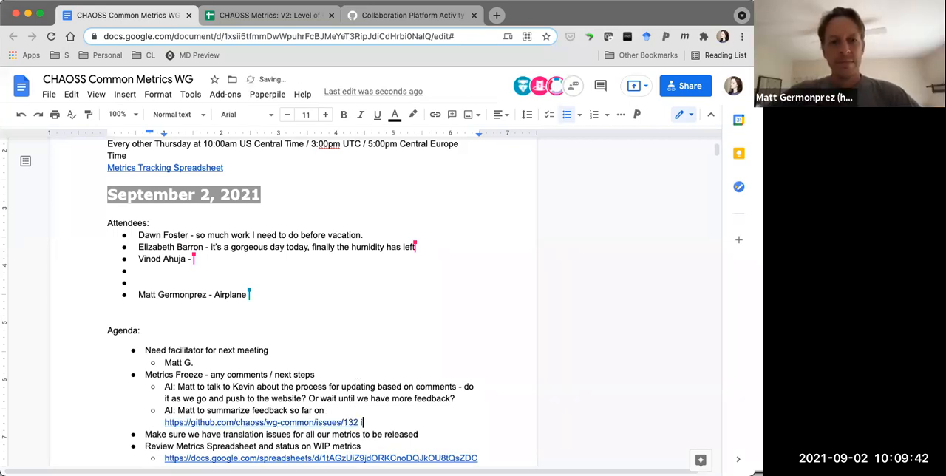
text(in an issue comment for)
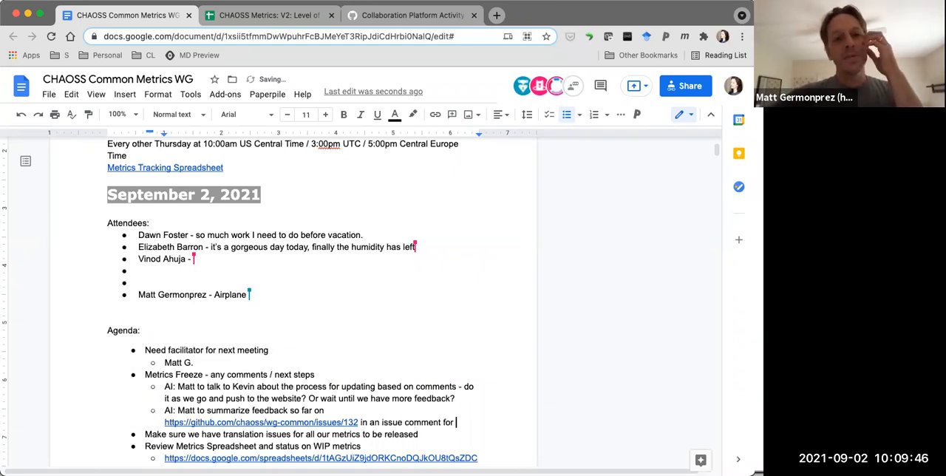
text(now.)
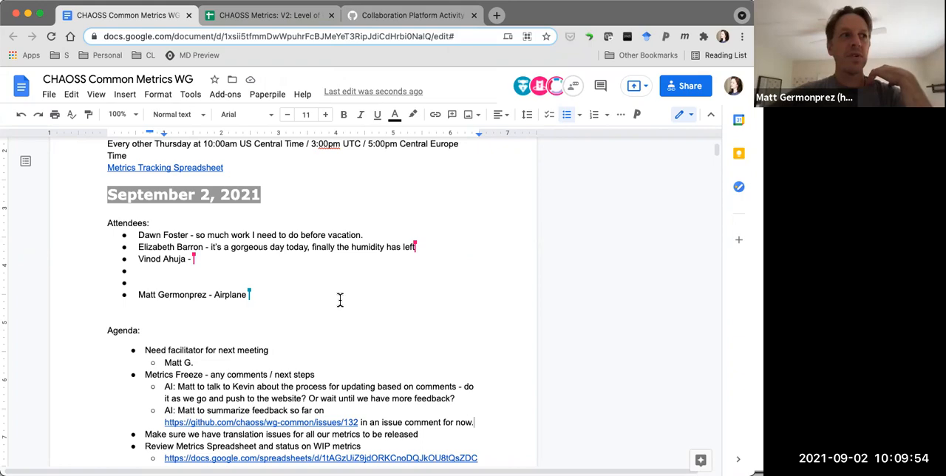
Scroll GitHub issue #132 down to its quality checklist
click(412, 15)
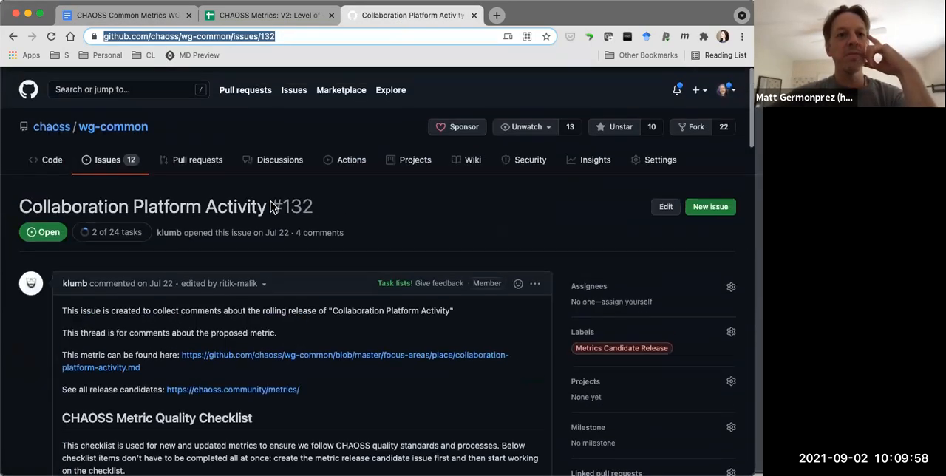
scroll(down, 3)
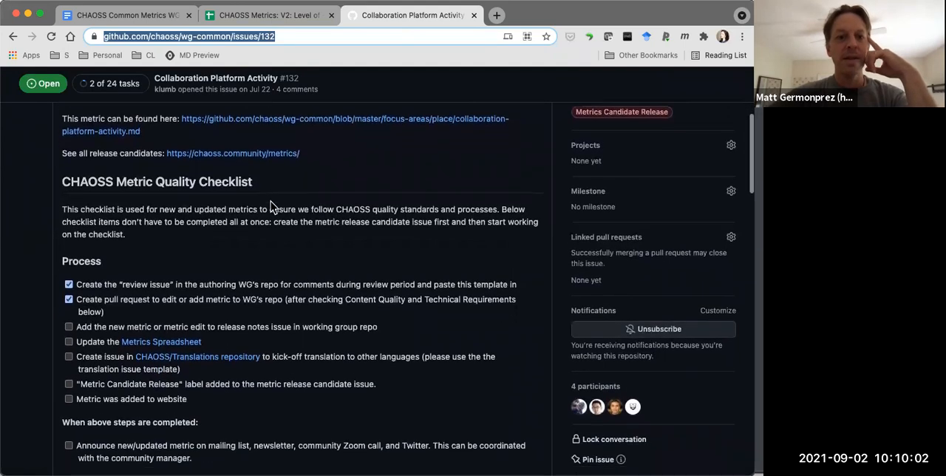
scroll(down, 3)
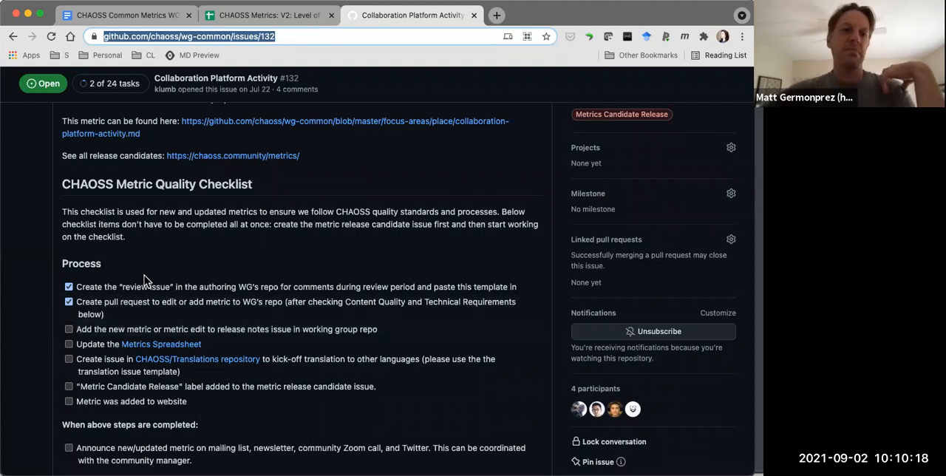
scroll(down, 3)
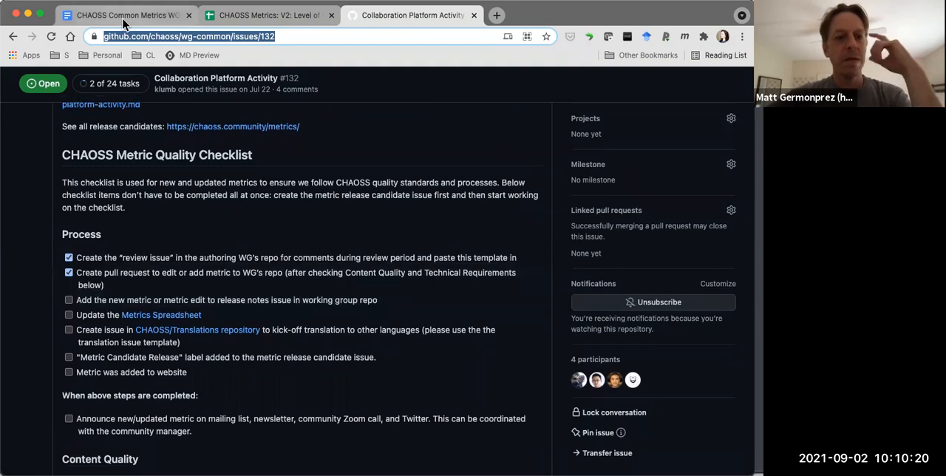
Add an AI assigning Vinod to tick completed issue checklist items or add missing checklists
click(119, 15)
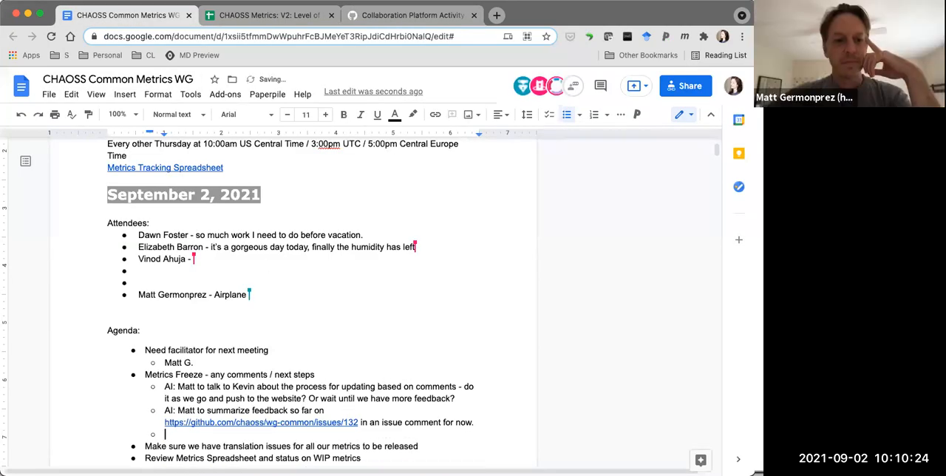
text(AI: We need to have some)
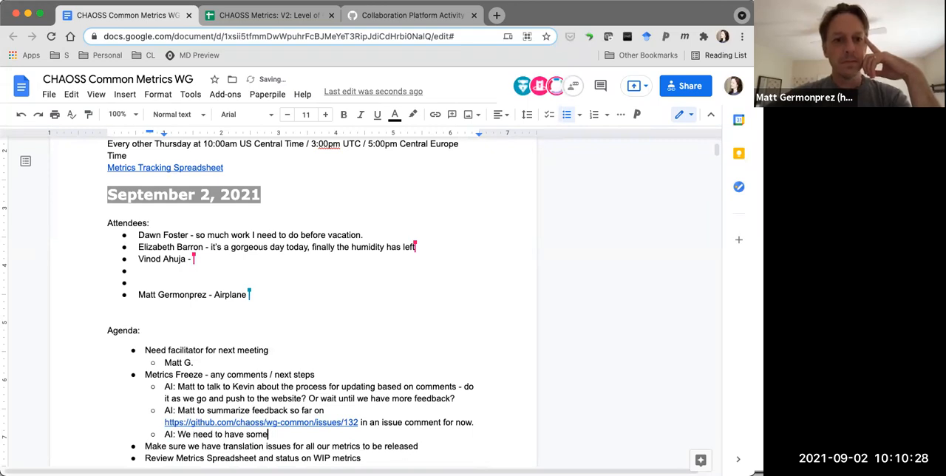
text(one)
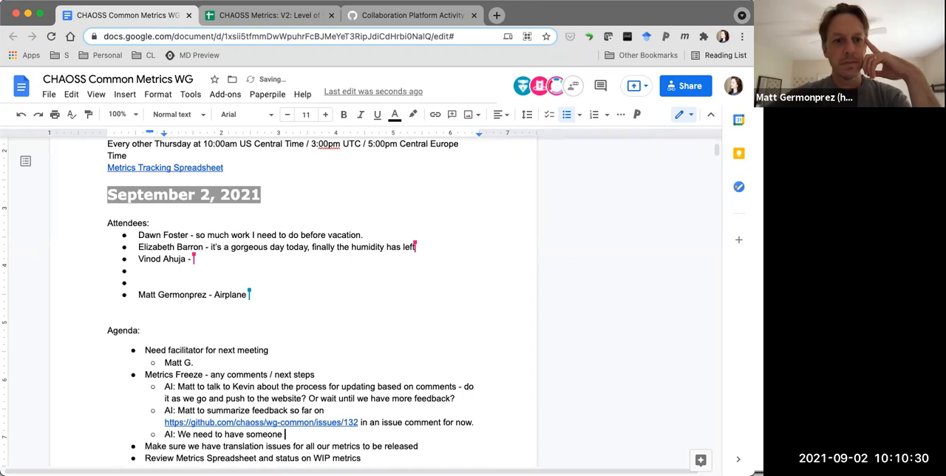
text(go through)
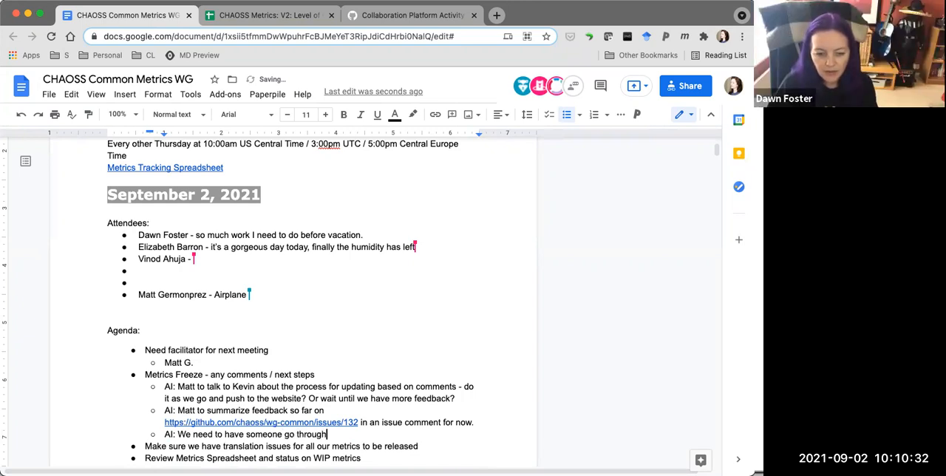
text(the issue)
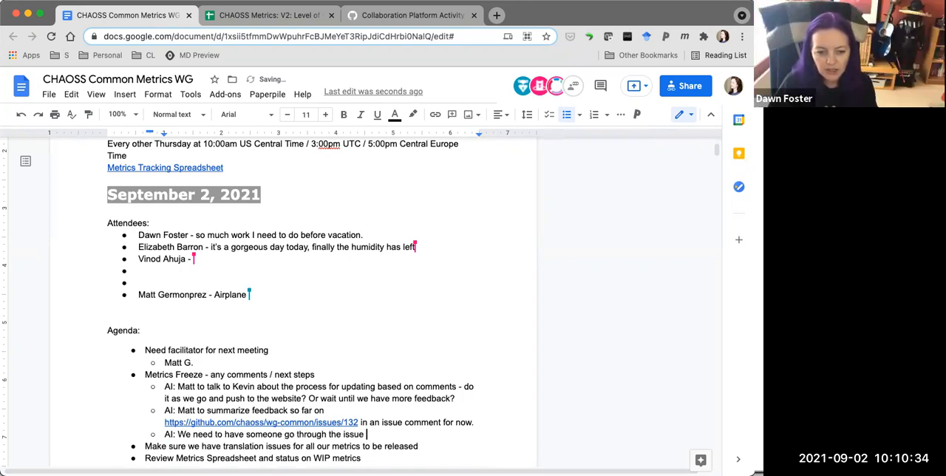
text(checklists and tick the completed)
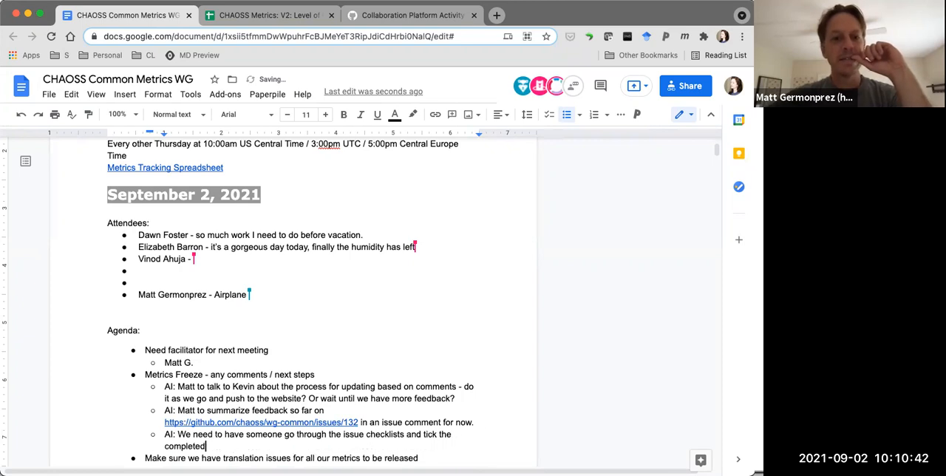
text(items or add a checklist if we're missing it in)
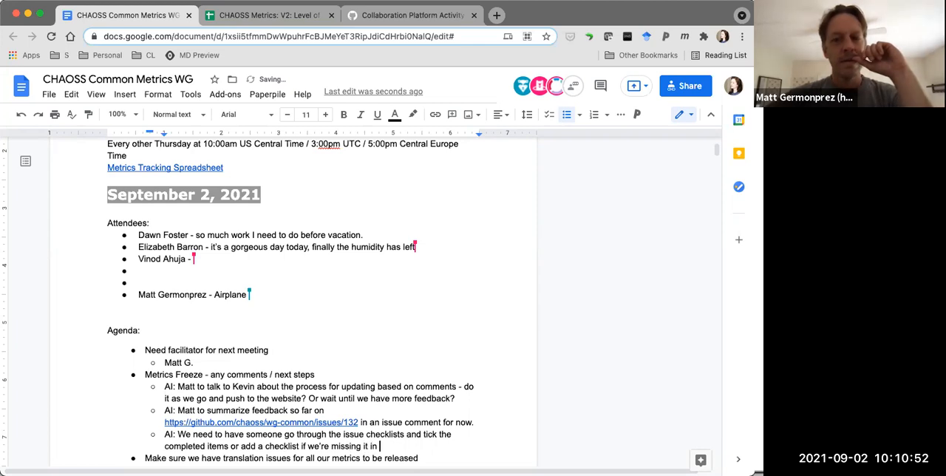
text(an)
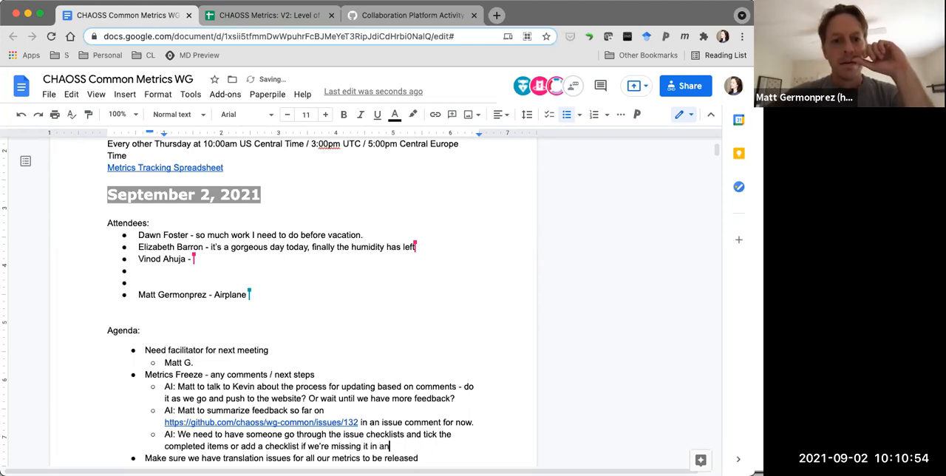
text(issue.)
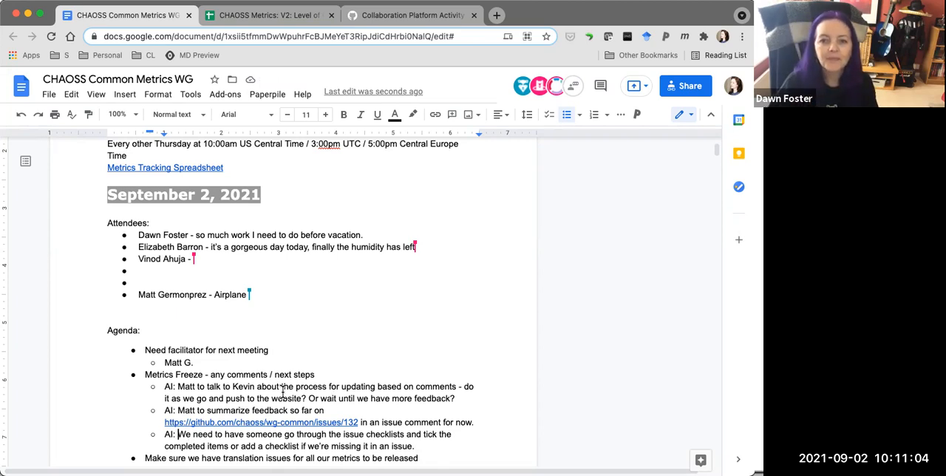
text(VI)
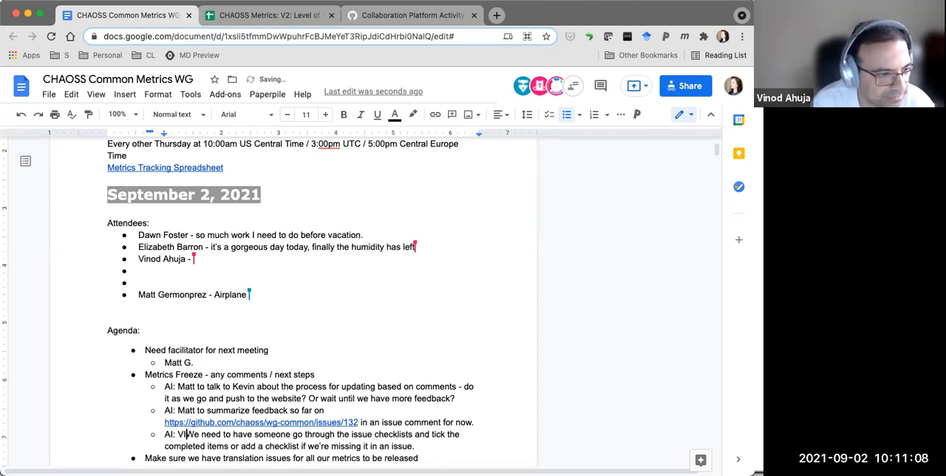
text(inod:)
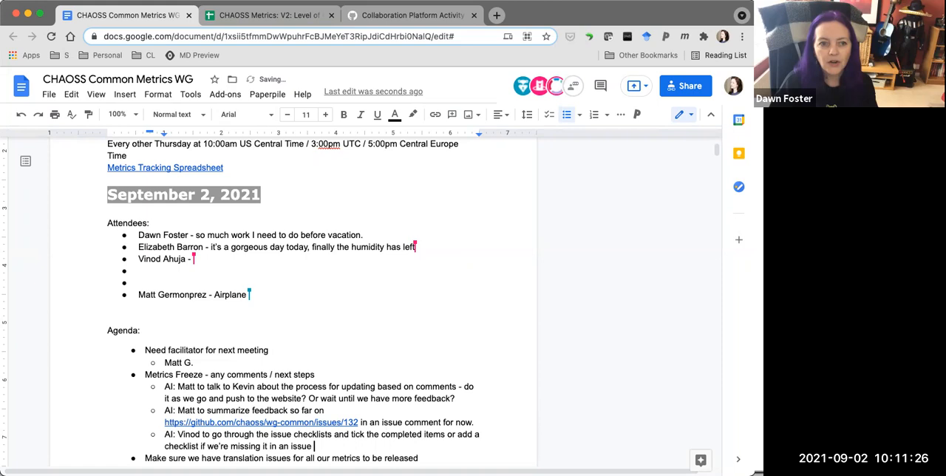
text(for)
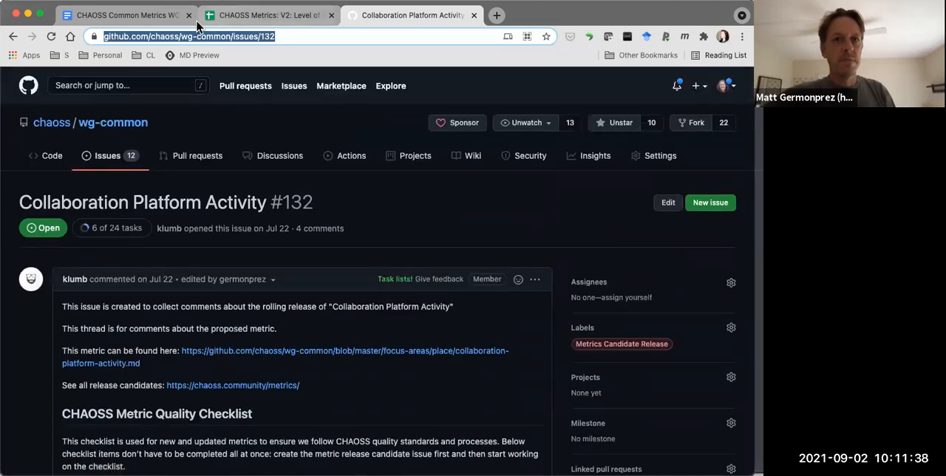
Finish Vinod's action item with 'for the 5 metrics in the candidate release.'
click(122, 15)
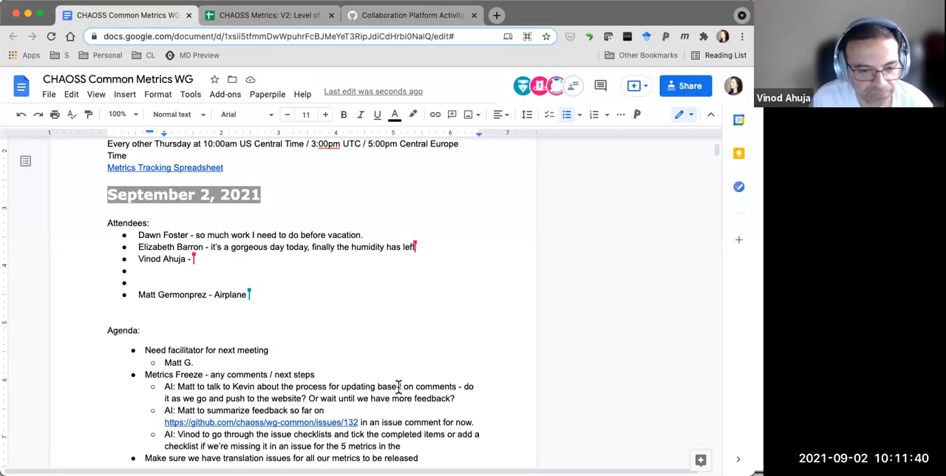
text(candidate release)
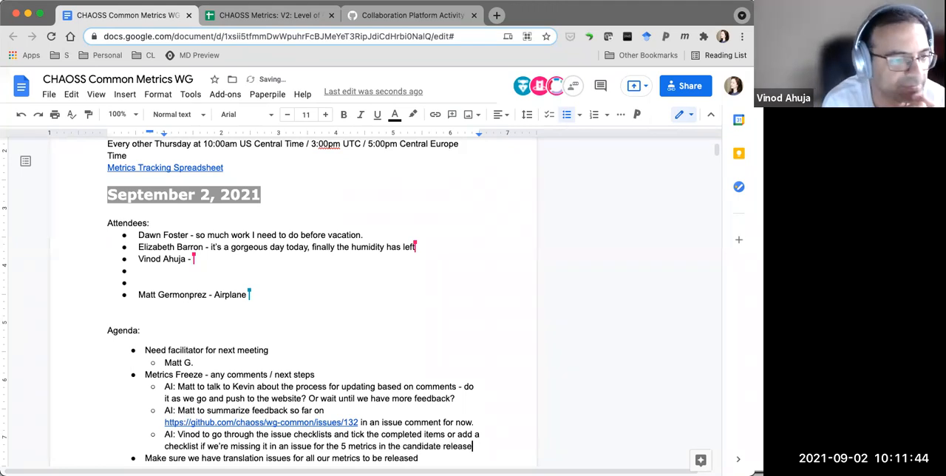
scroll(down, 3)
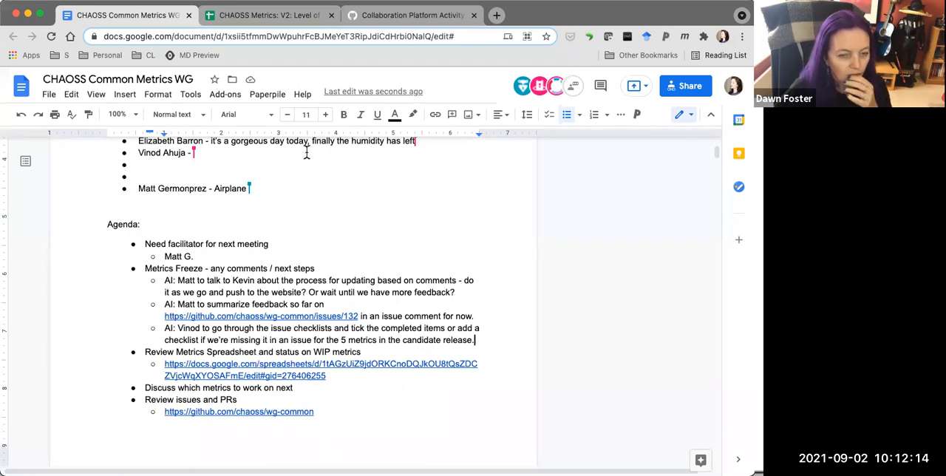
Check issue #132's checklist progress (11 of 24 tasks) and return to the notes
click(412, 15)
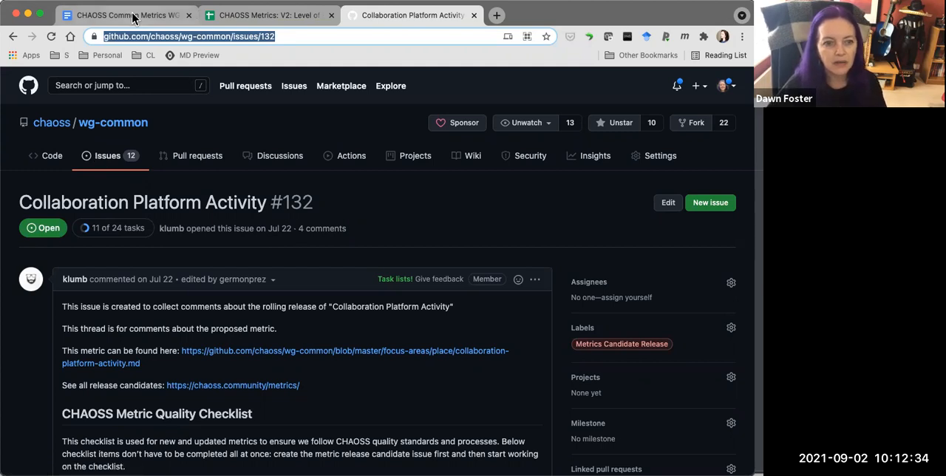
click(126, 15)
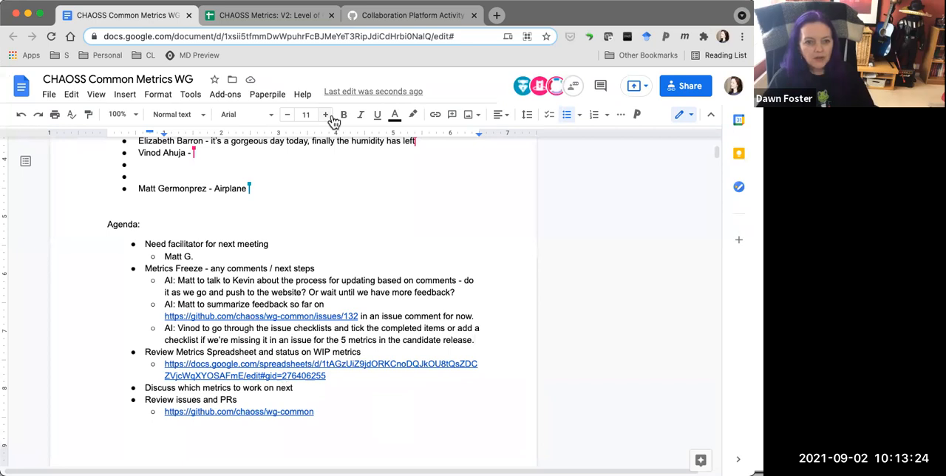
mouse_move(265, 15)
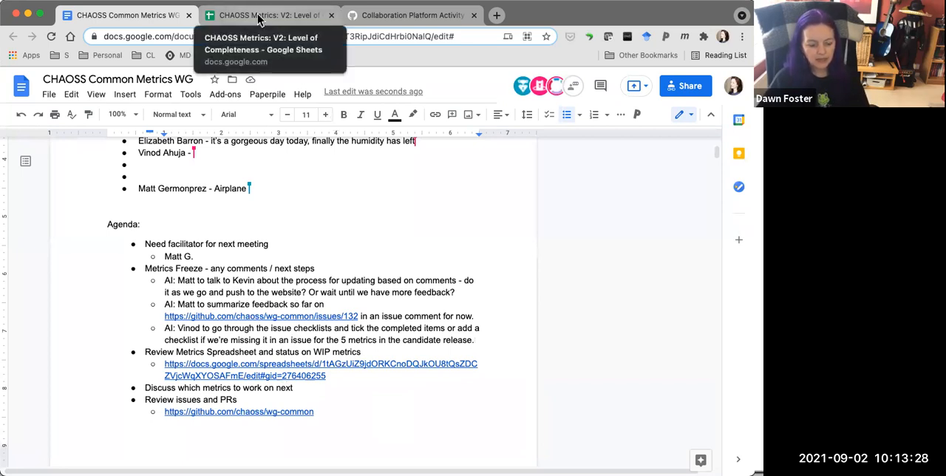
Scroll the metrics tracker spreadsheet down to the Contributions metrics
click(269, 14)
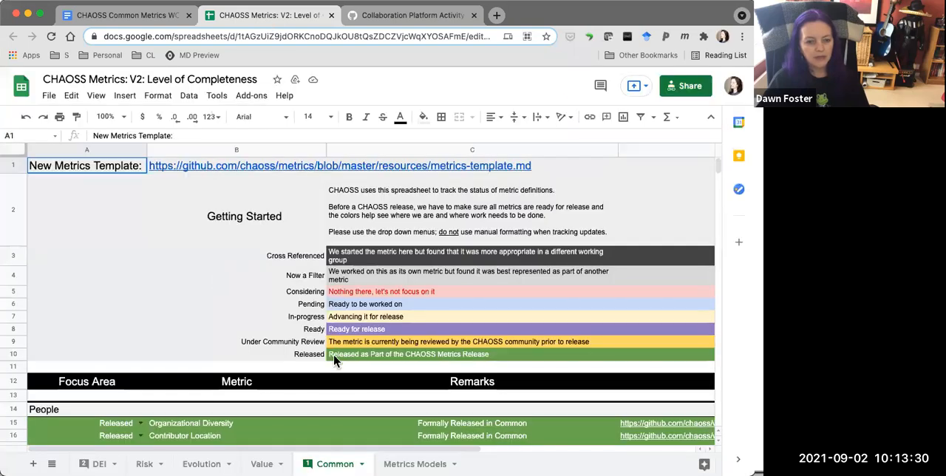
scroll(down, 3)
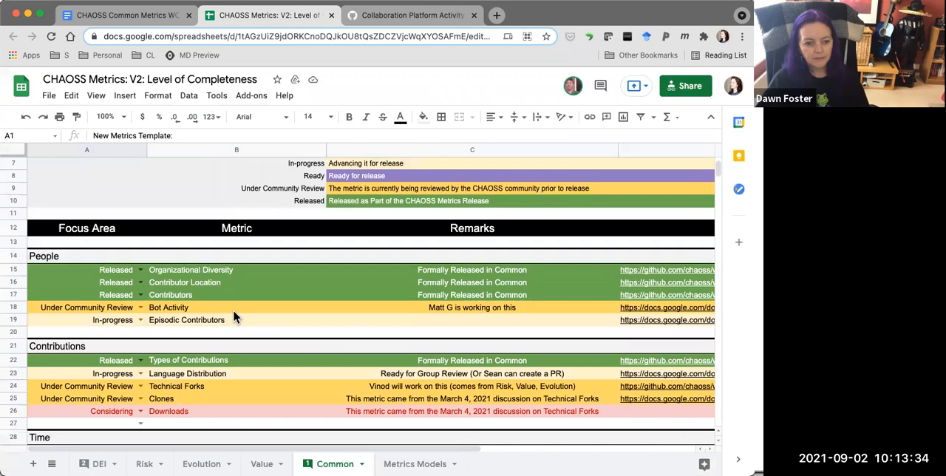
scroll(down, 3)
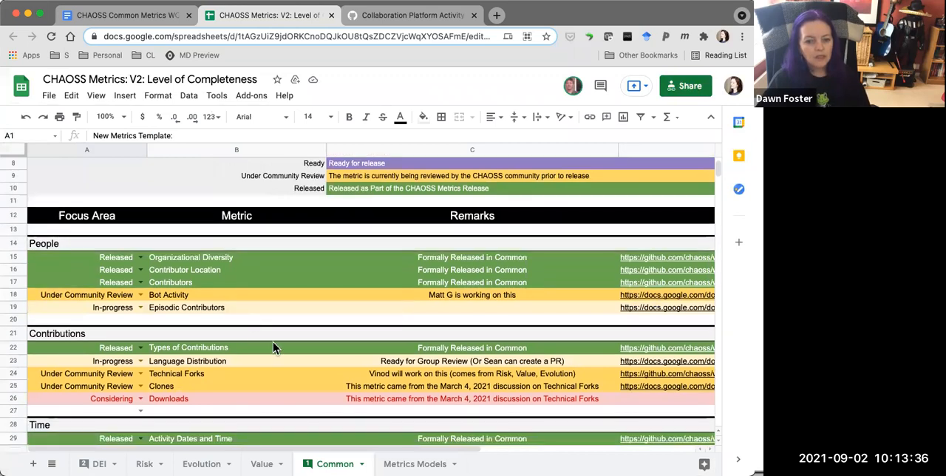
mouse_move(146, 323)
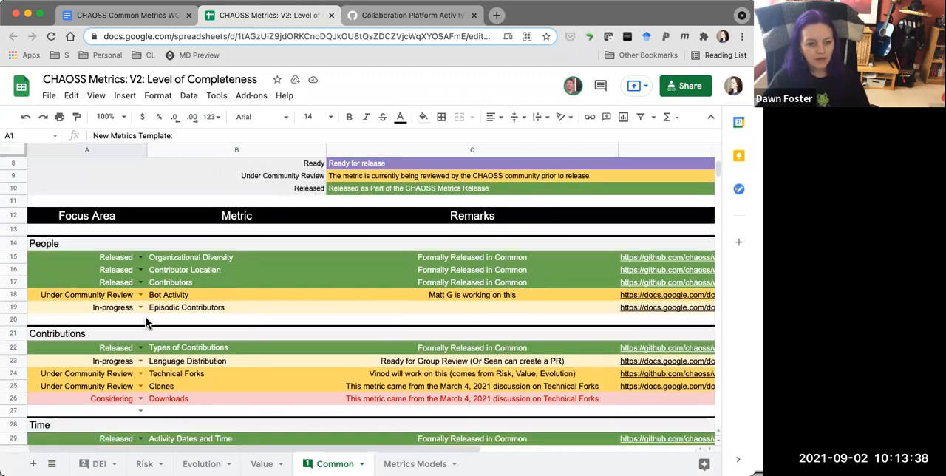
mouse_move(104, 298)
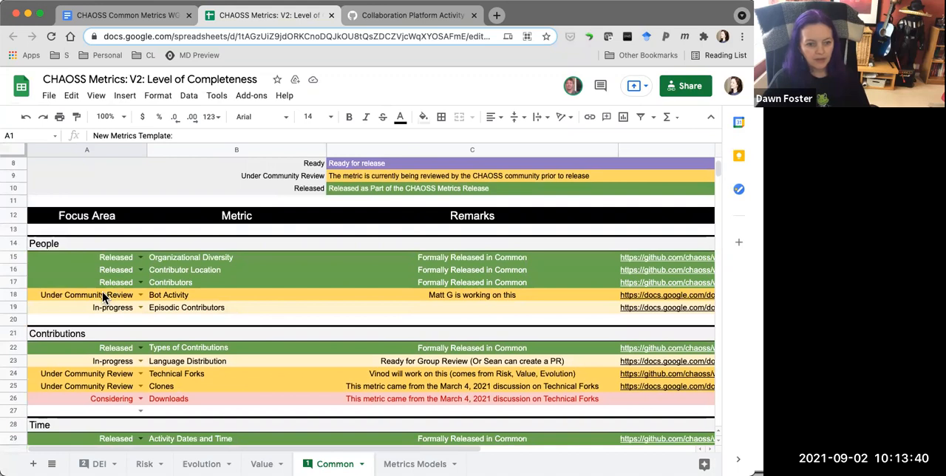
scroll(down, 3)
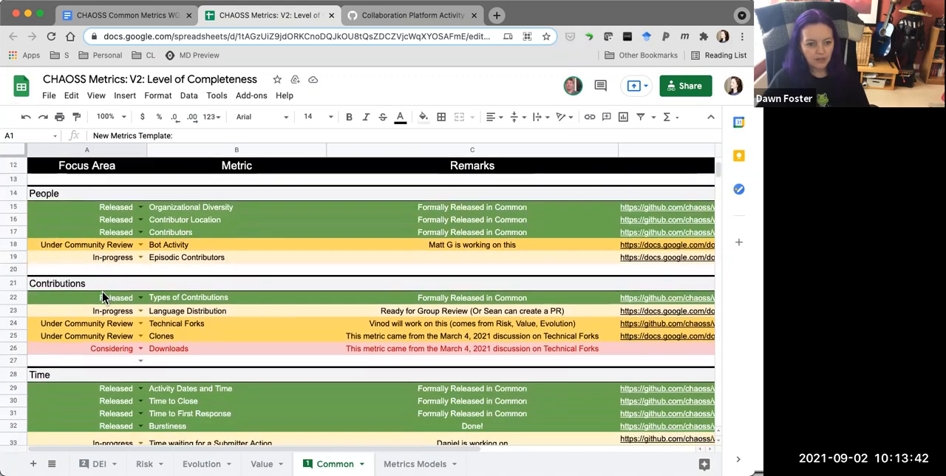
scroll(down, 3)
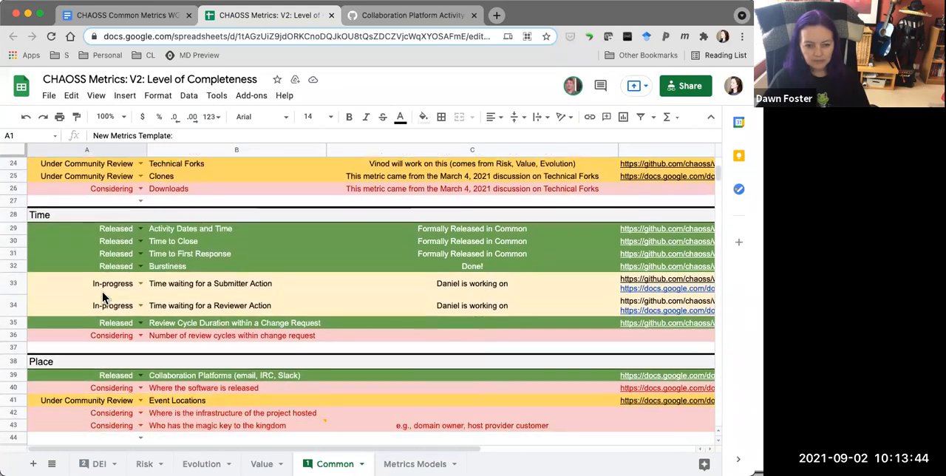
scroll(down, 3)
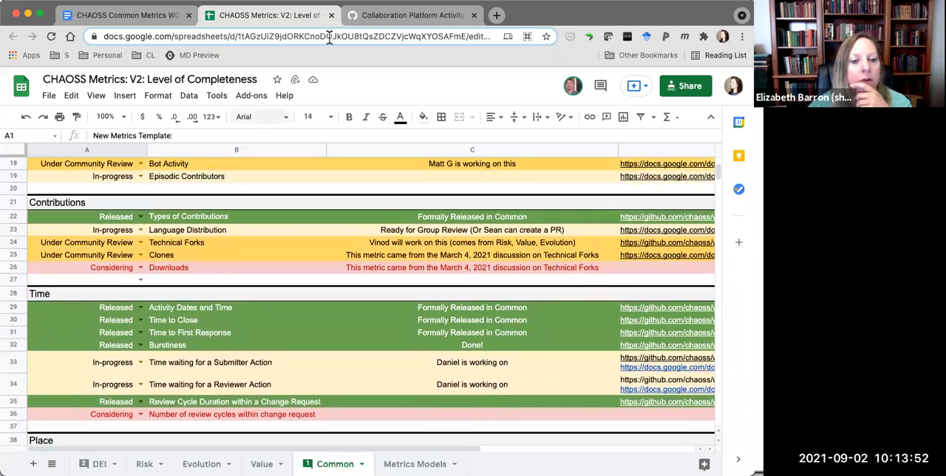
Mark Language Distribution as Under Community Review and bring up GitHub issue #131
click(410, 15)
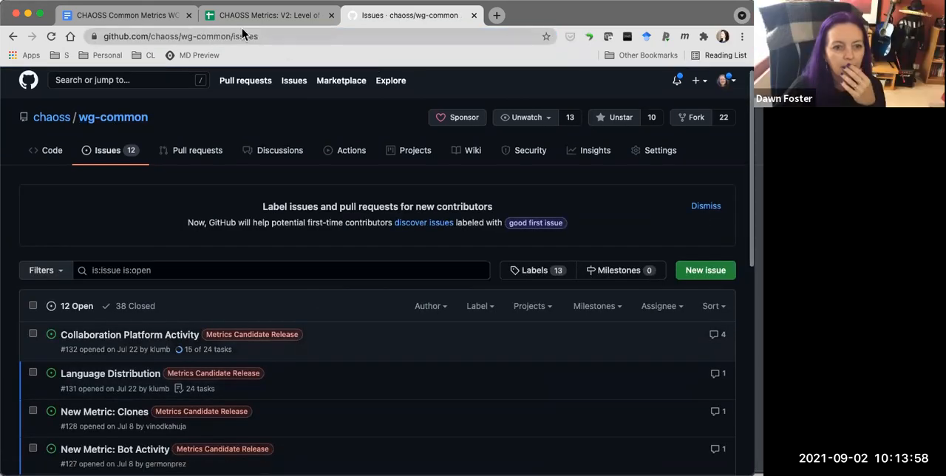
click(269, 15)
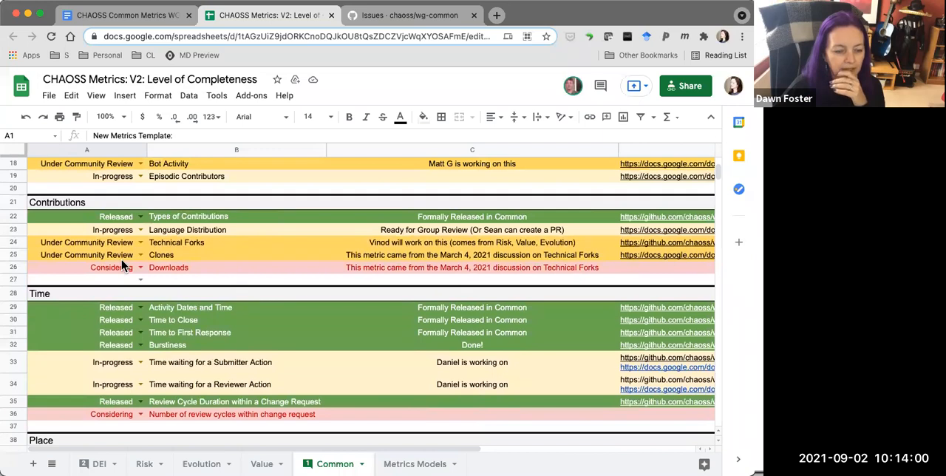
click(96, 229)
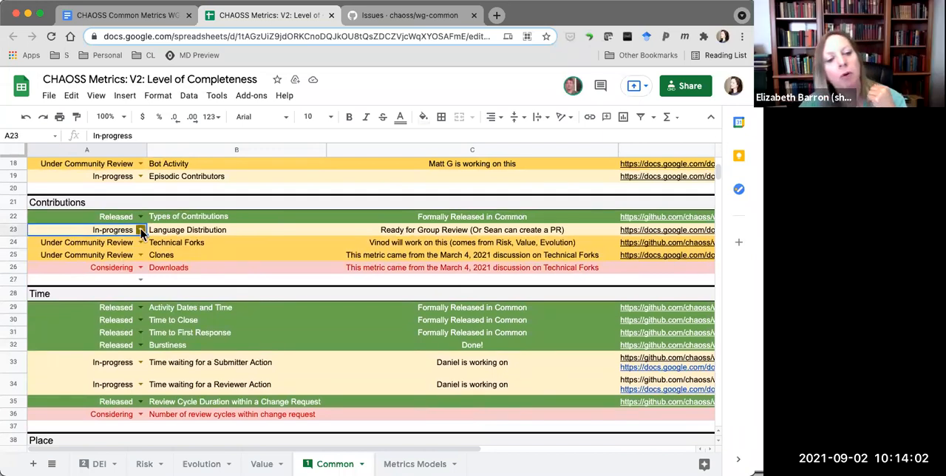
click(140, 229)
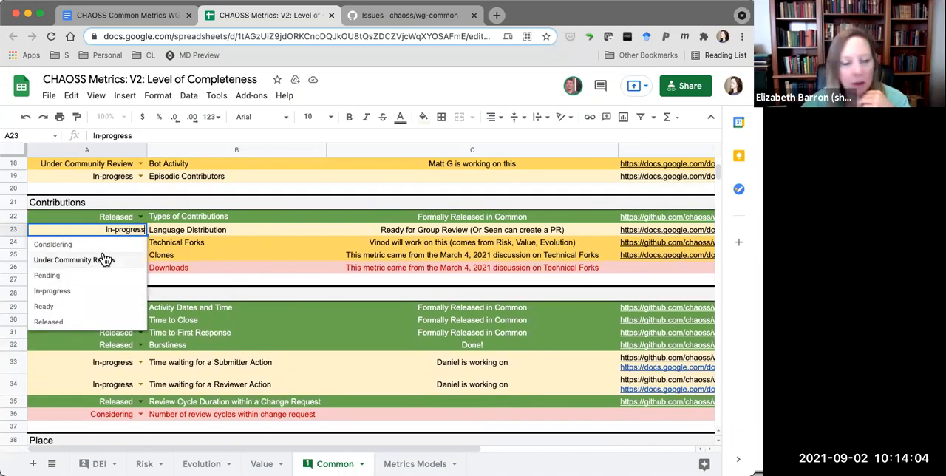
click(78, 259)
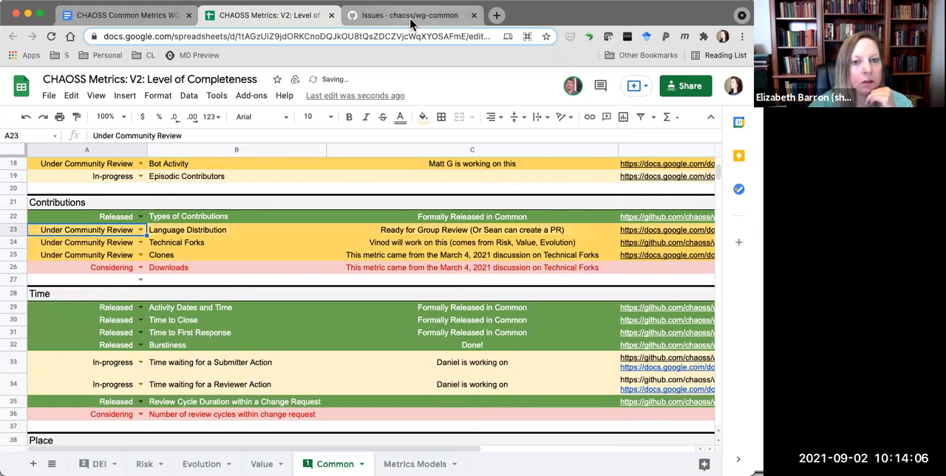
click(409, 15)
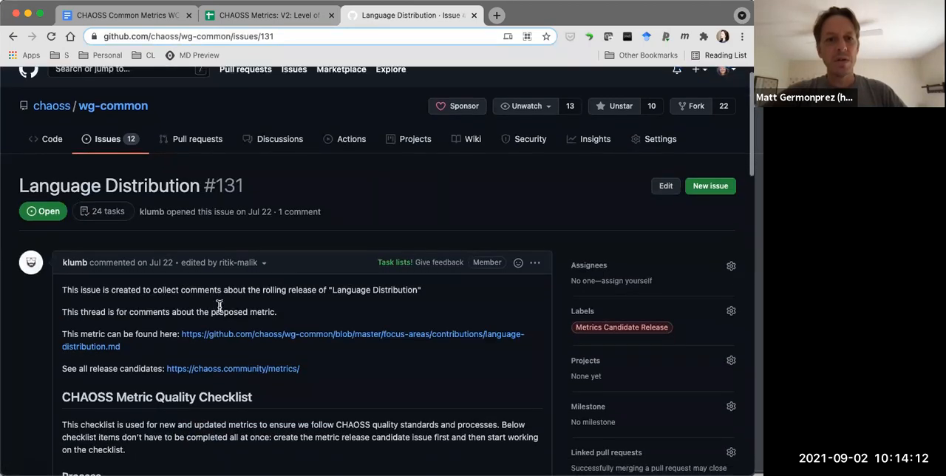
scroll(down, 3)
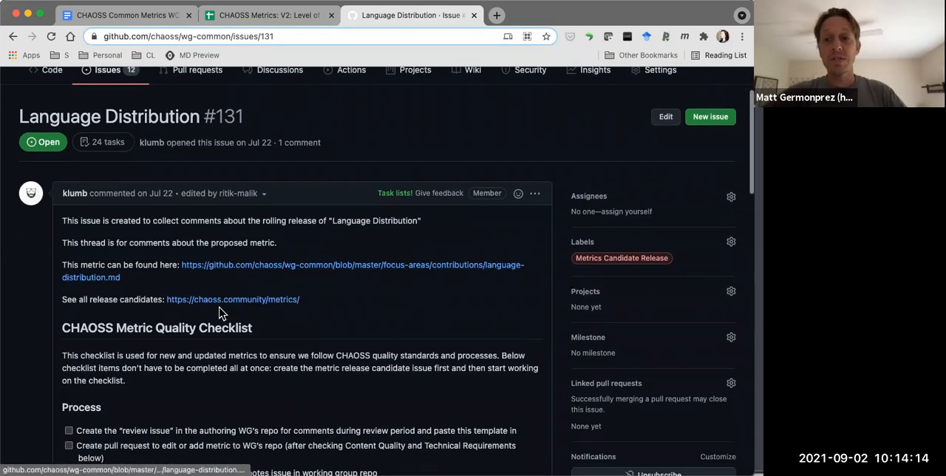
mouse_move(455, 270)
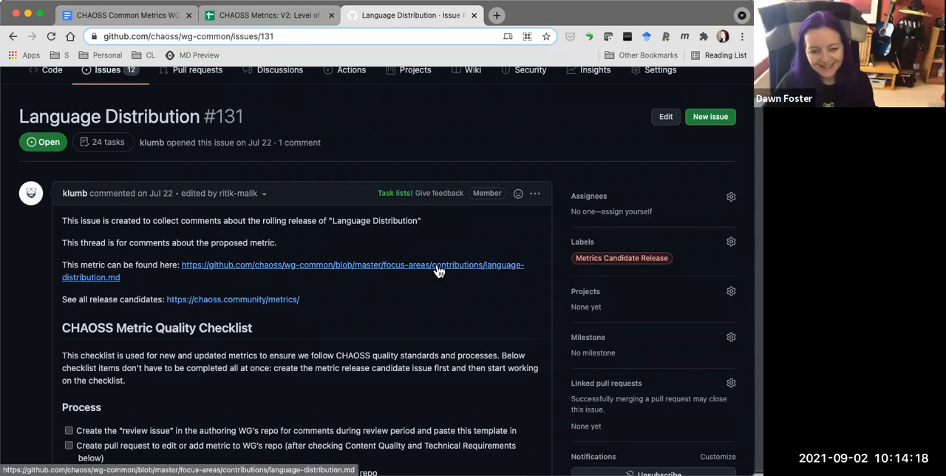
click(440, 270)
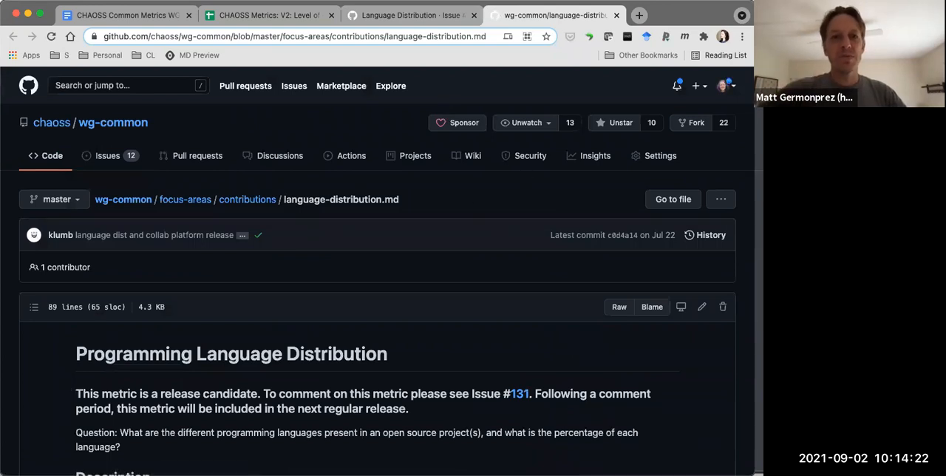
mouse_move(617, 15)
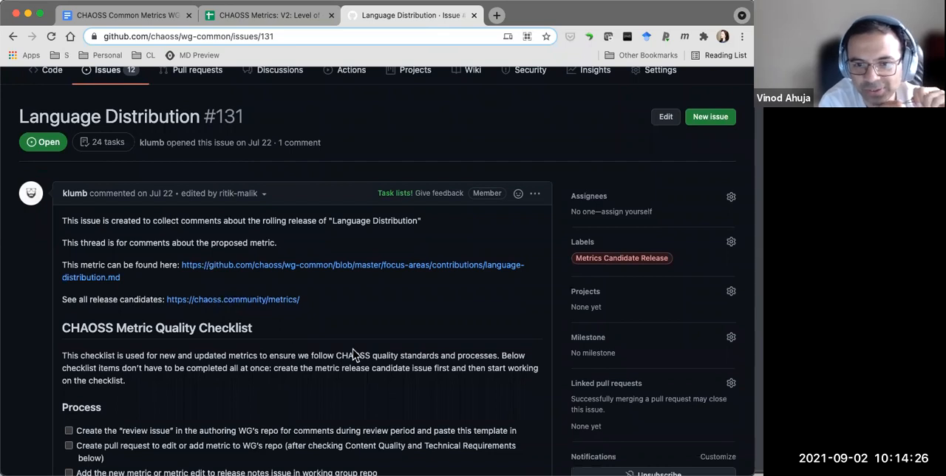
mouse_move(342, 320)
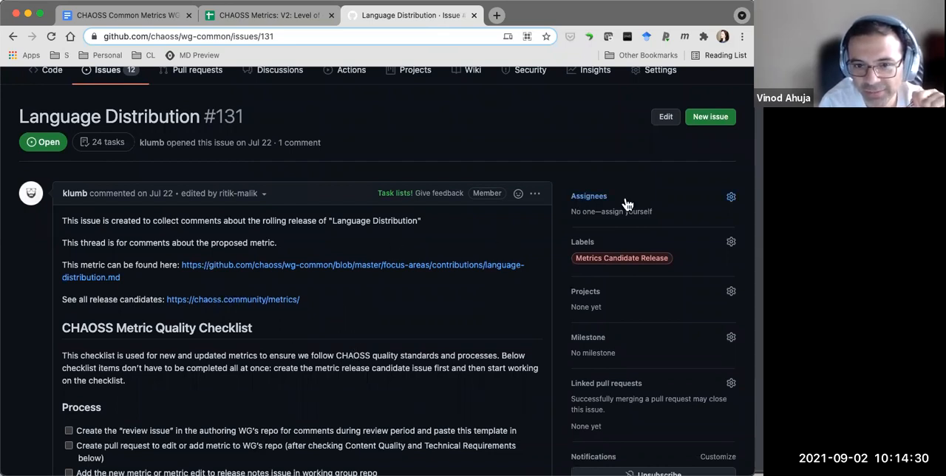
mouse_move(246, 418)
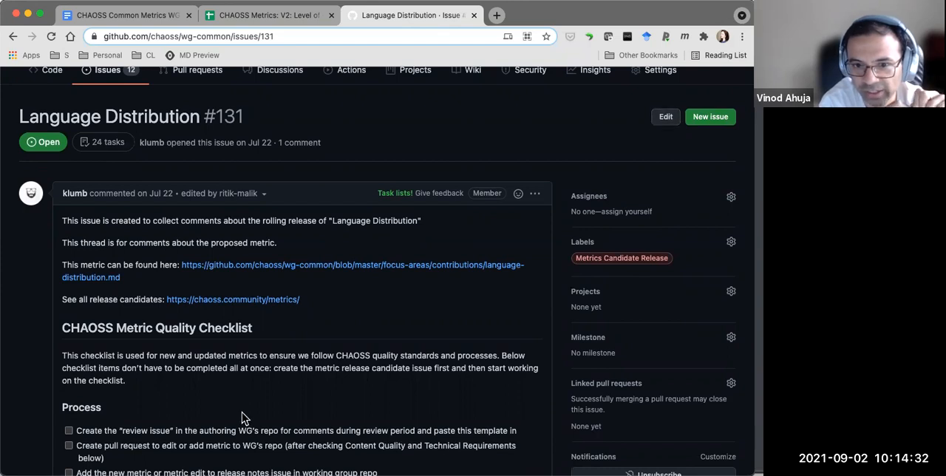
mouse_move(309, 348)
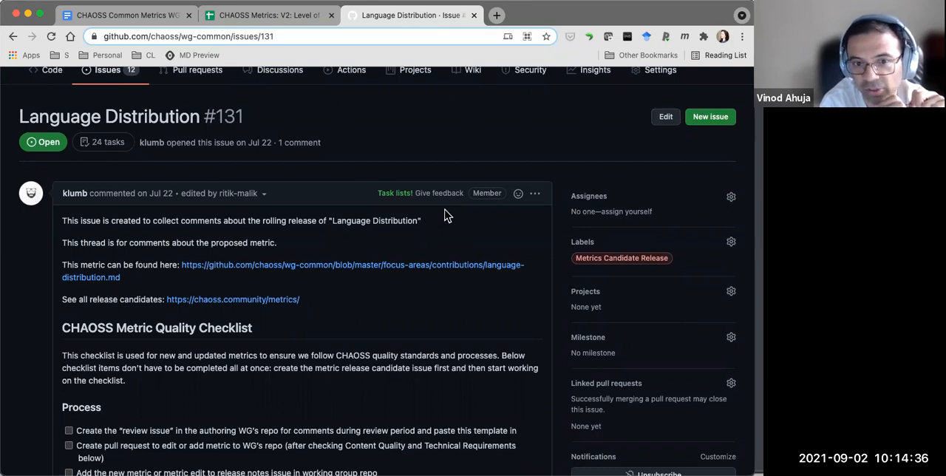
mouse_move(638, 147)
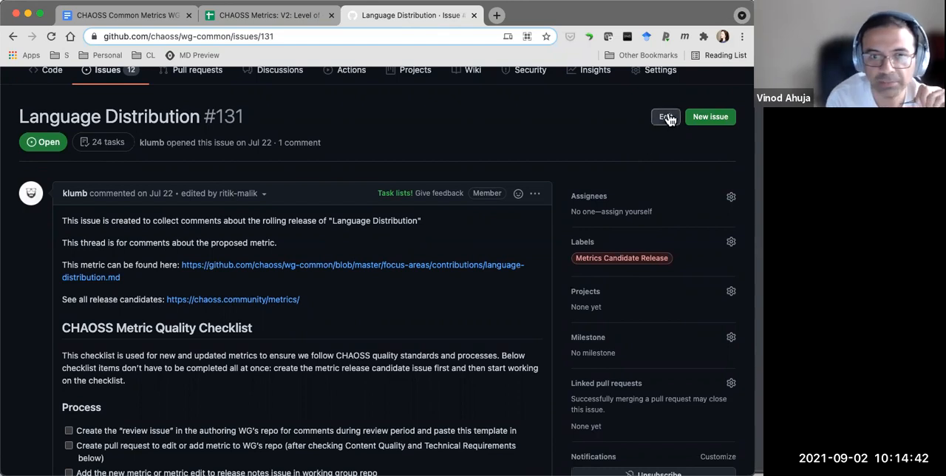
Rename GitHub issue #131 from 'Language Distribution' to 'Programming Language Distribution'
click(664, 117)
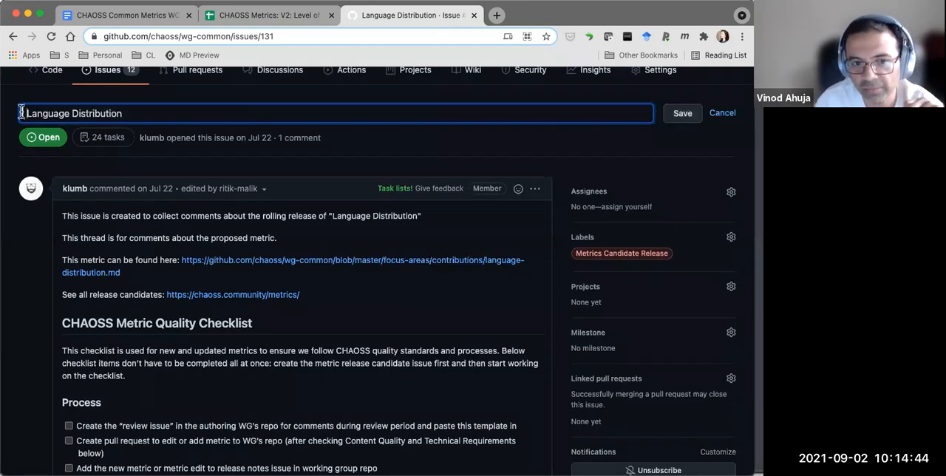
text(Progr)
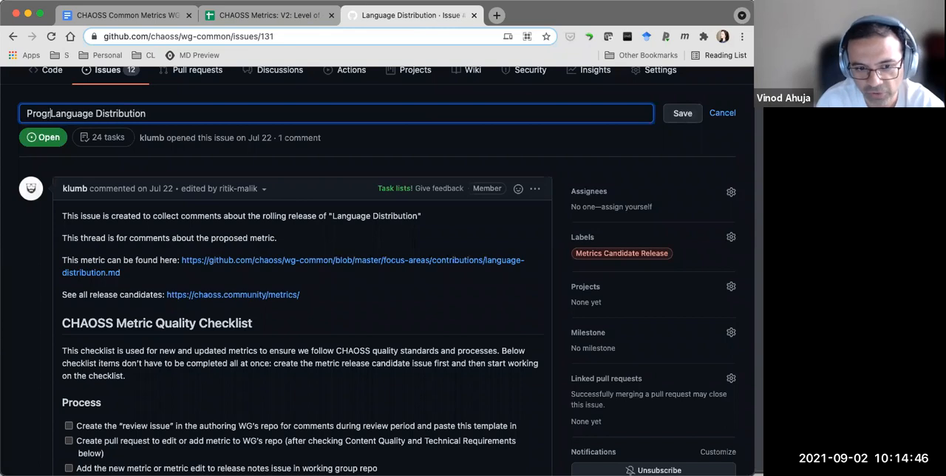
text(amming)
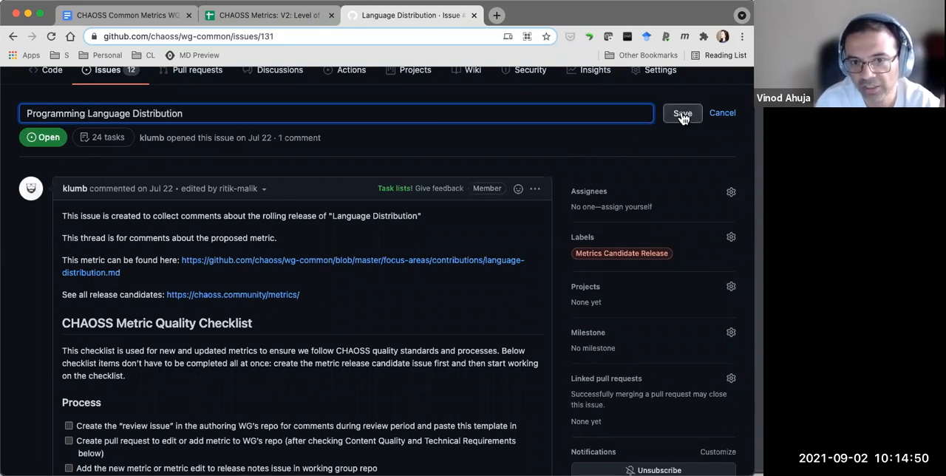
click(681, 113)
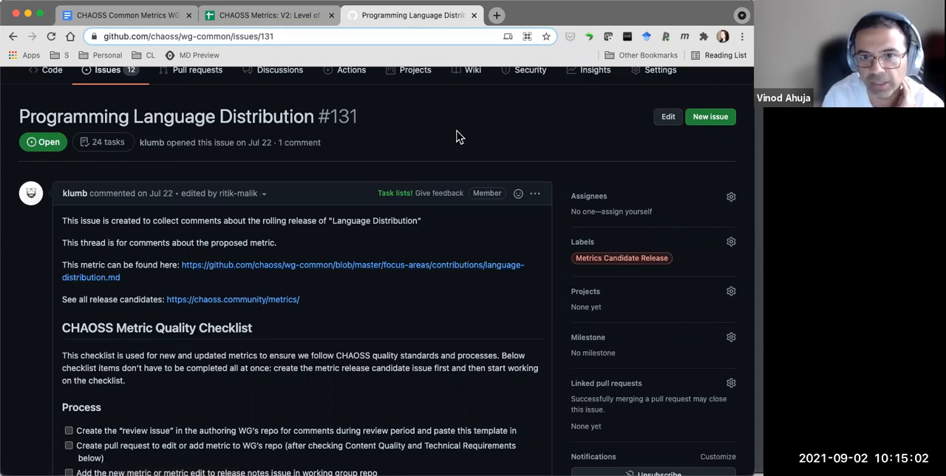
scroll(down, 3)
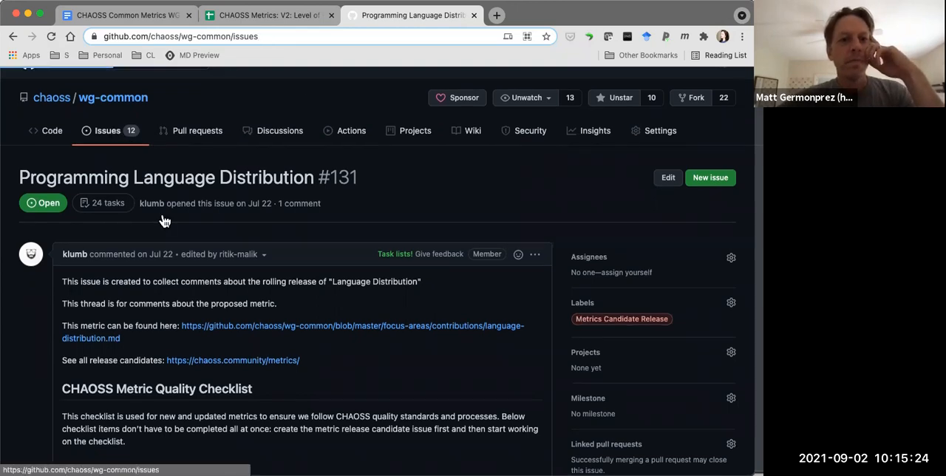
Review the open issues list showing Programming Language Distribution, then return to the tracker
click(107, 130)
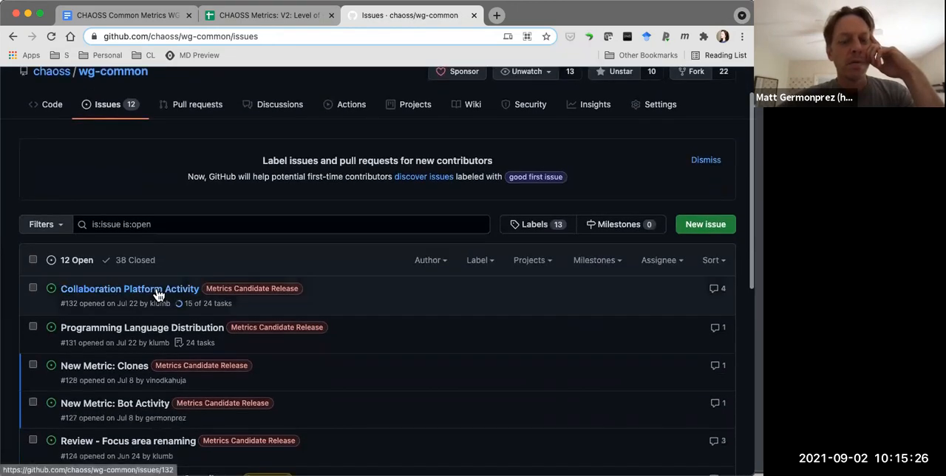
mouse_move(321, 352)
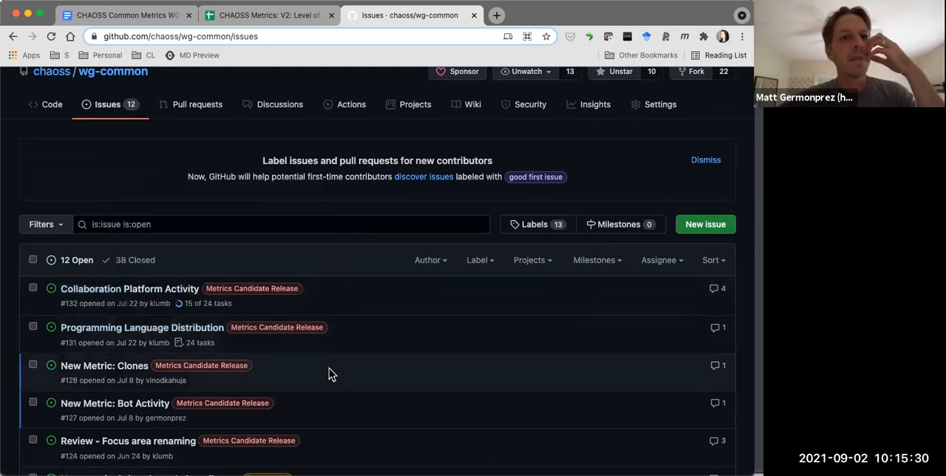
scroll(down, 3)
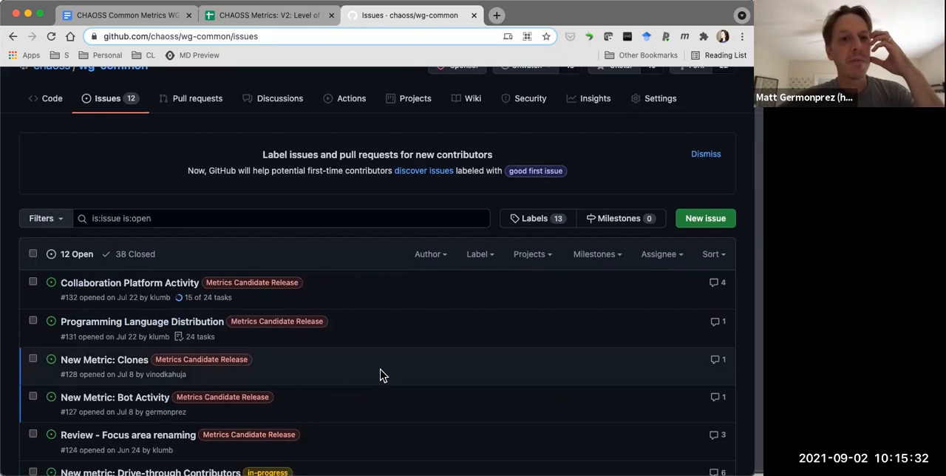
mouse_move(142, 321)
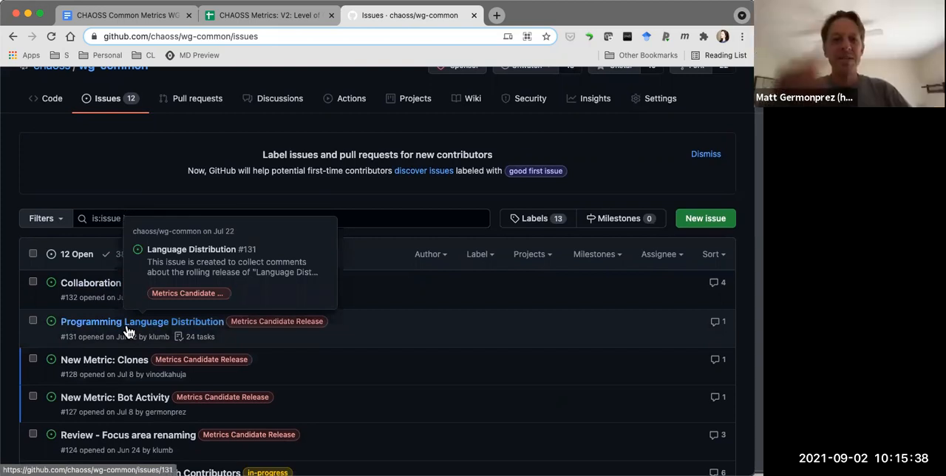
mouse_move(133, 328)
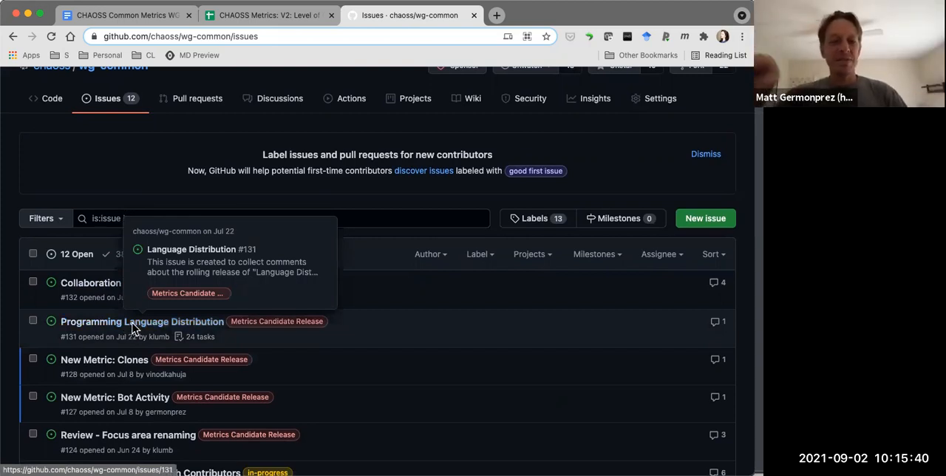
mouse_move(326, 348)
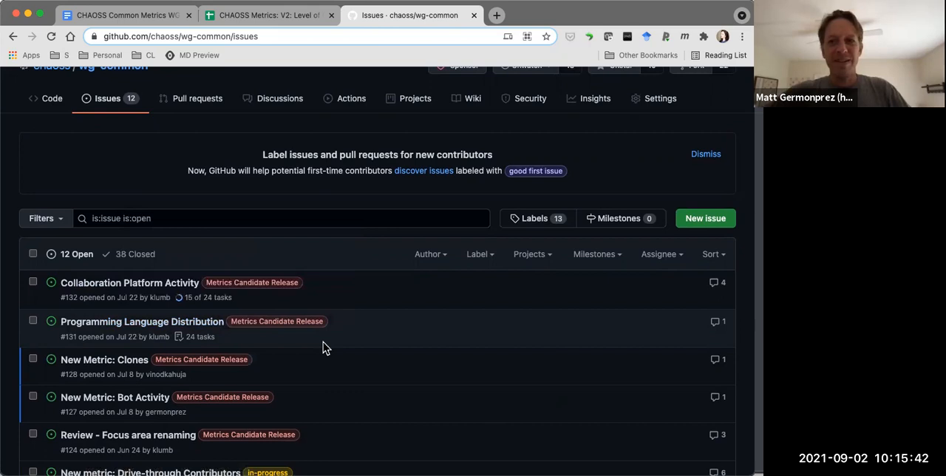
mouse_move(372, 354)
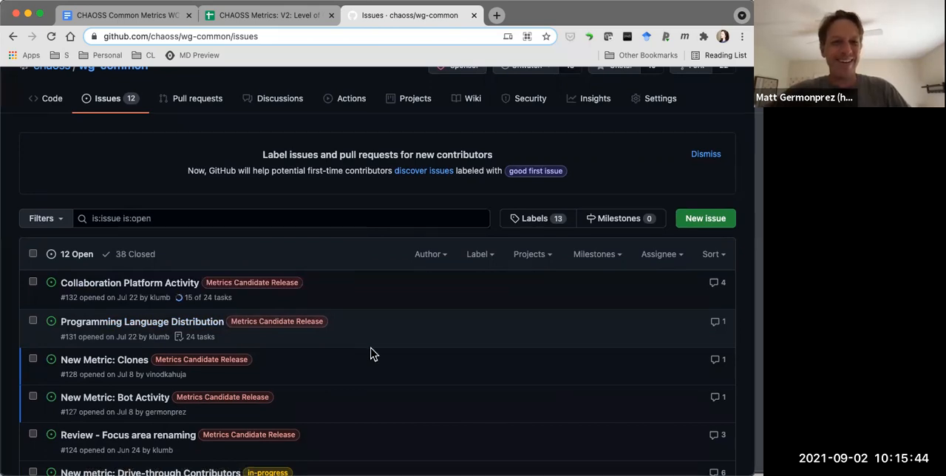
click(270, 14)
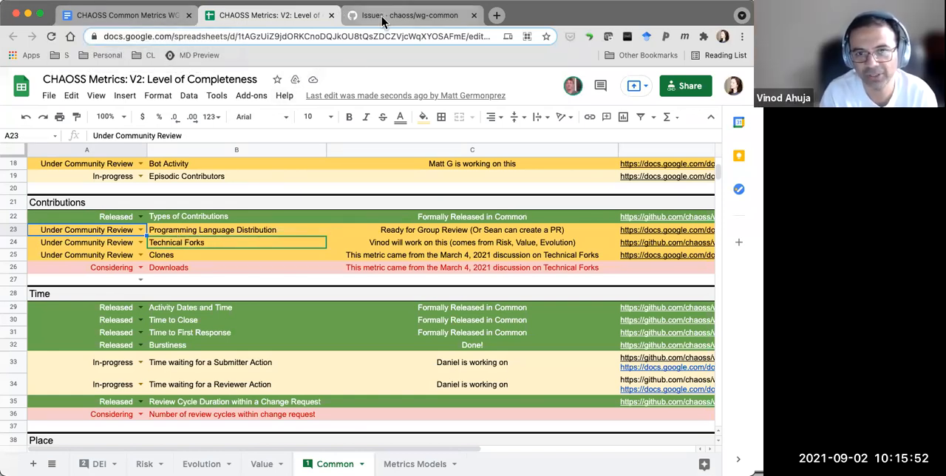
mouse_move(262, 15)
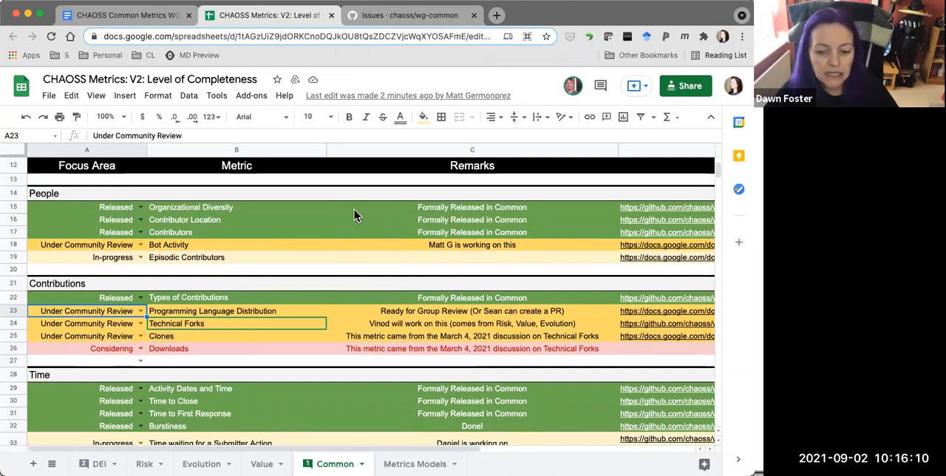
scroll(down, 3)
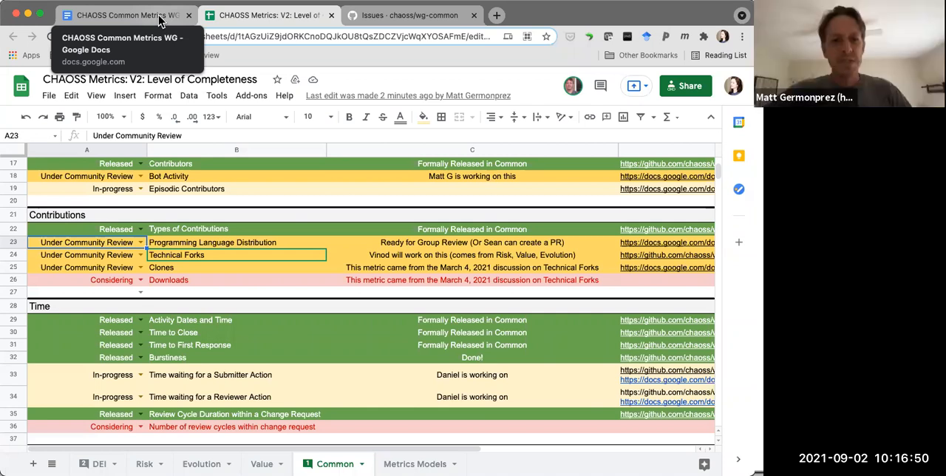
mouse_move(237, 391)
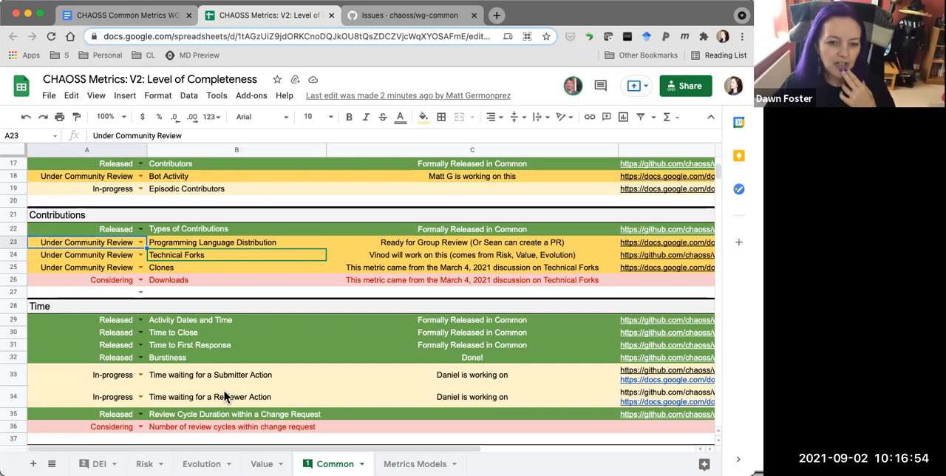
scroll(down, 3)
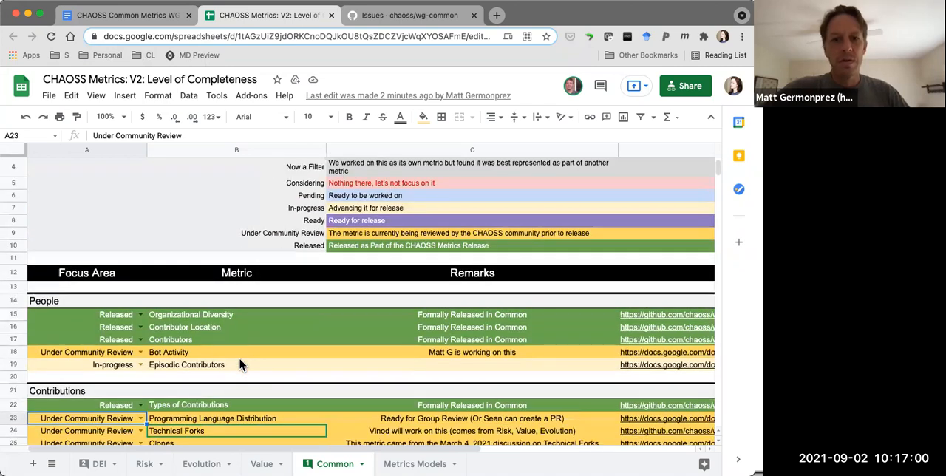
scroll(down, 3)
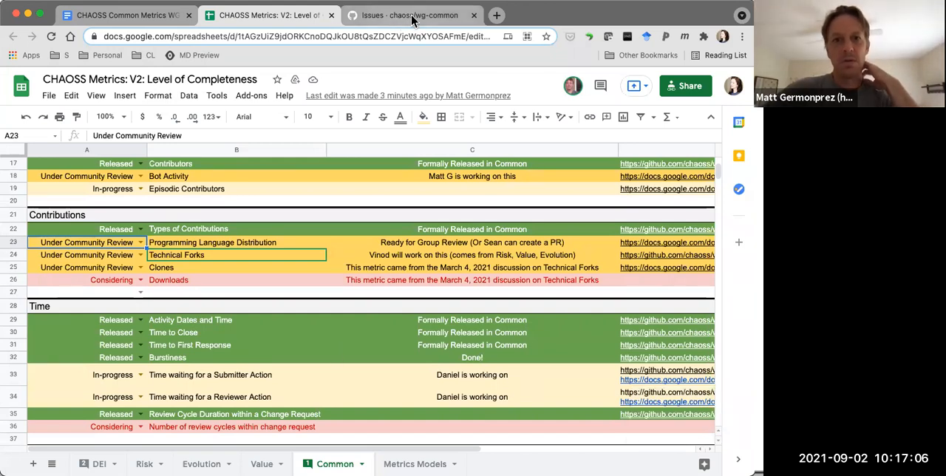
mouse_move(409, 15)
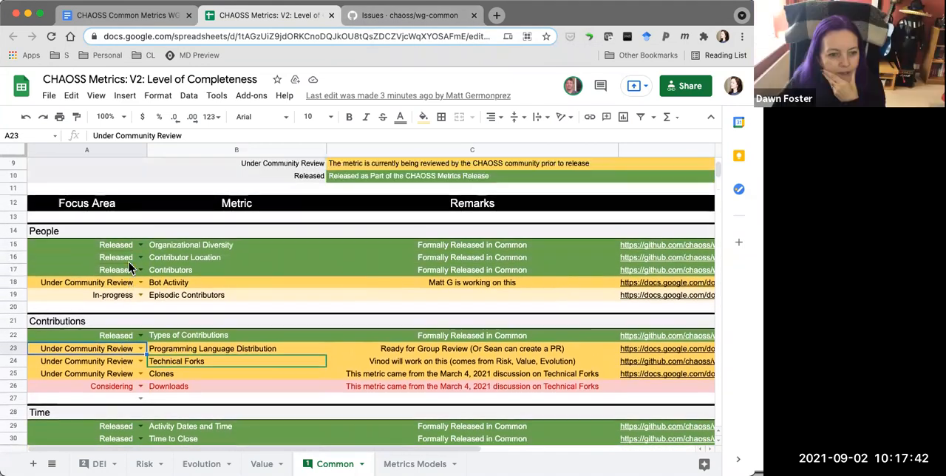
mouse_move(344, 318)
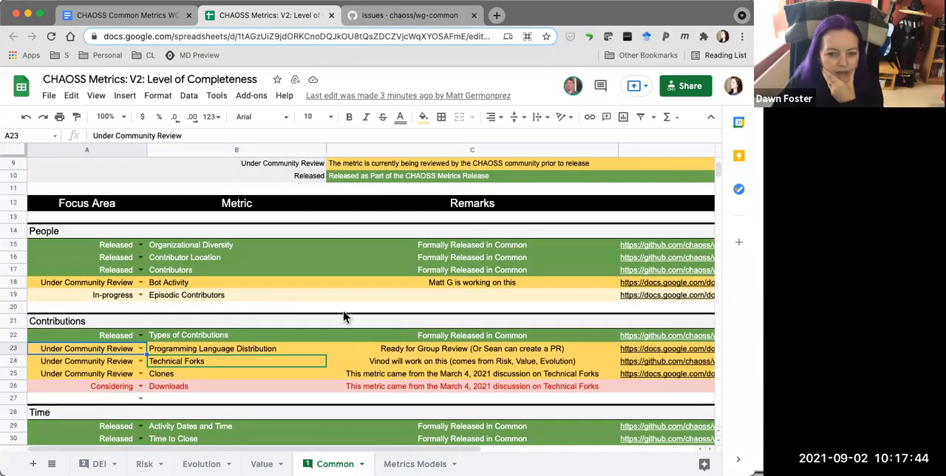
mouse_move(679, 307)
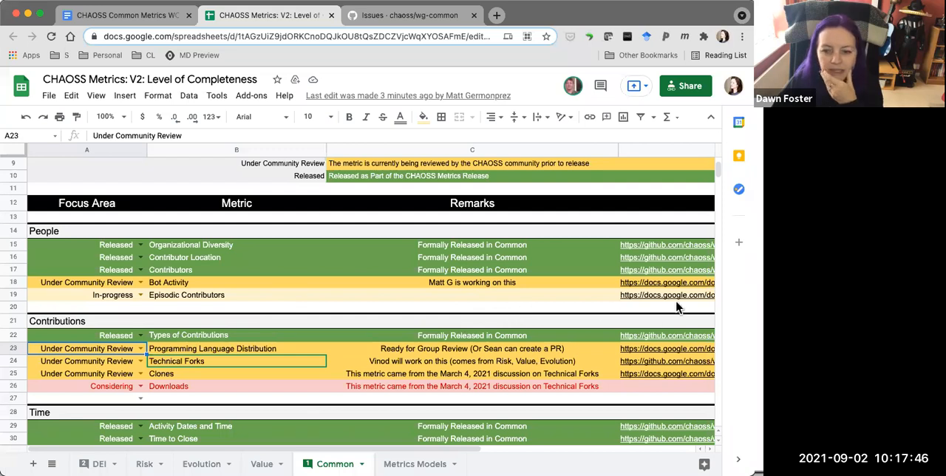
click(666, 295)
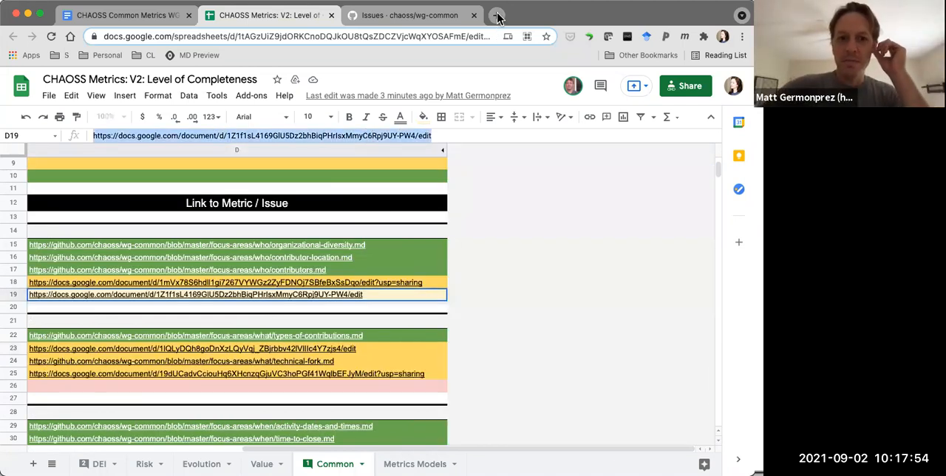
Open the Drive-Through Contributors document linked in cell D19 in a new tab
click(496, 15)
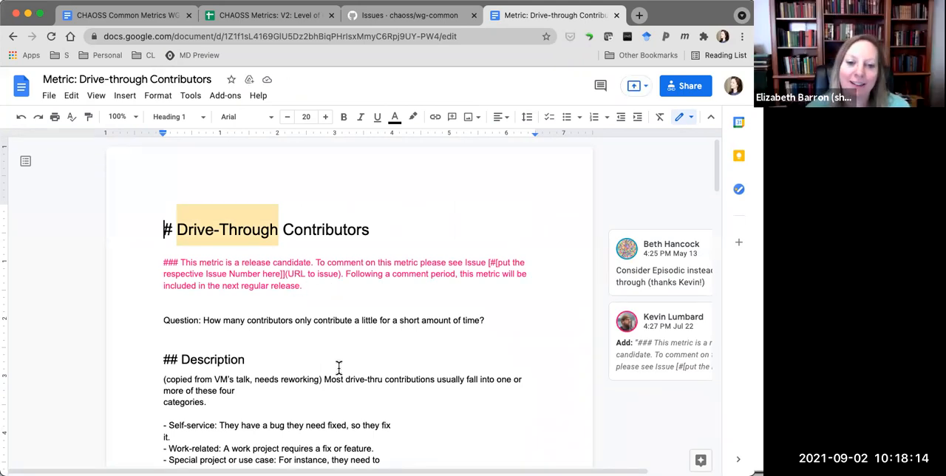
mouse_move(302, 341)
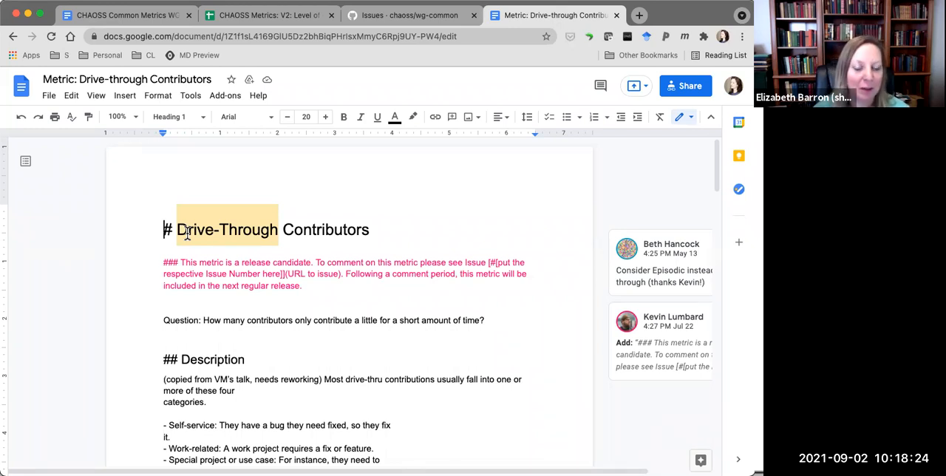
mouse_move(422, 236)
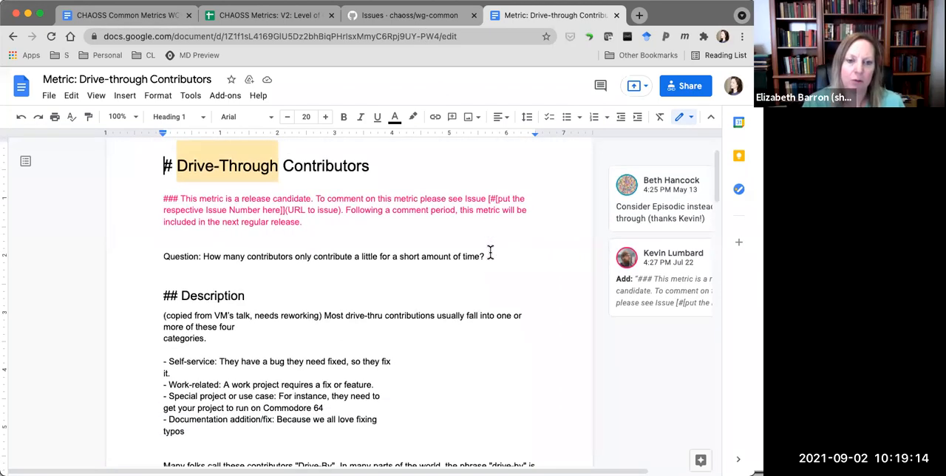
scroll(down, 3)
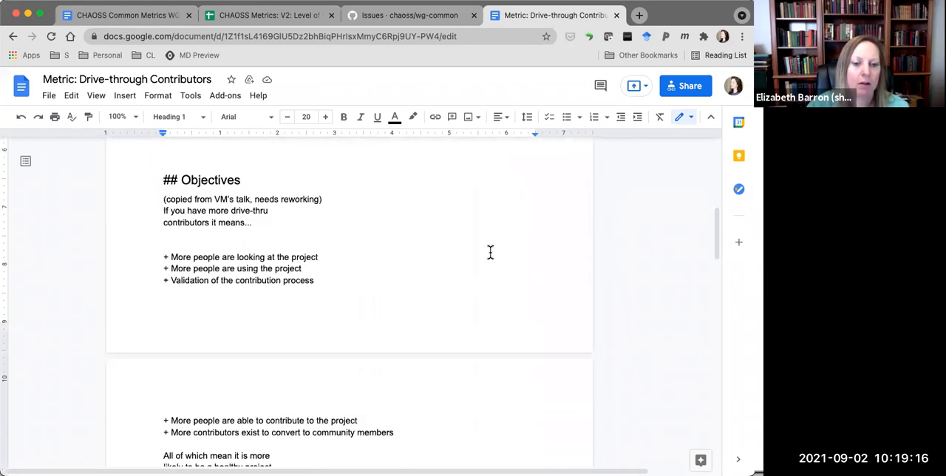
scroll(down, 3)
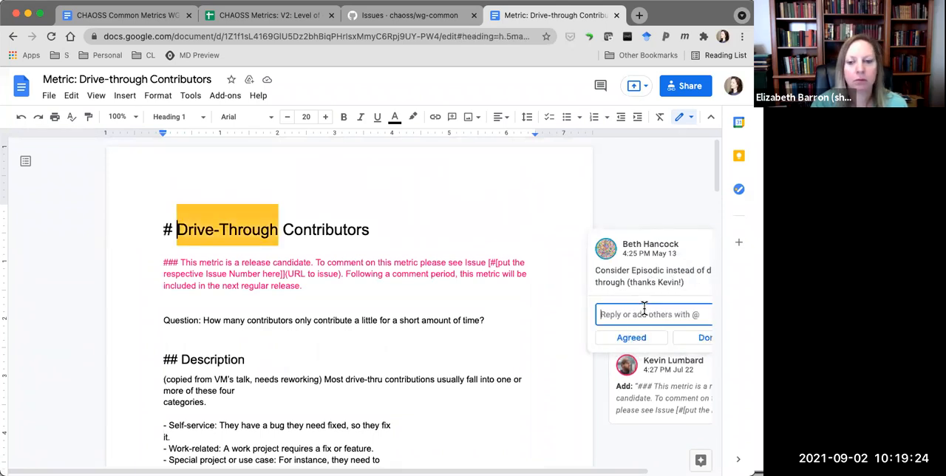
Draft the reply 'Would non-native english speakers know what episodic means?'
text(Would non)
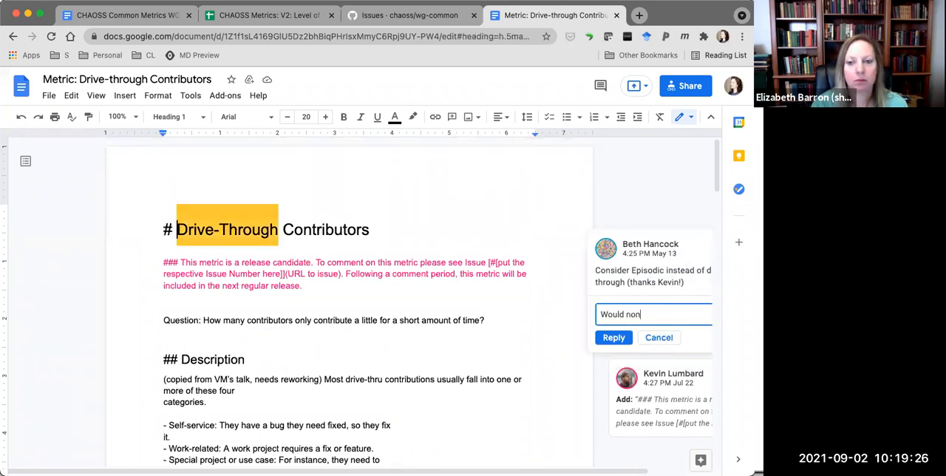
text(-native)
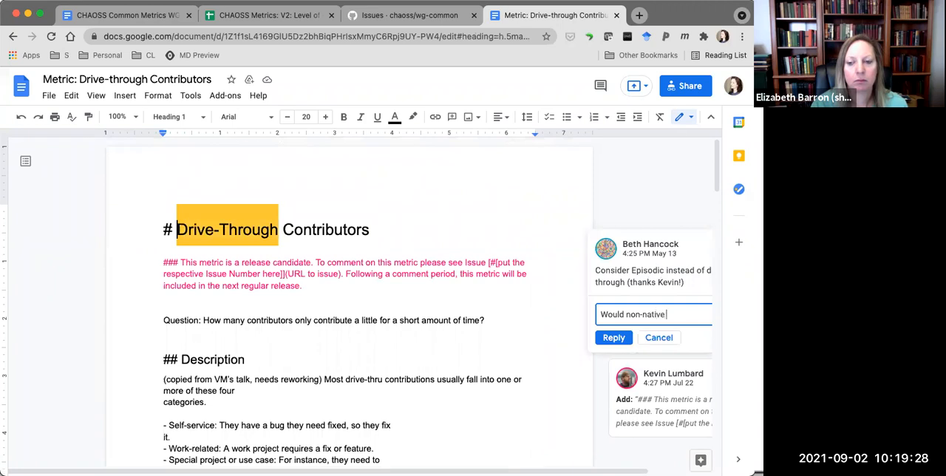
text(english speakers)
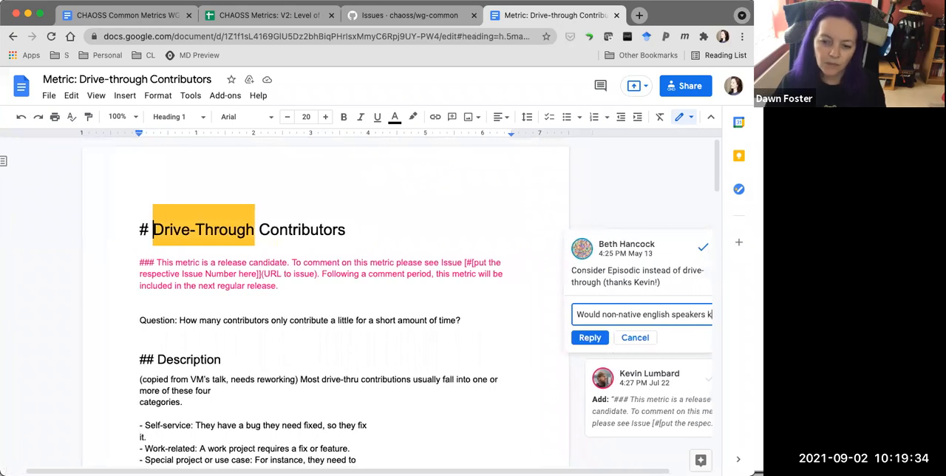
text(know)
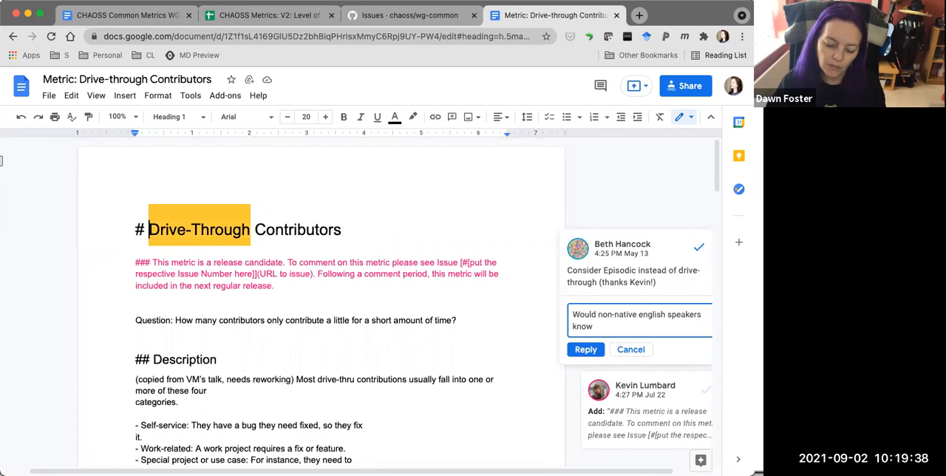
text(what episodic)
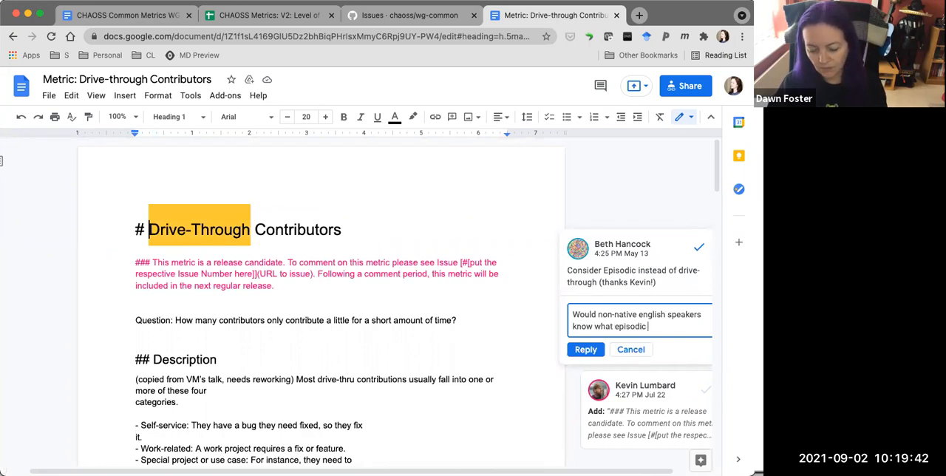
text(means?)
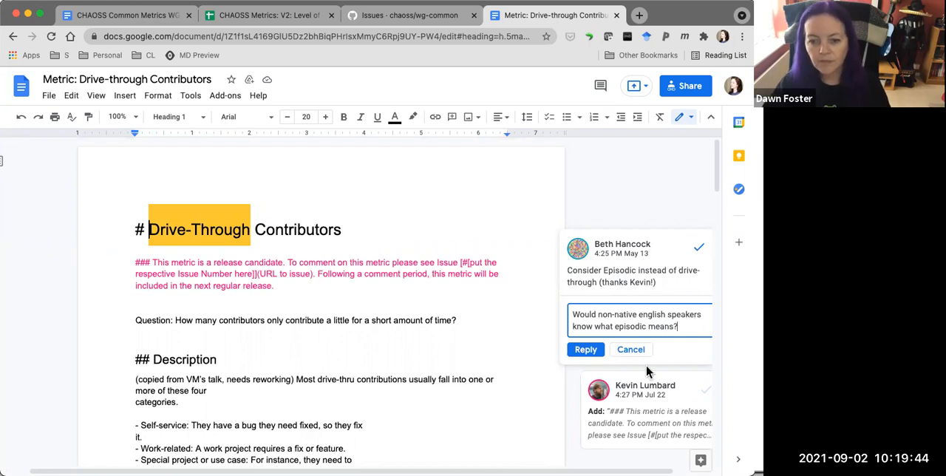
click(585, 349)
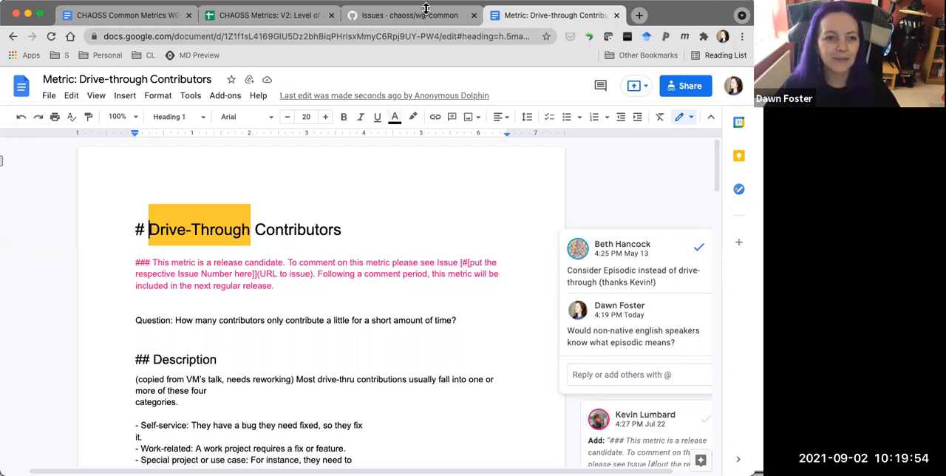
mouse_move(119, 14)
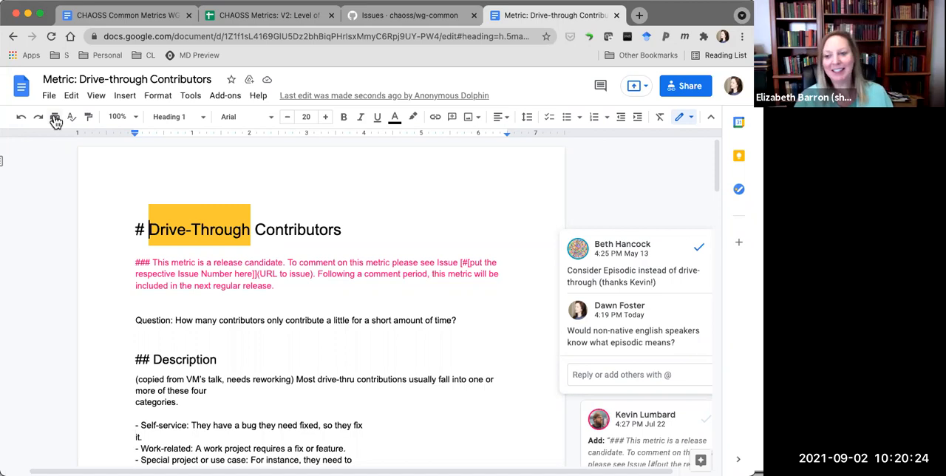
mouse_move(55, 116)
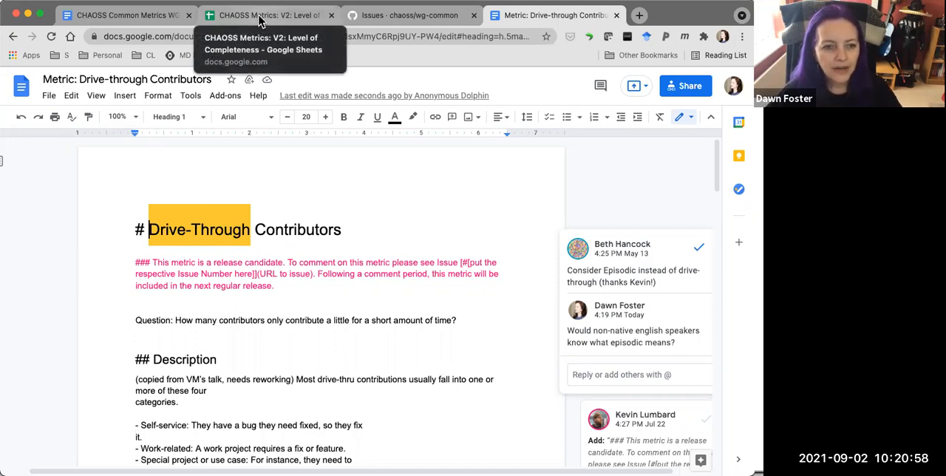
Note 'Email sent to Daniel' under the spreadsheet item, then return to the tracker
click(122, 15)
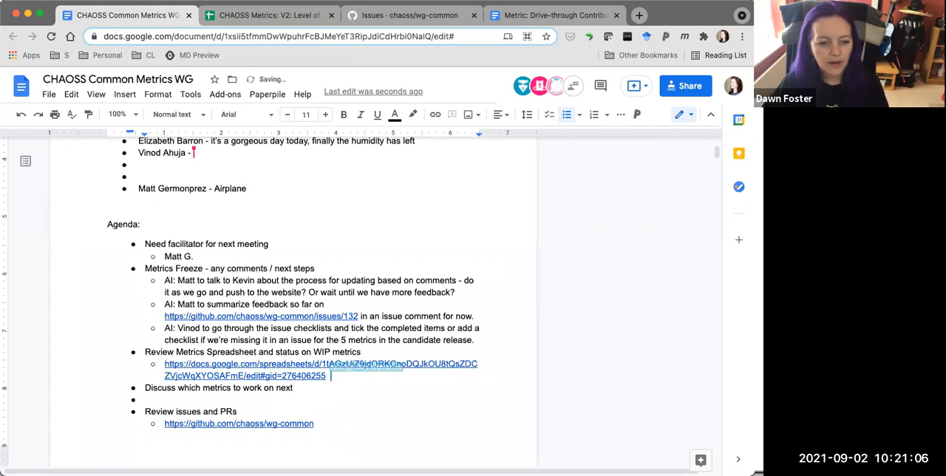
text(Email sent to Daniel)
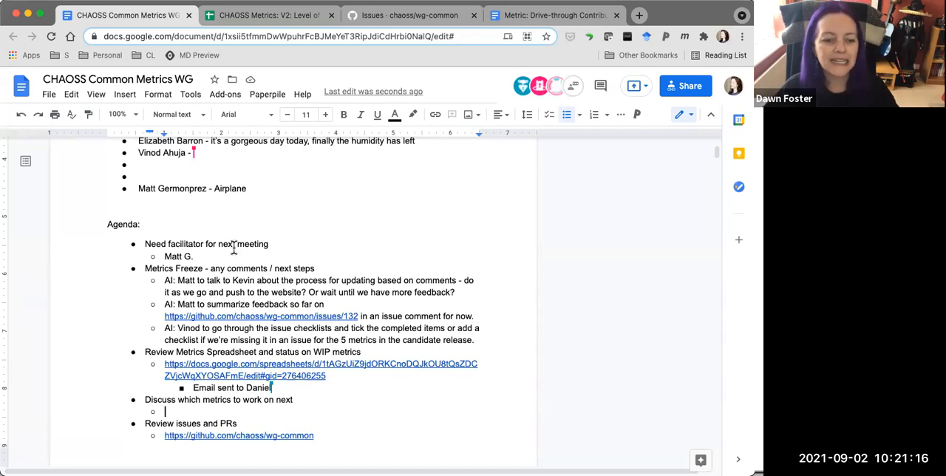
click(269, 15)
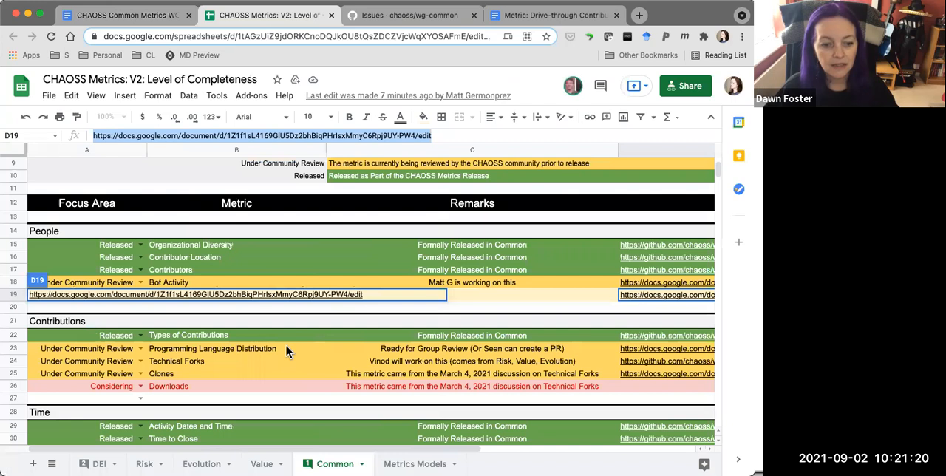
mouse_move(399, 235)
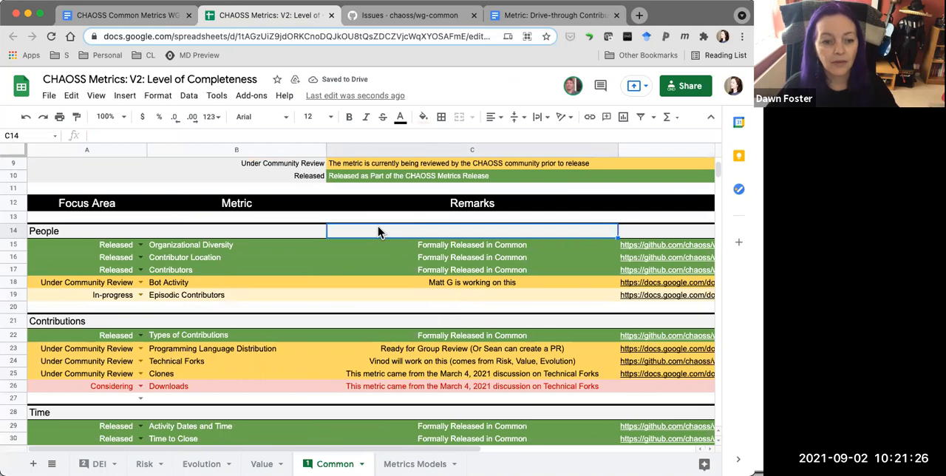
Scroll the Common sheet through the Time and Place metric statuses
scroll(down, 3)
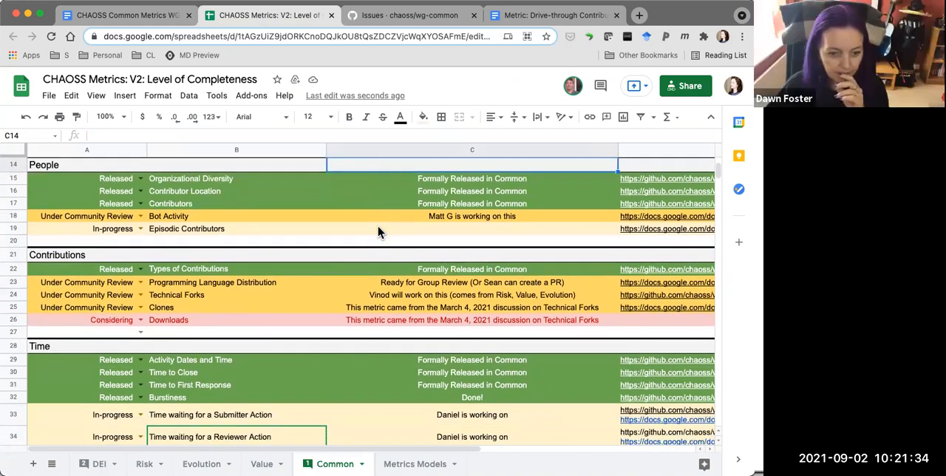
scroll(down, 3)
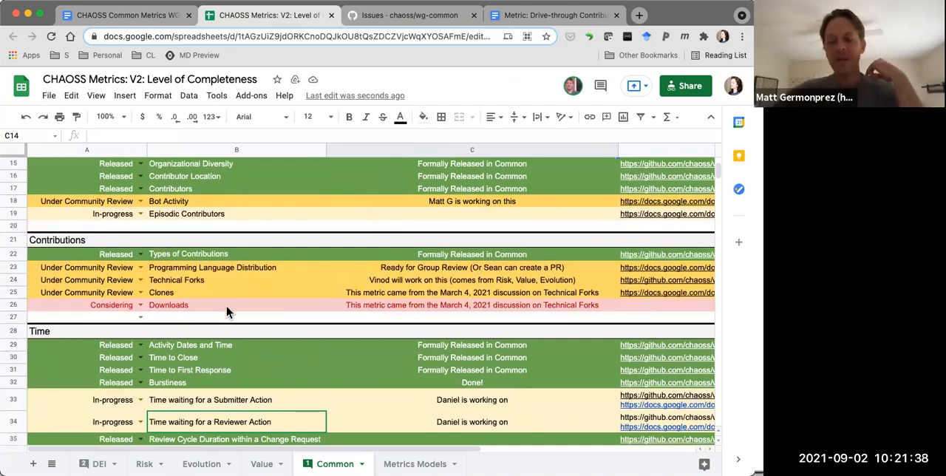
scroll(down, 3)
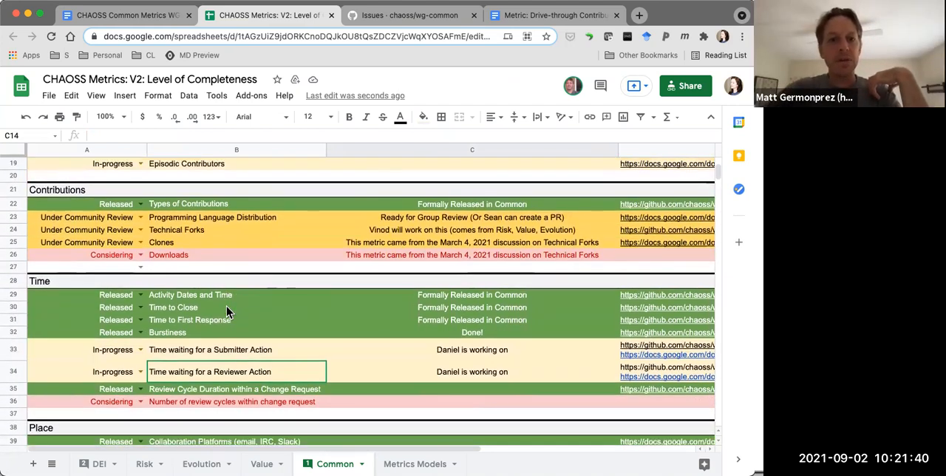
scroll(down, 3)
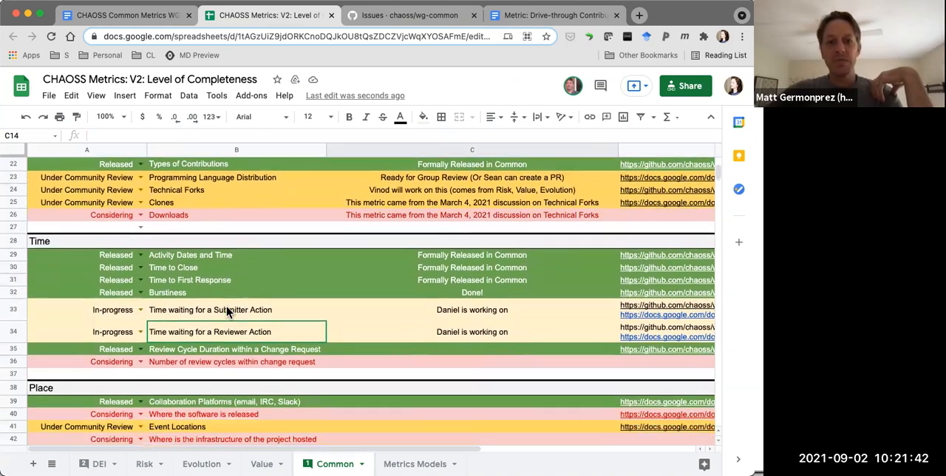
scroll(down, 3)
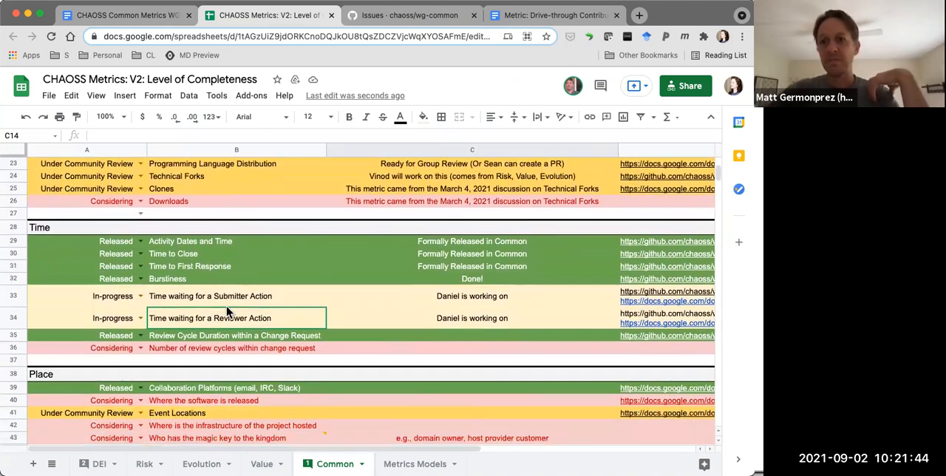
scroll(down, 3)
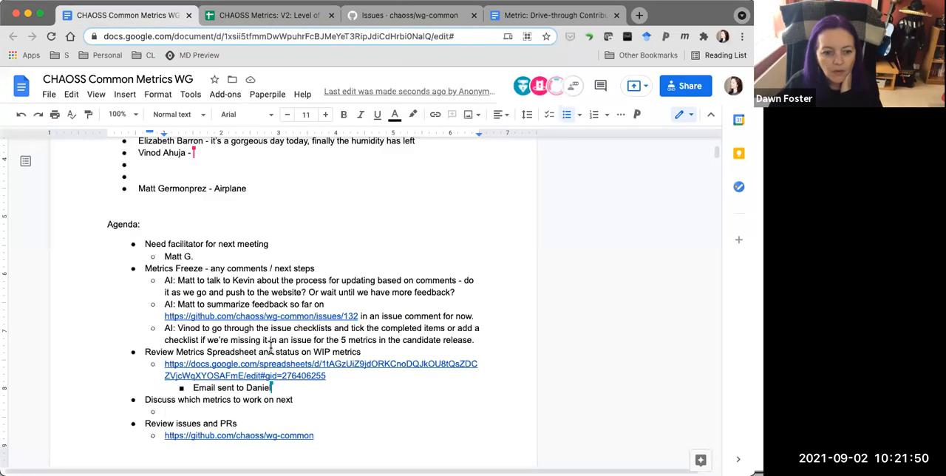
List next metrics: Episodic contributors and Time waiting for a Submitter Action
text(Next up, let)
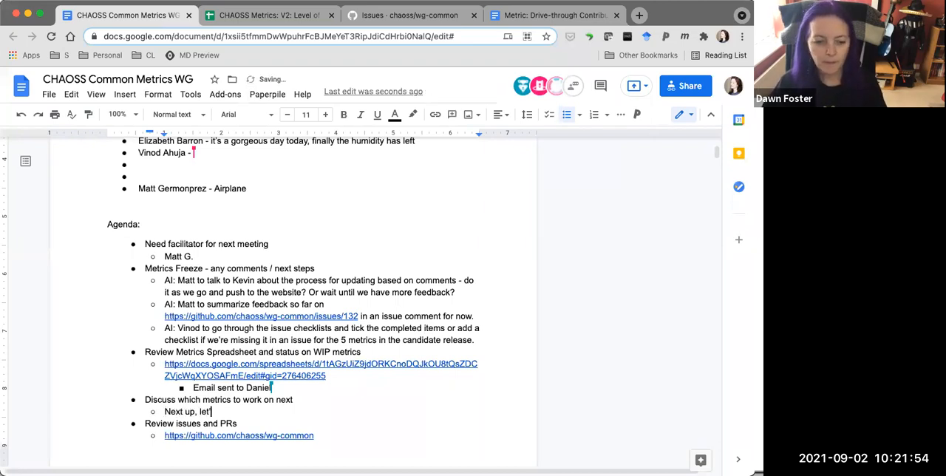
text('s work on E)
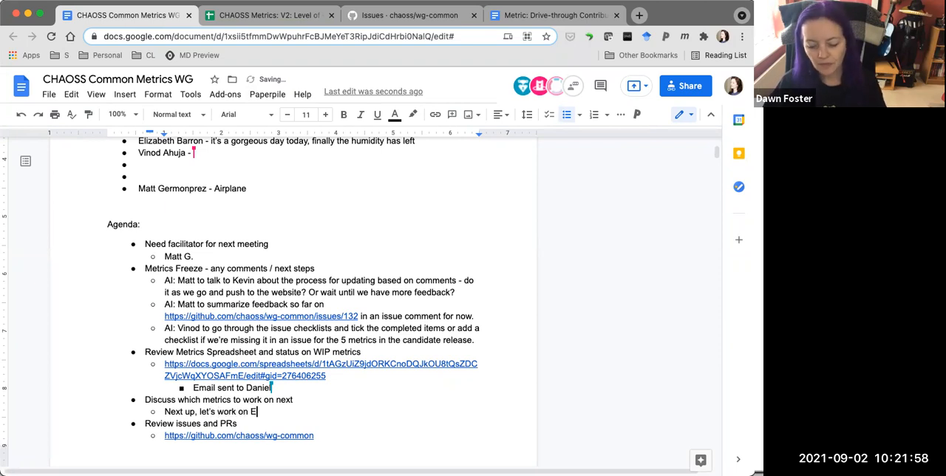
key(Backspace)
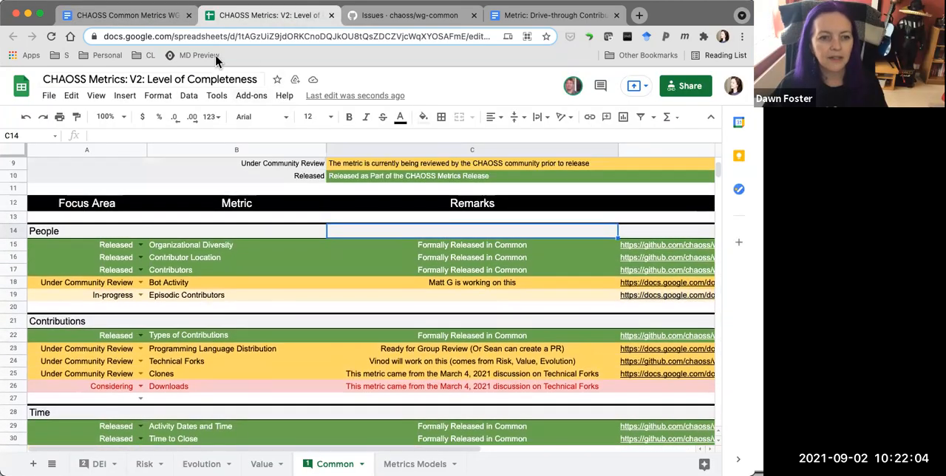
click(125, 15)
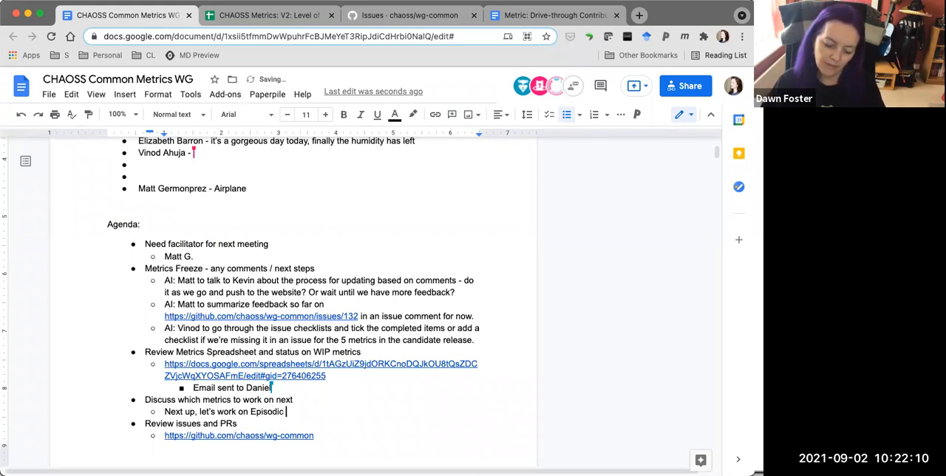
text(contributors,)
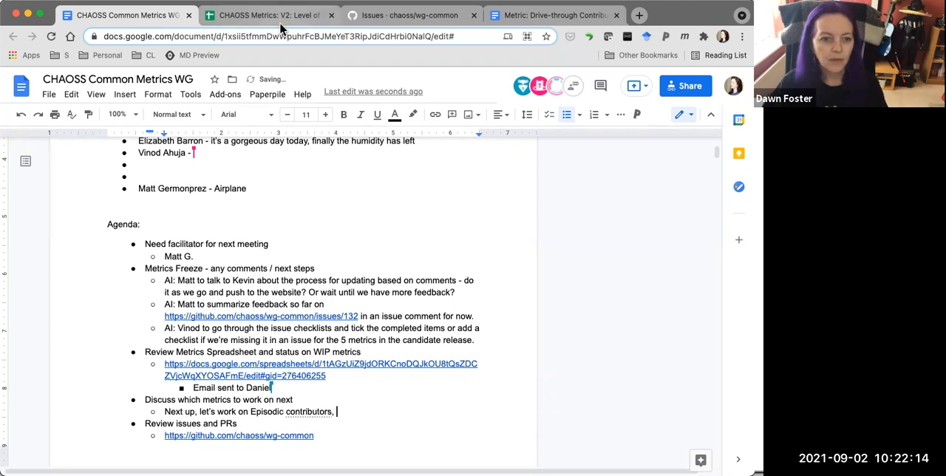
click(266, 15)
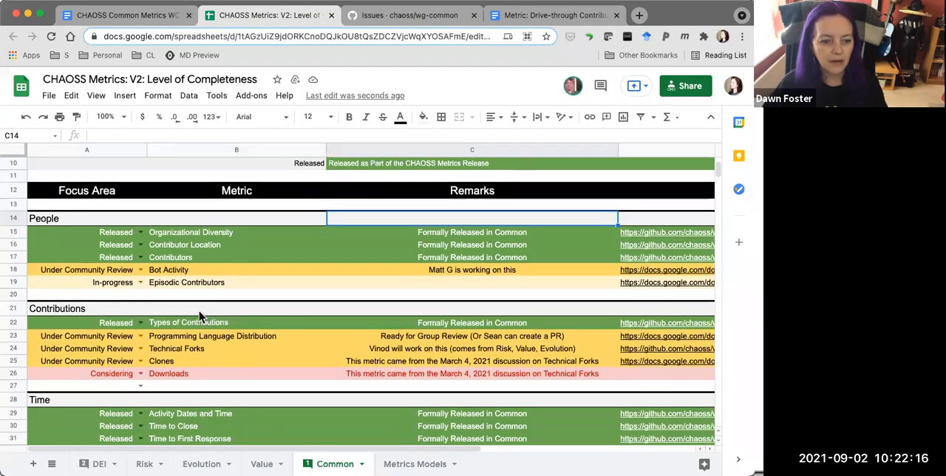
scroll(down, 3)
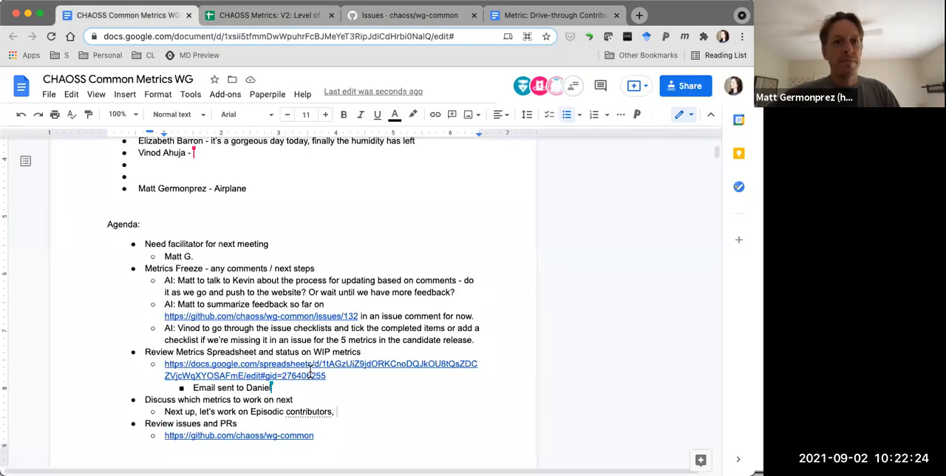
text(Time waiting for a Submitter Action)
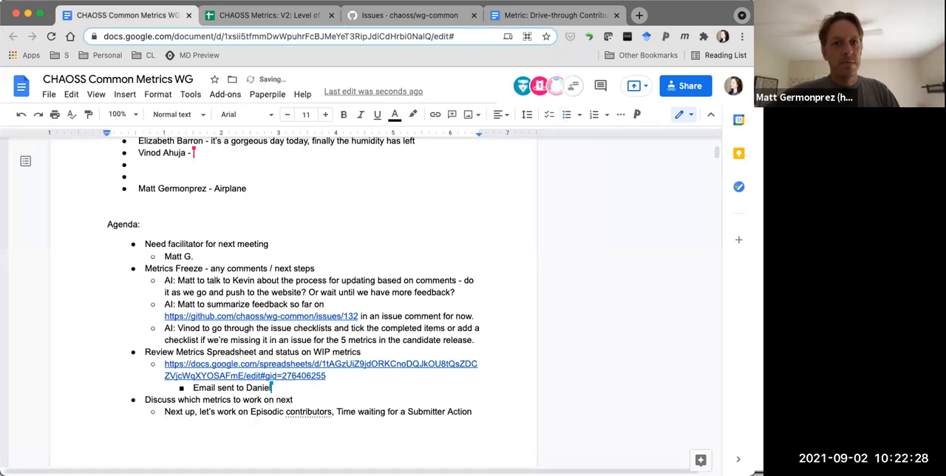
scroll(down, 3)
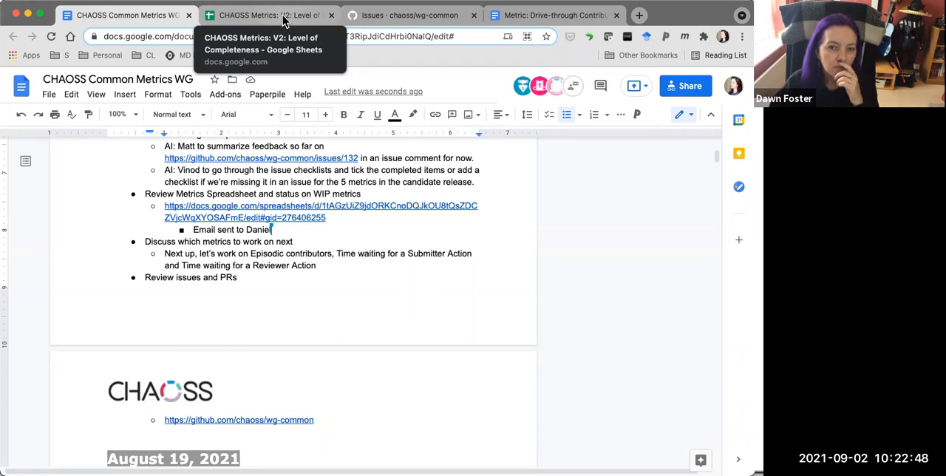
mouse_move(309, 23)
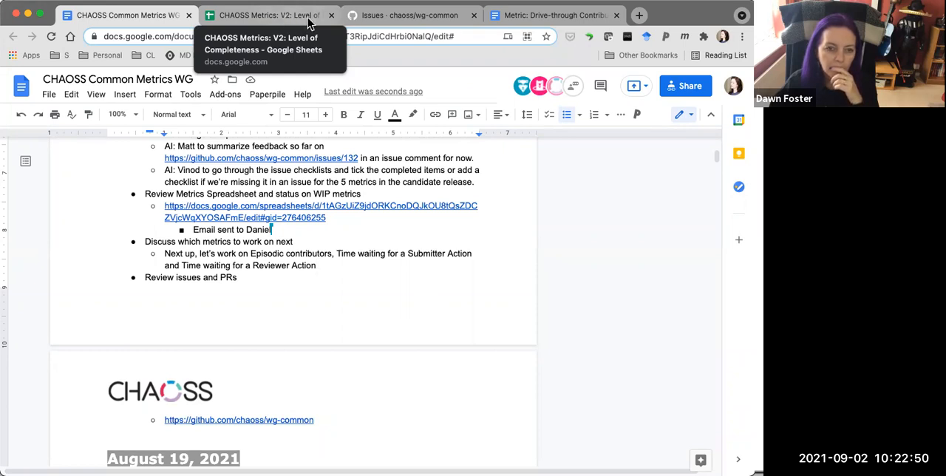
mouse_move(409, 15)
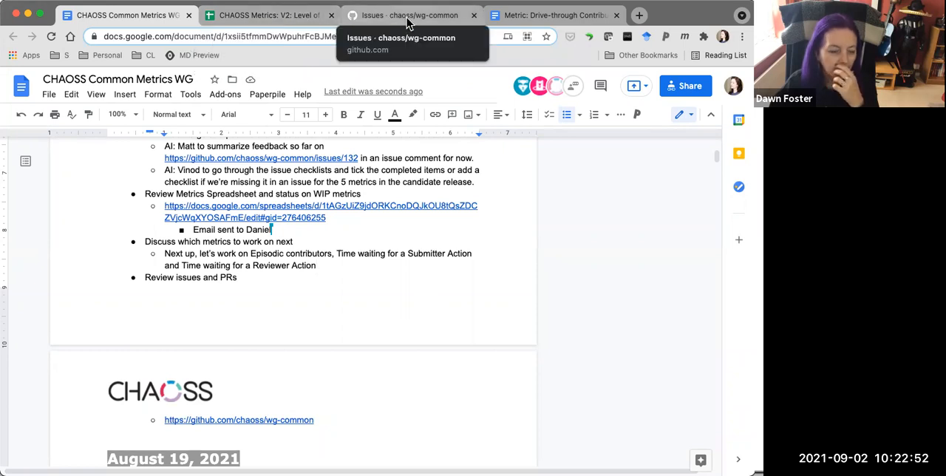
click(409, 14)
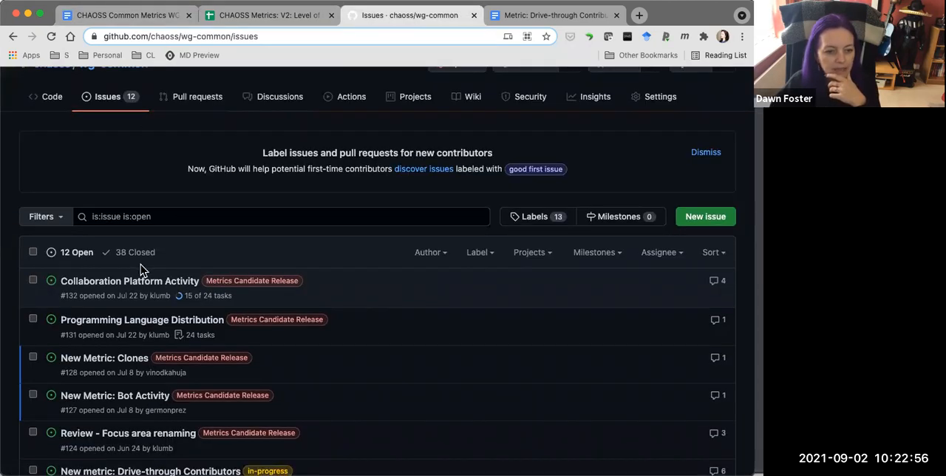
scroll(down, 3)
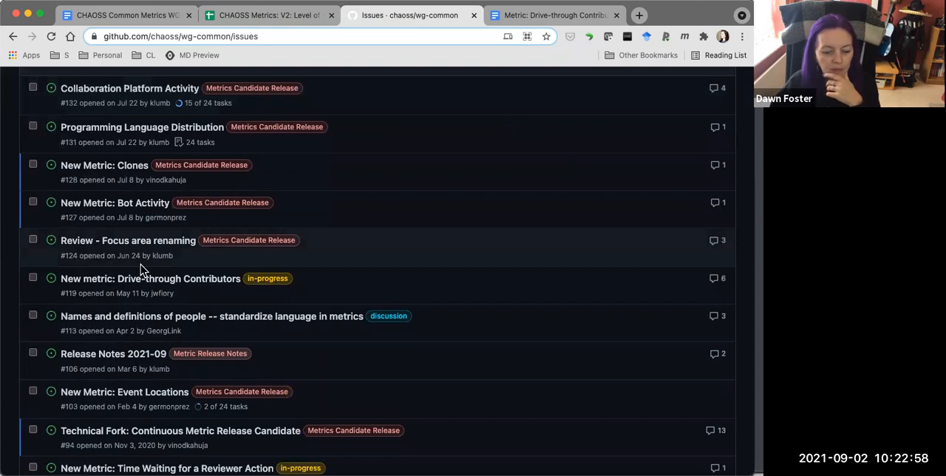
mouse_move(183, 310)
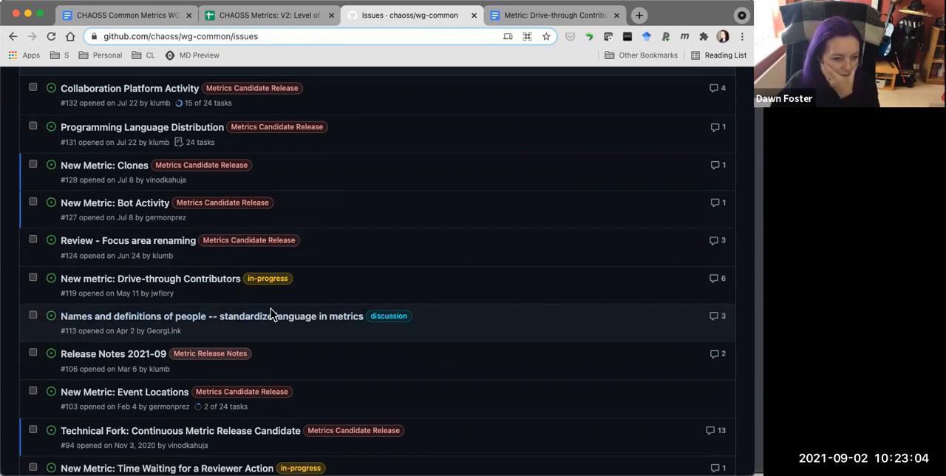
scroll(down, 3)
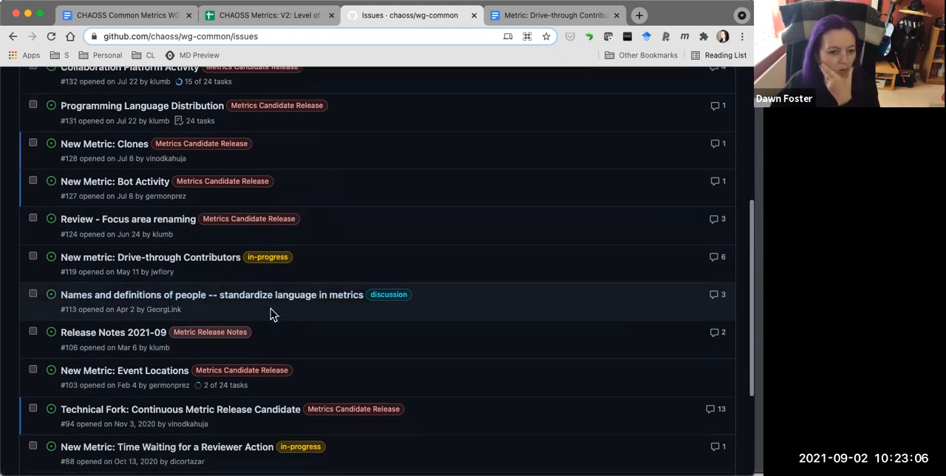
mouse_move(137, 399)
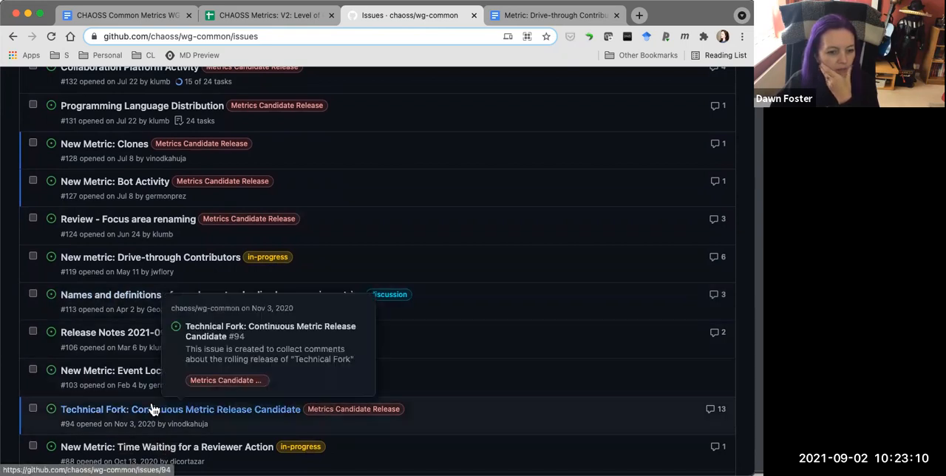
scroll(down, 3)
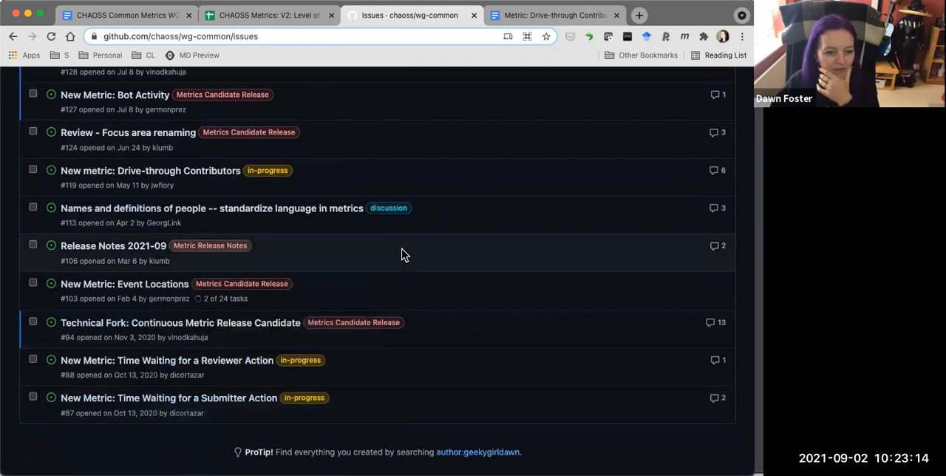
mouse_move(200, 284)
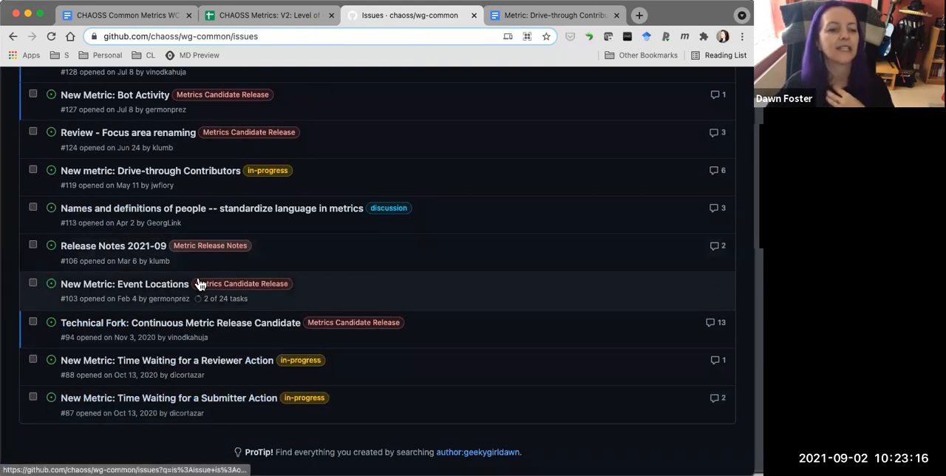
scroll(down, 3)
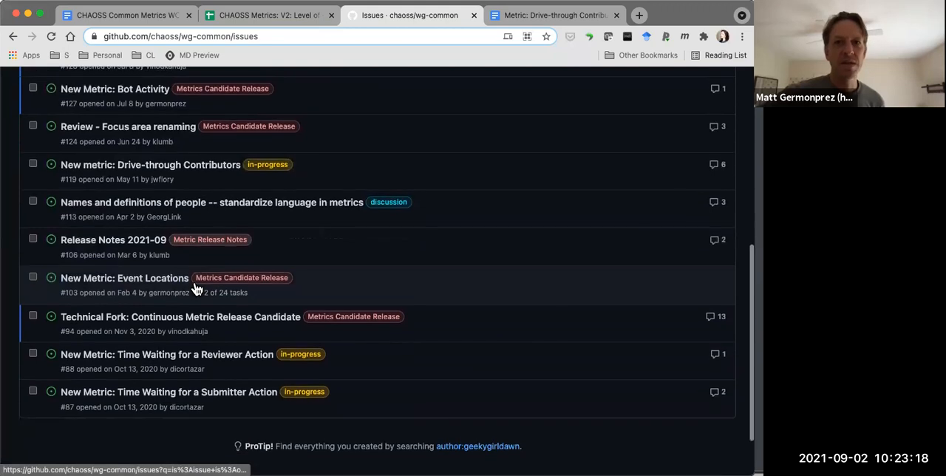
mouse_move(170, 292)
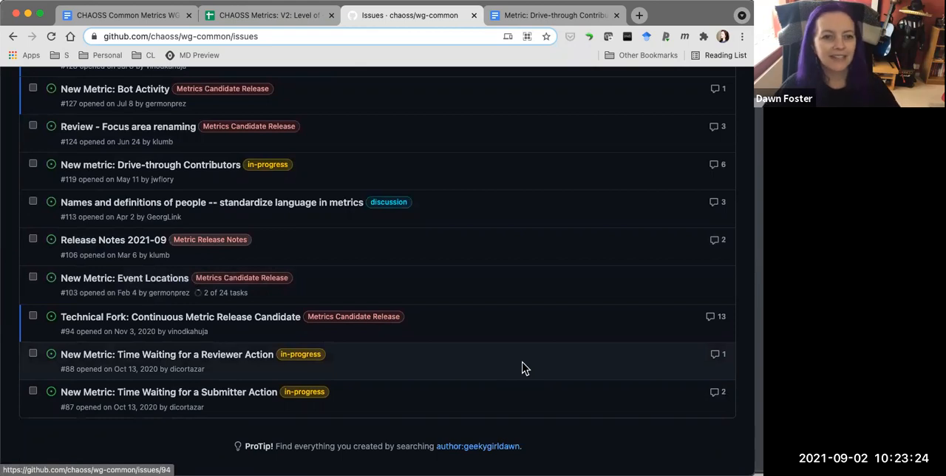
mouse_move(462, 149)
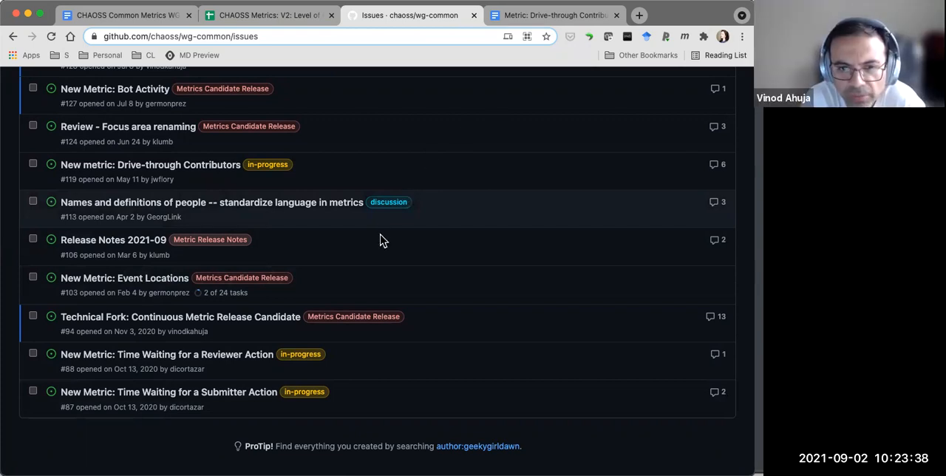
mouse_move(342, 331)
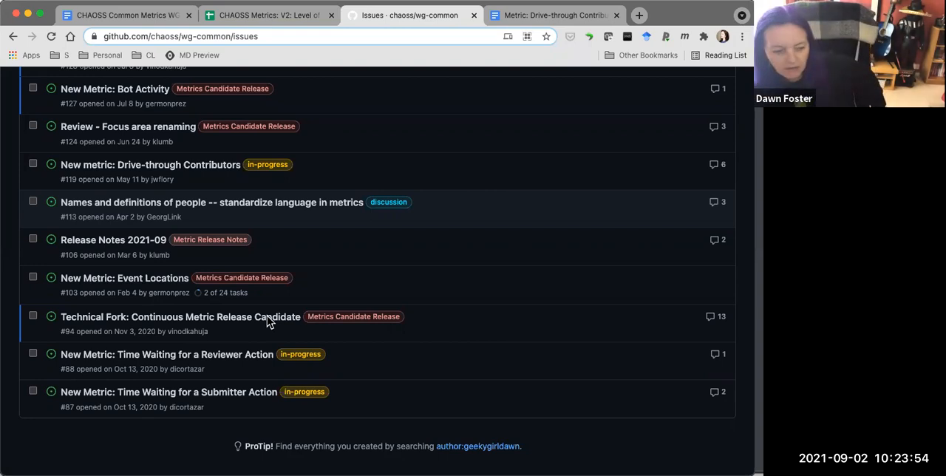
mouse_move(301, 348)
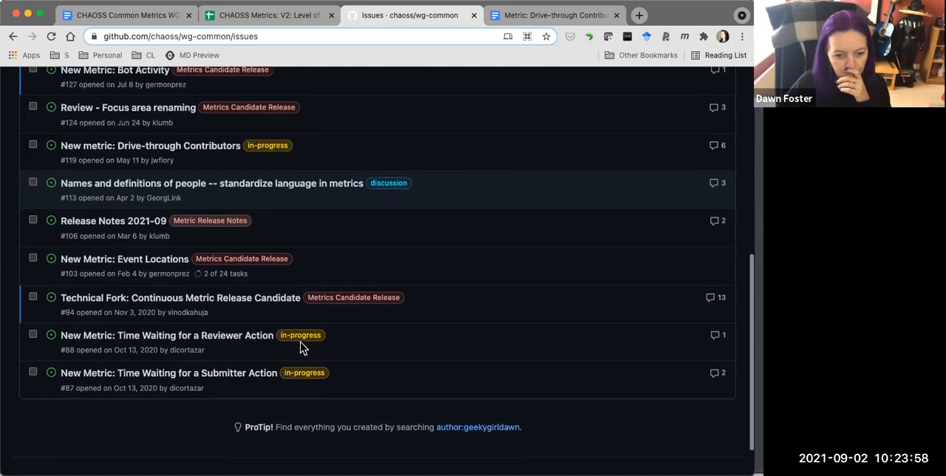
scroll(down, 3)
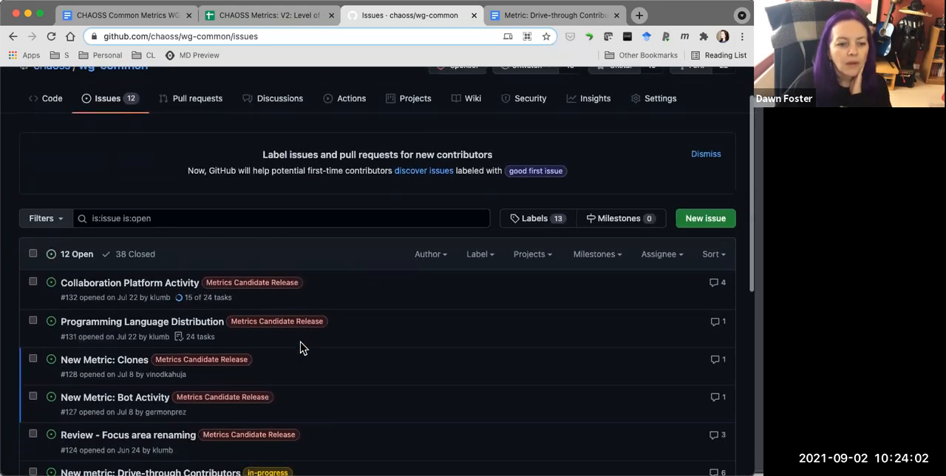
scroll(down, 3)
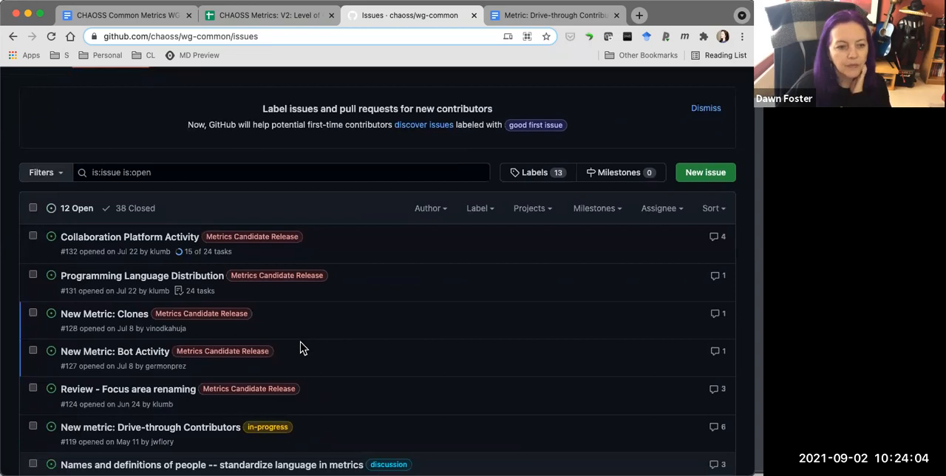
mouse_move(196, 296)
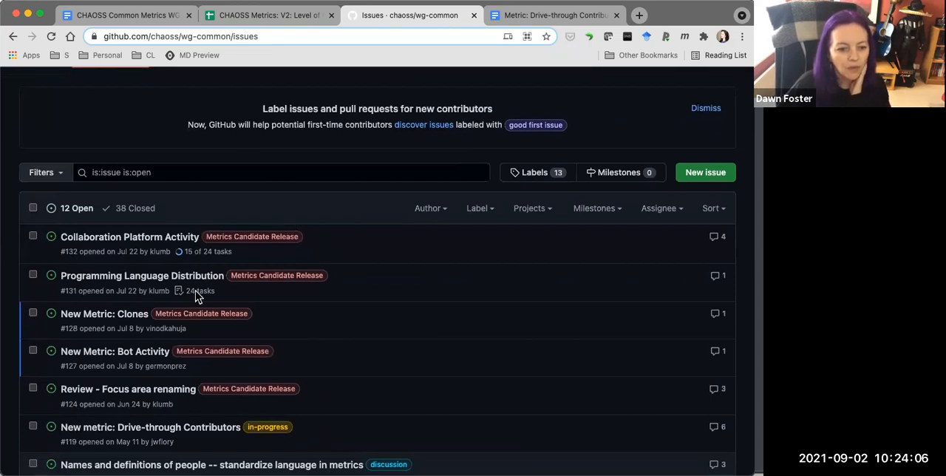
scroll(down, 3)
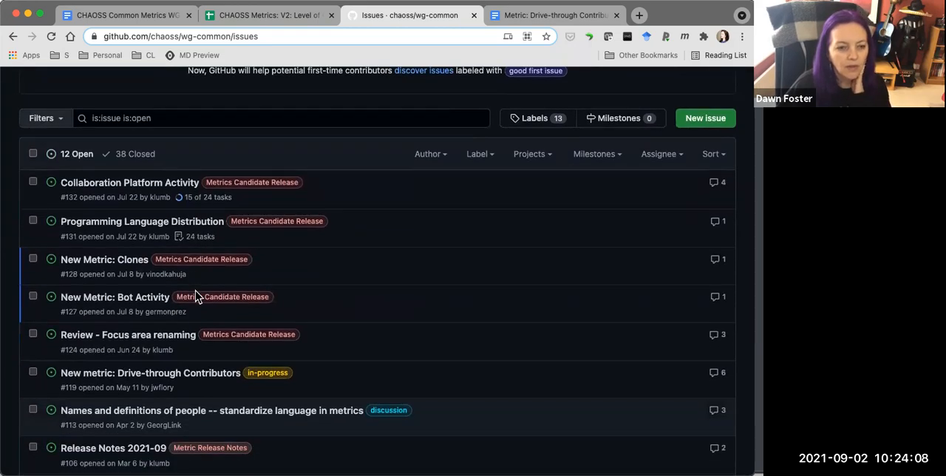
mouse_move(126, 15)
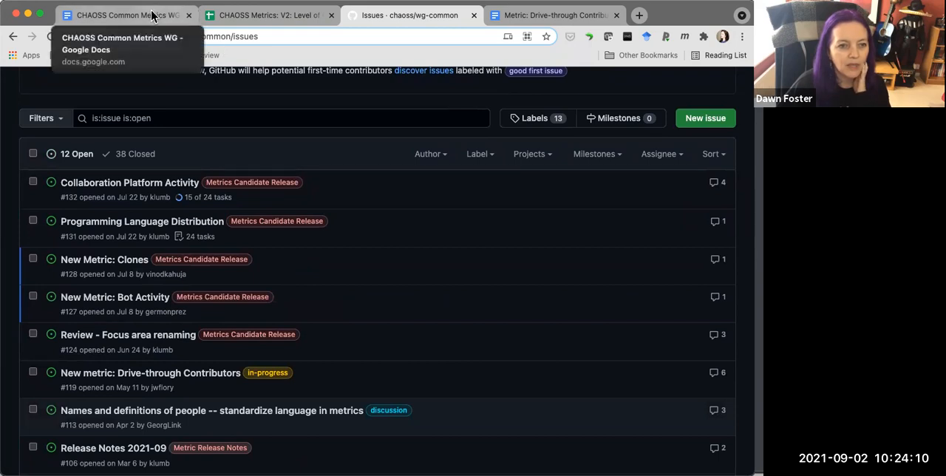
click(126, 15)
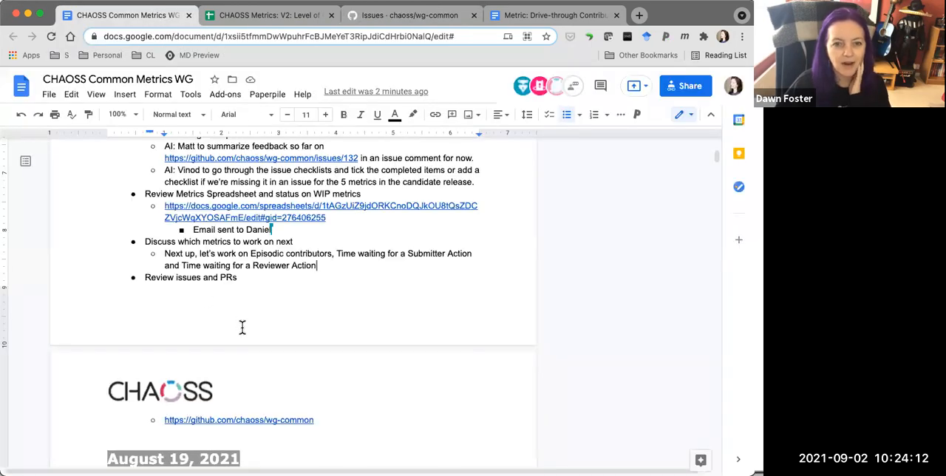